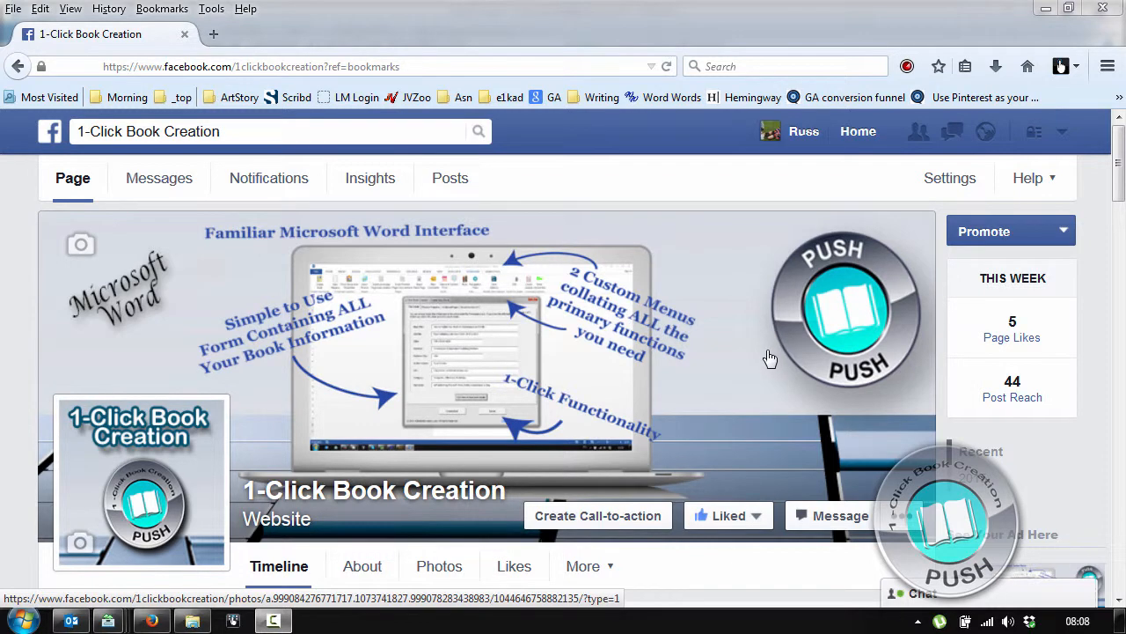
pyautogui.moveTo(612, 303)
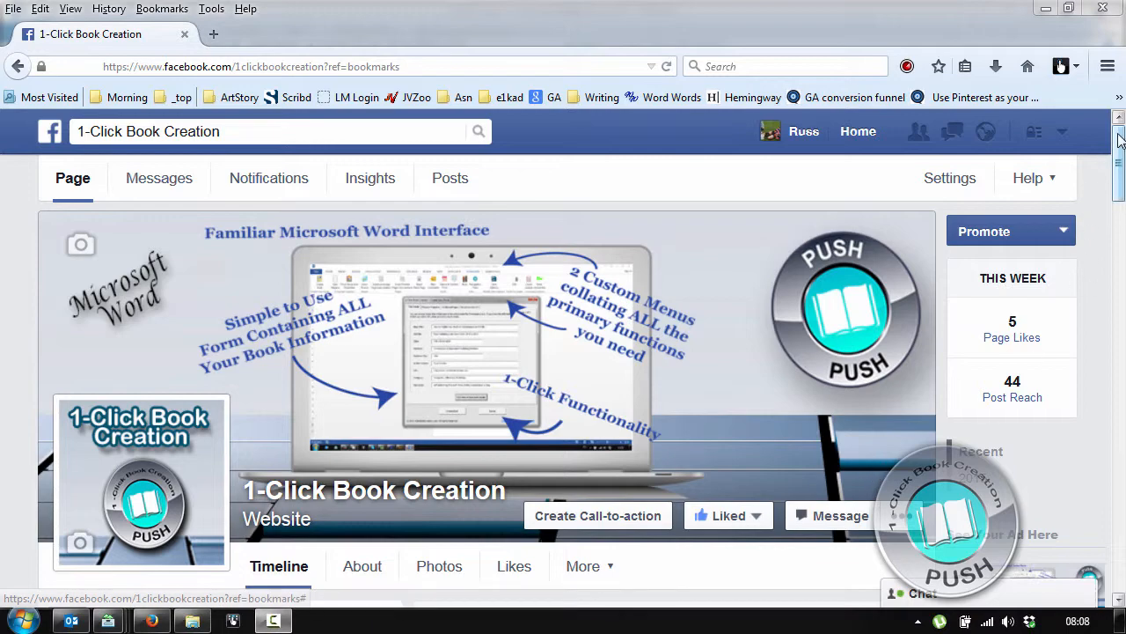
# Step: Launch Word 2013 from the Start menu and start a new blank document
pyautogui.scroll(-3)
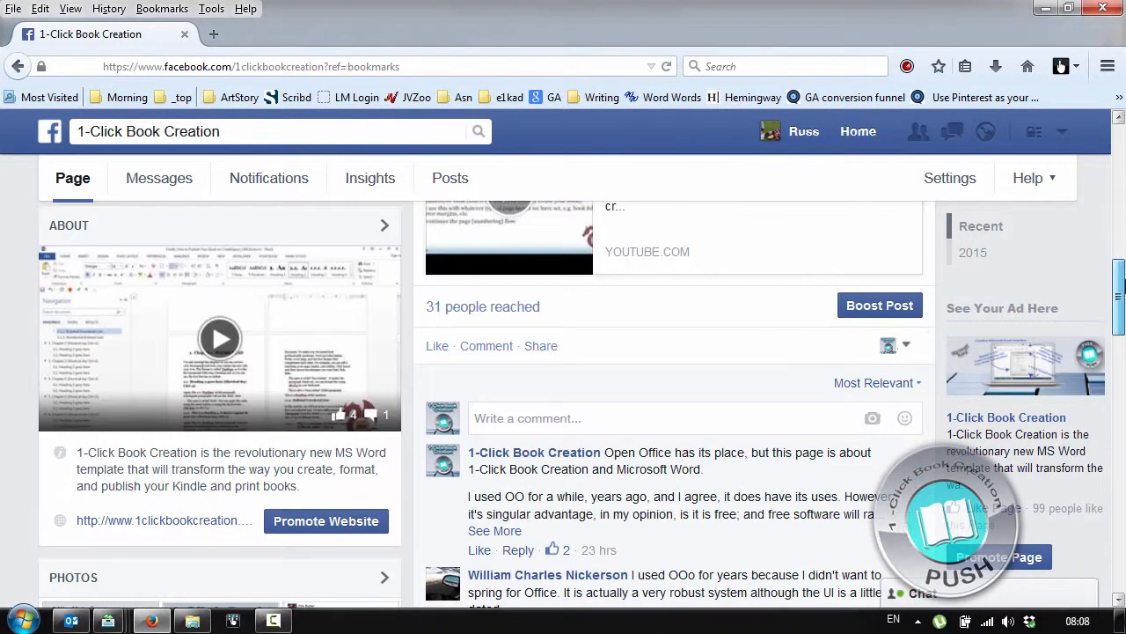
pyautogui.scroll(-3)
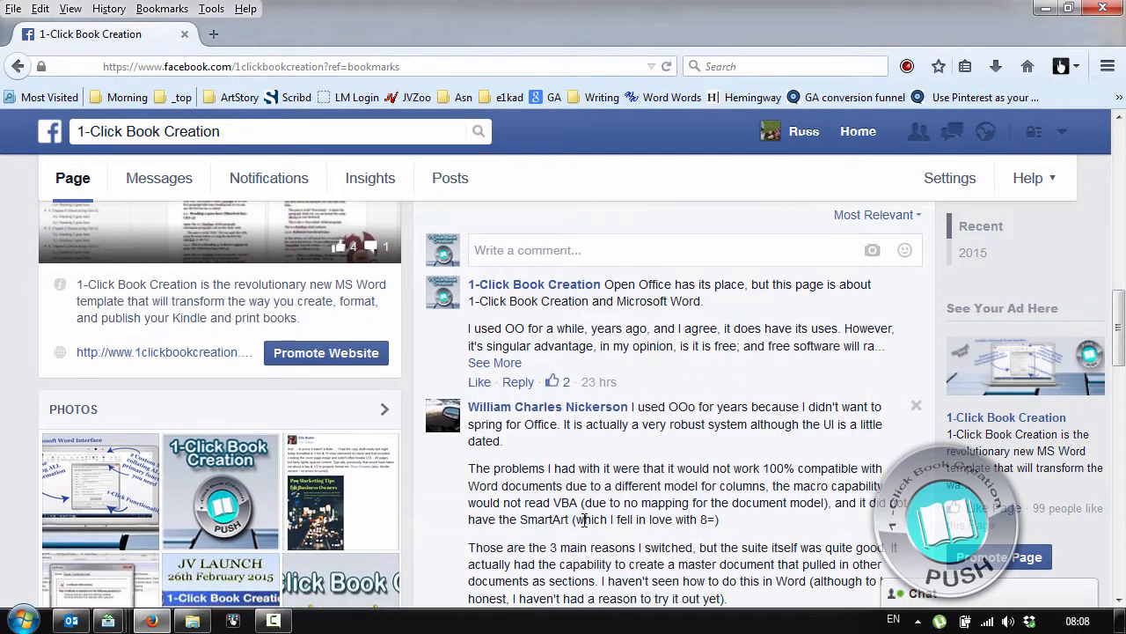
pyautogui.scroll(-3)
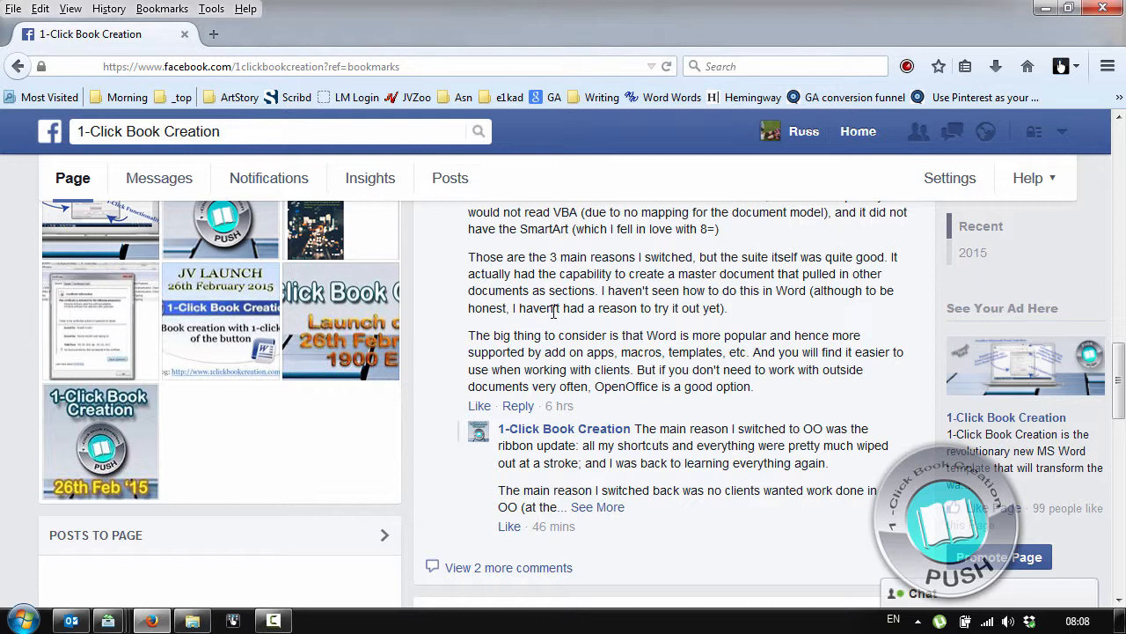
pyautogui.moveTo(325, 590)
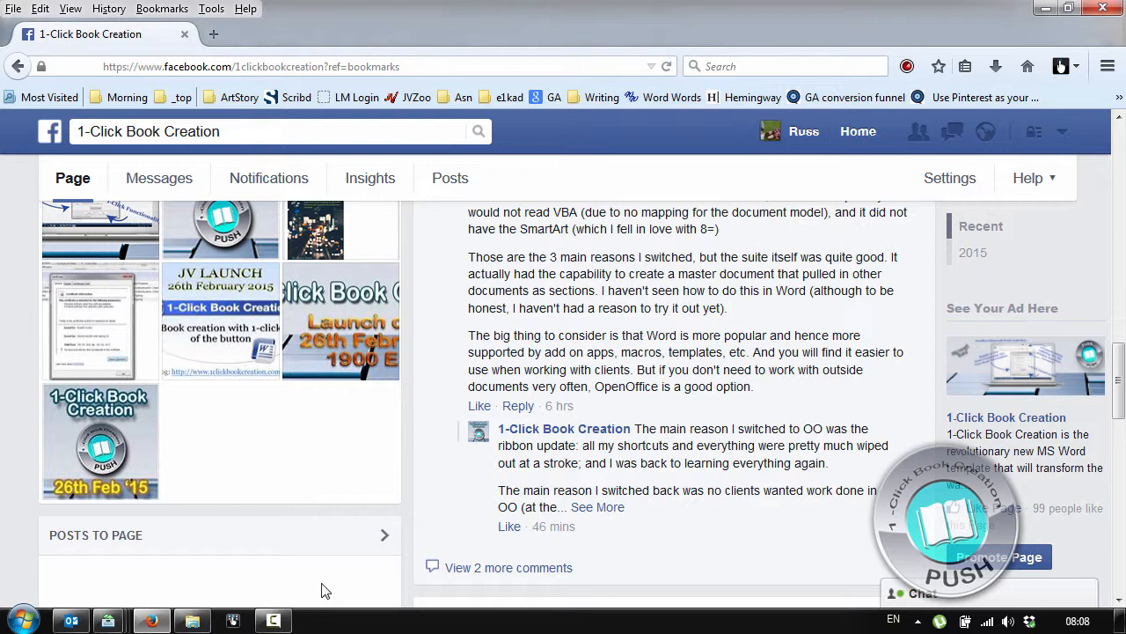
pyautogui.moveTo(296, 565)
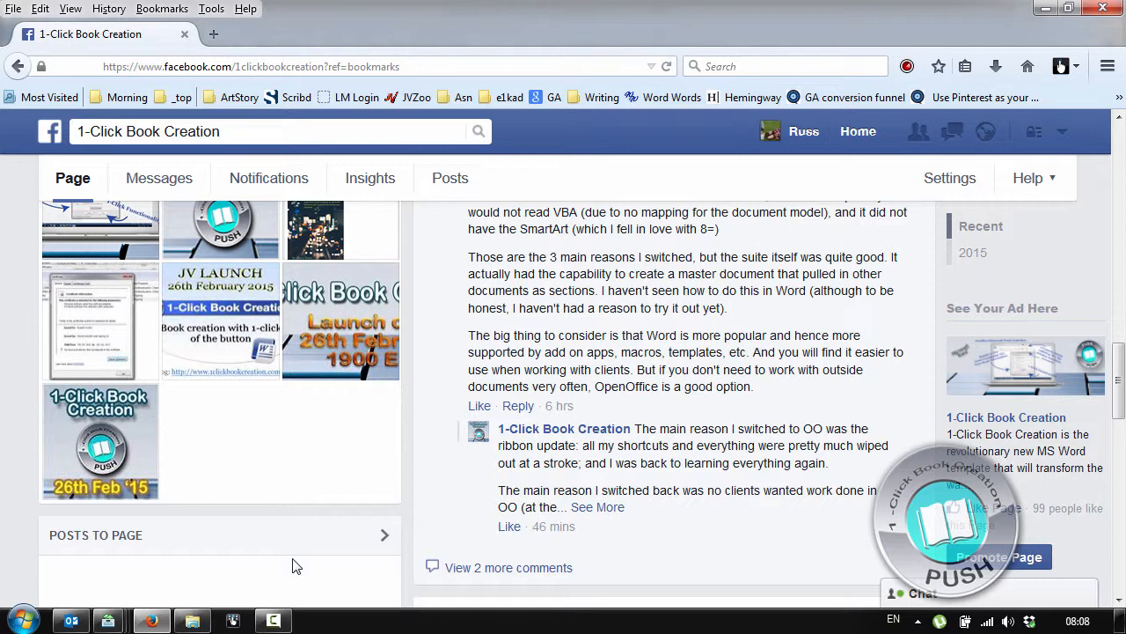
pyautogui.moveTo(395, 378)
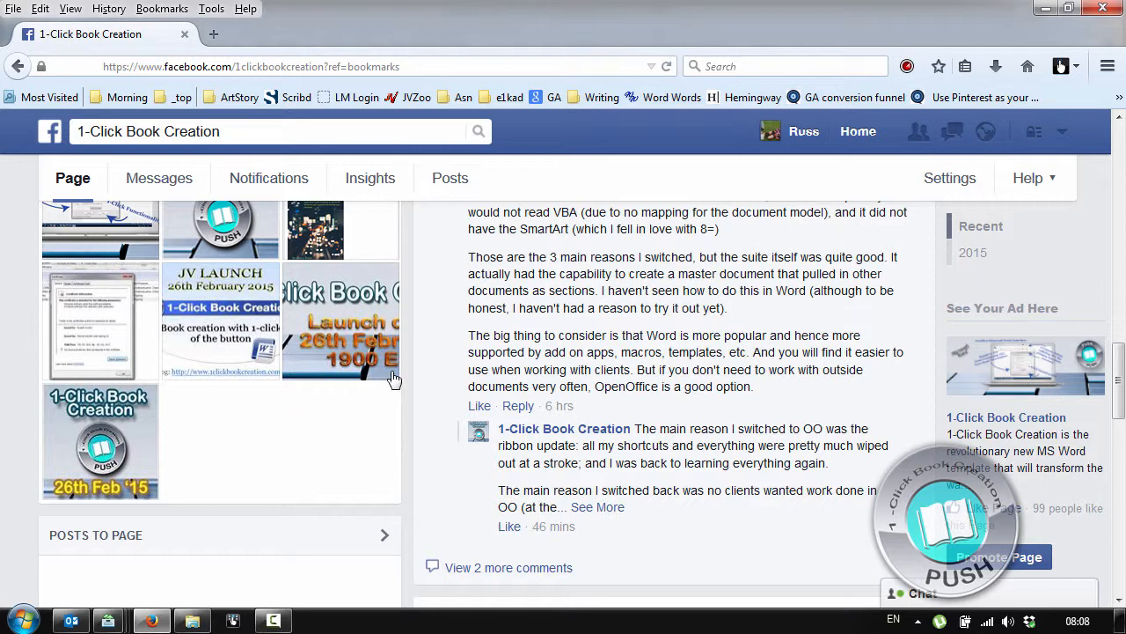
pyautogui.moveTo(465, 324)
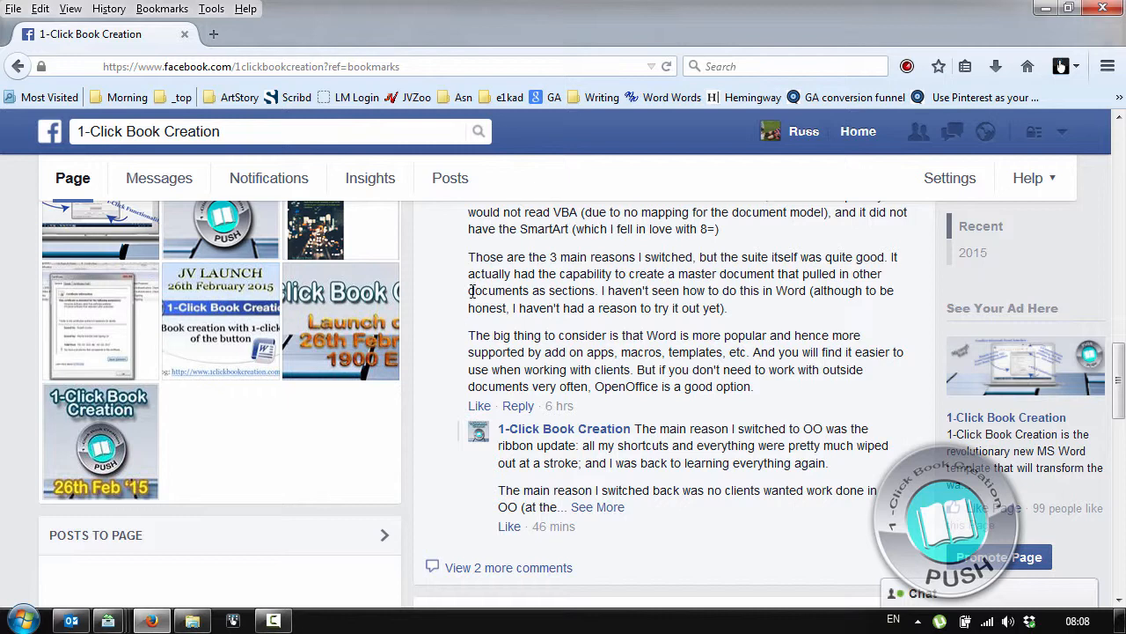
pyautogui.moveTo(528, 324)
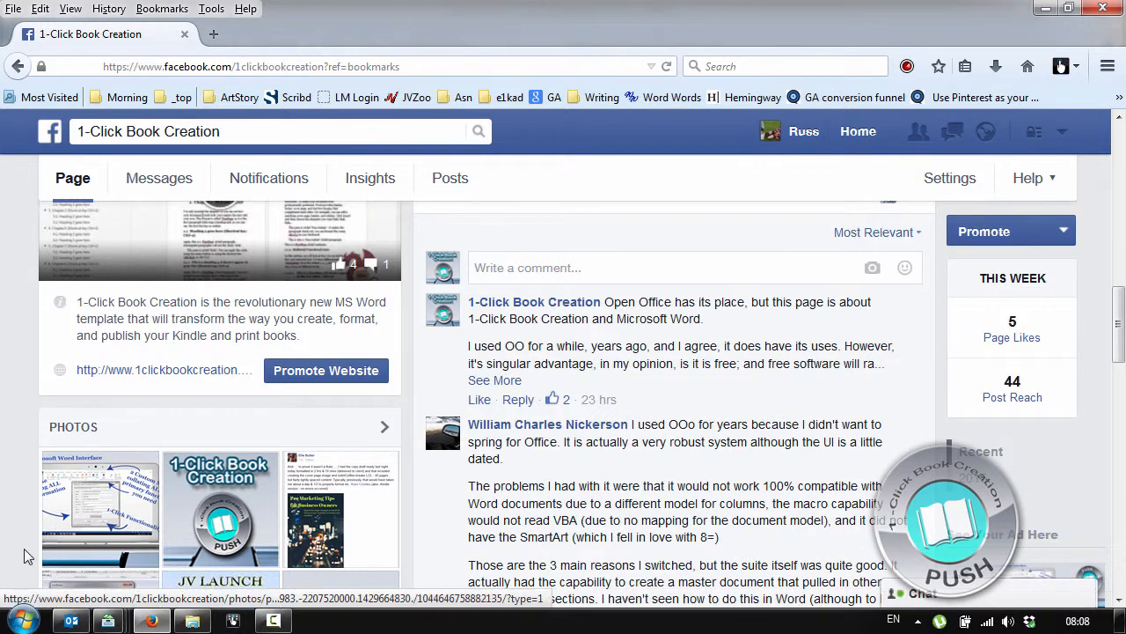
pyautogui.click(10, 620)
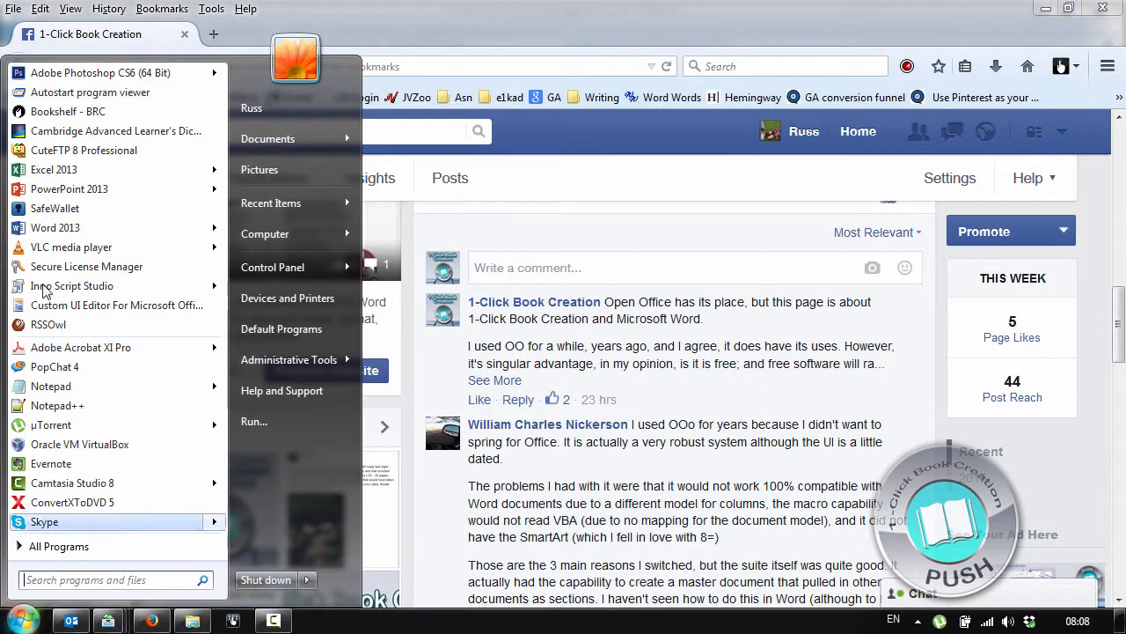
pyautogui.click(55, 227)
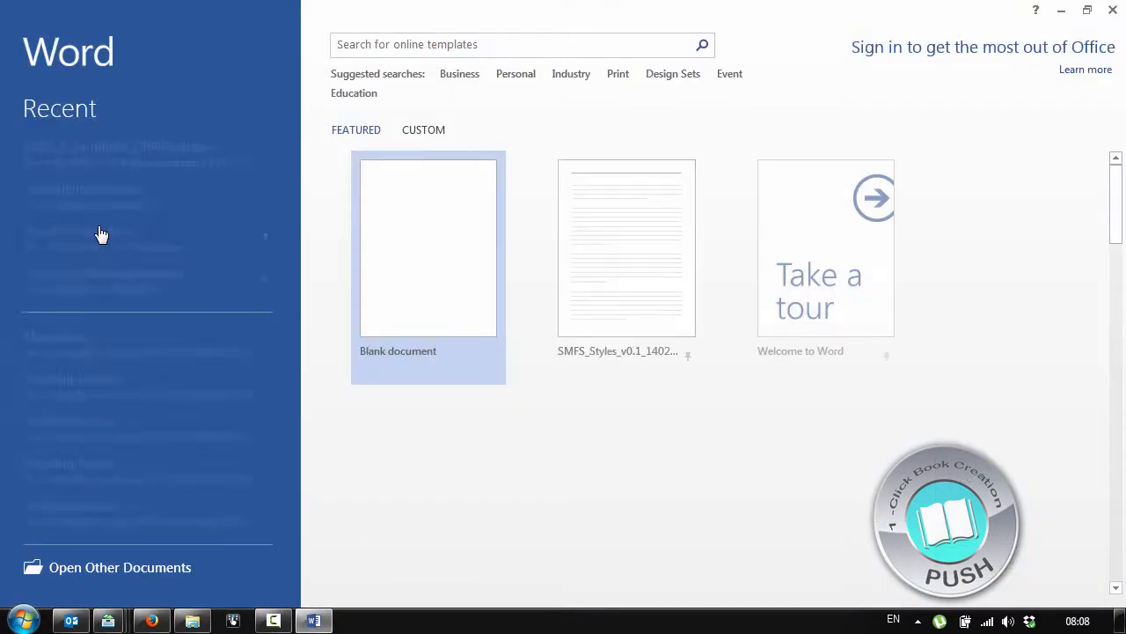
pyautogui.click(428, 246)
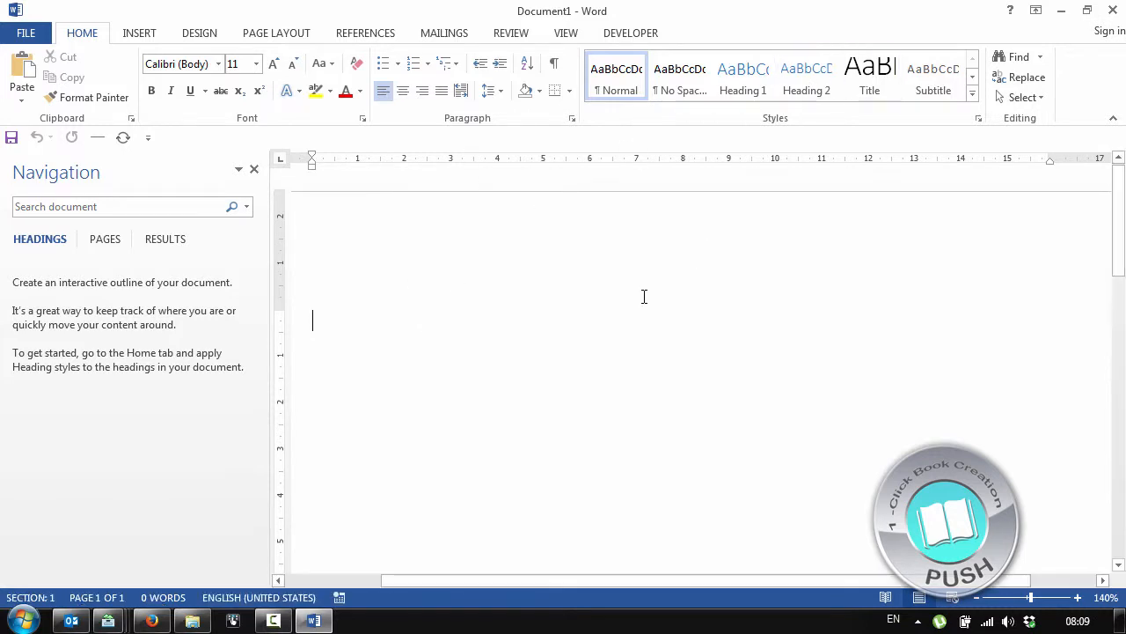
# Step: Enter the lines "Master & Sub-documents" and "Heading" in the blank document
pyautogui.write('Mast')
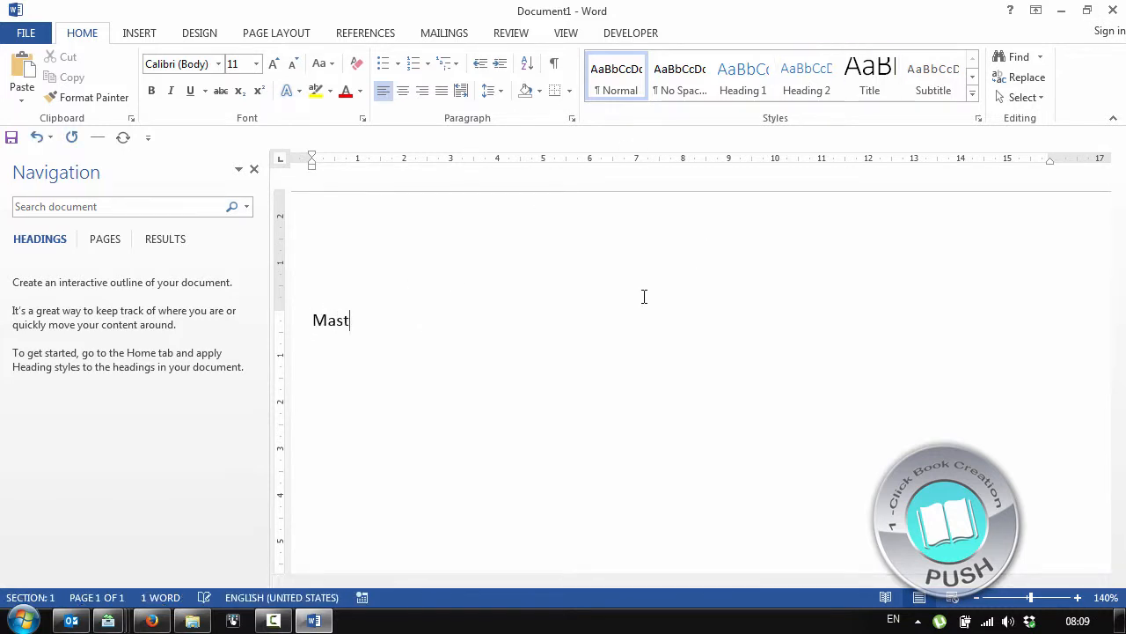
pyautogui.write('er & Sub')
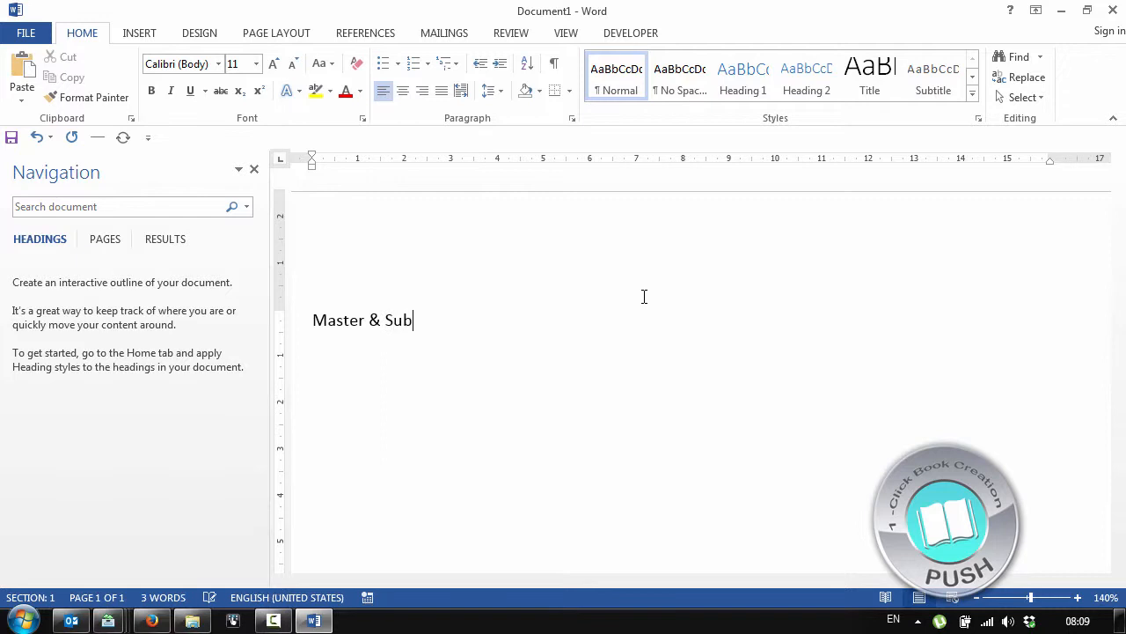
pyautogui.write('=docum')
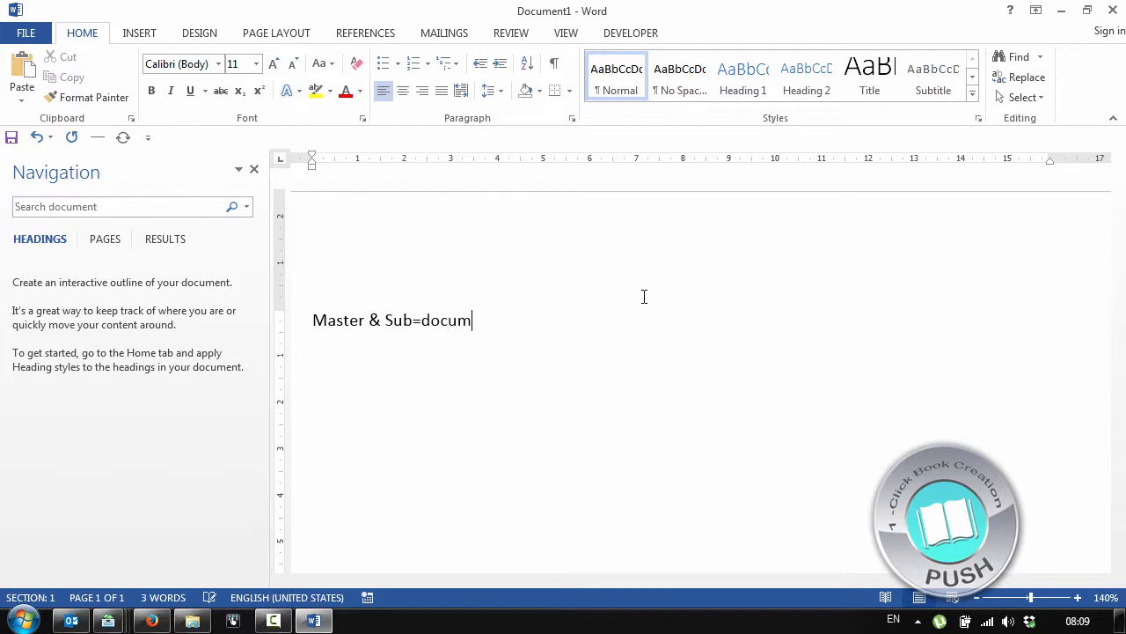
pyautogui.write('-documents')
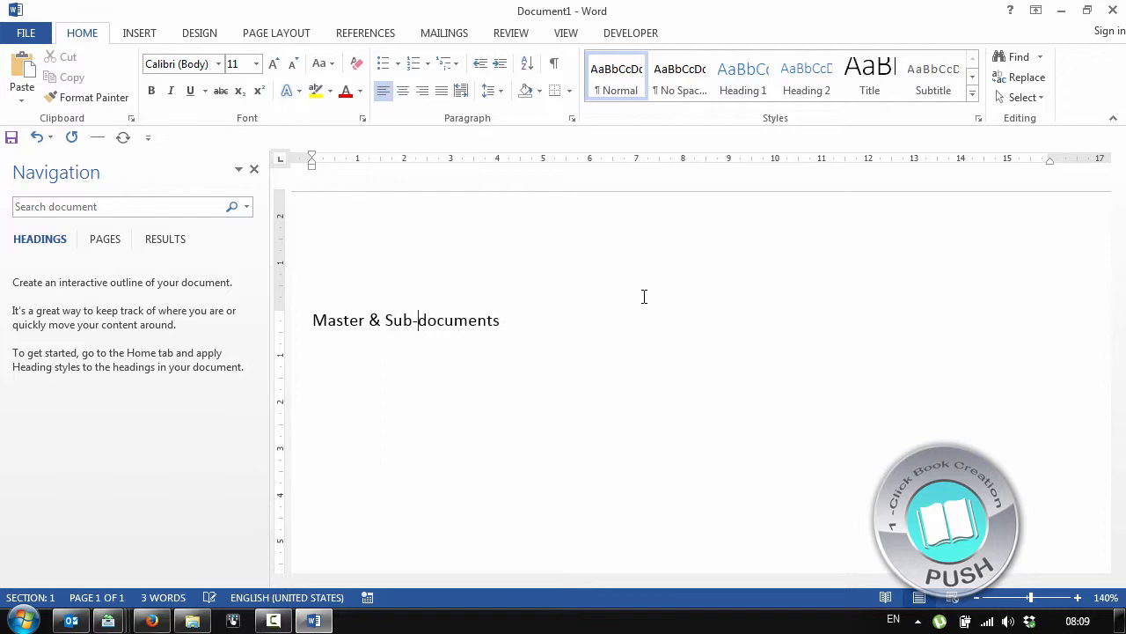
pyautogui.write('Head')
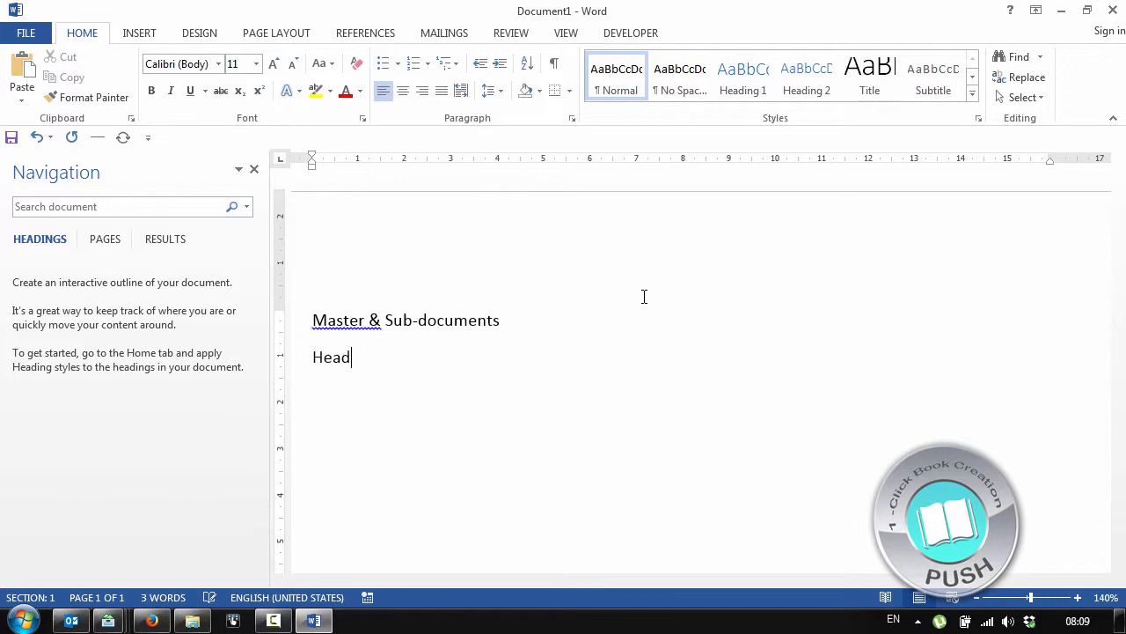
pyautogui.write('ing')
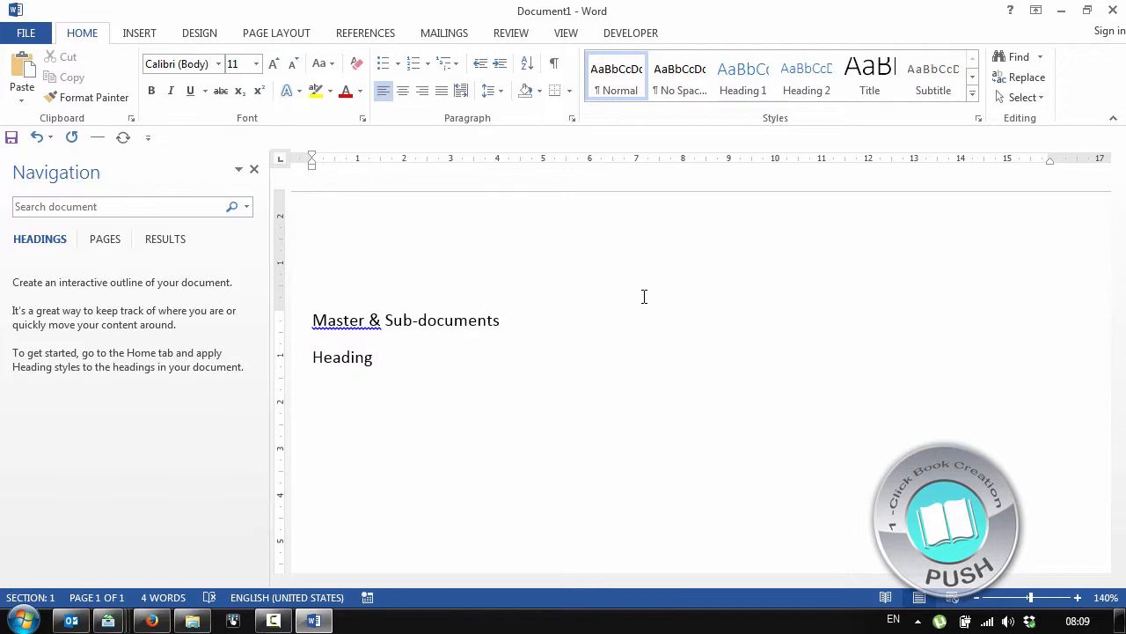
# Step: Insert a SEQ head sequence field after Heading so the line reads Heading 1
pyautogui.click(139, 32)
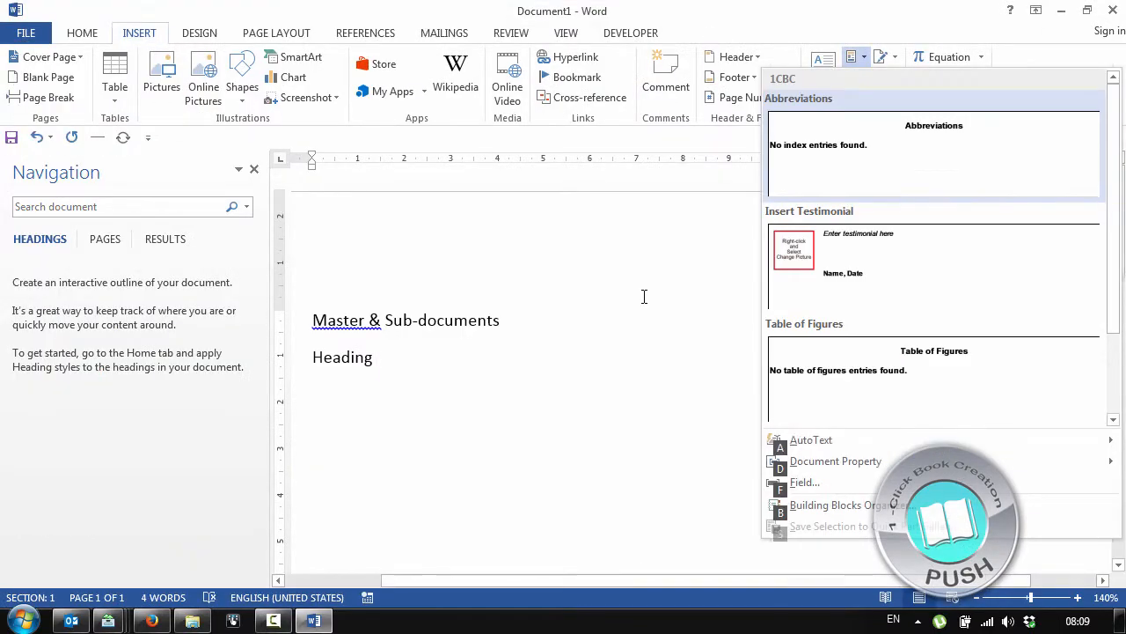
pyautogui.click(804, 483)
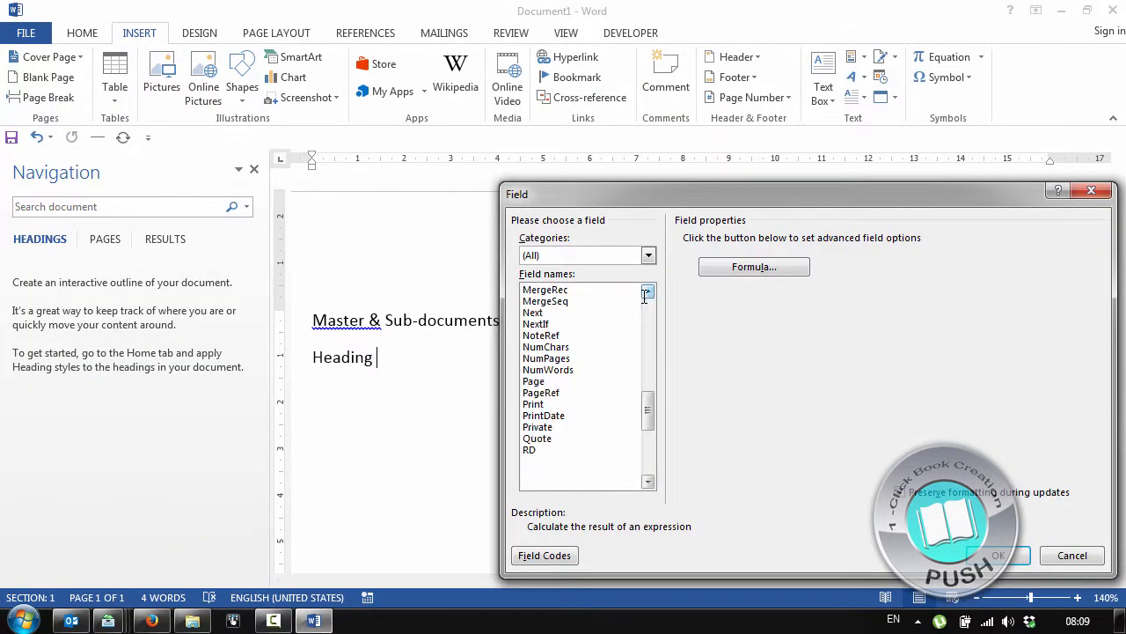
pyautogui.click(531, 484)
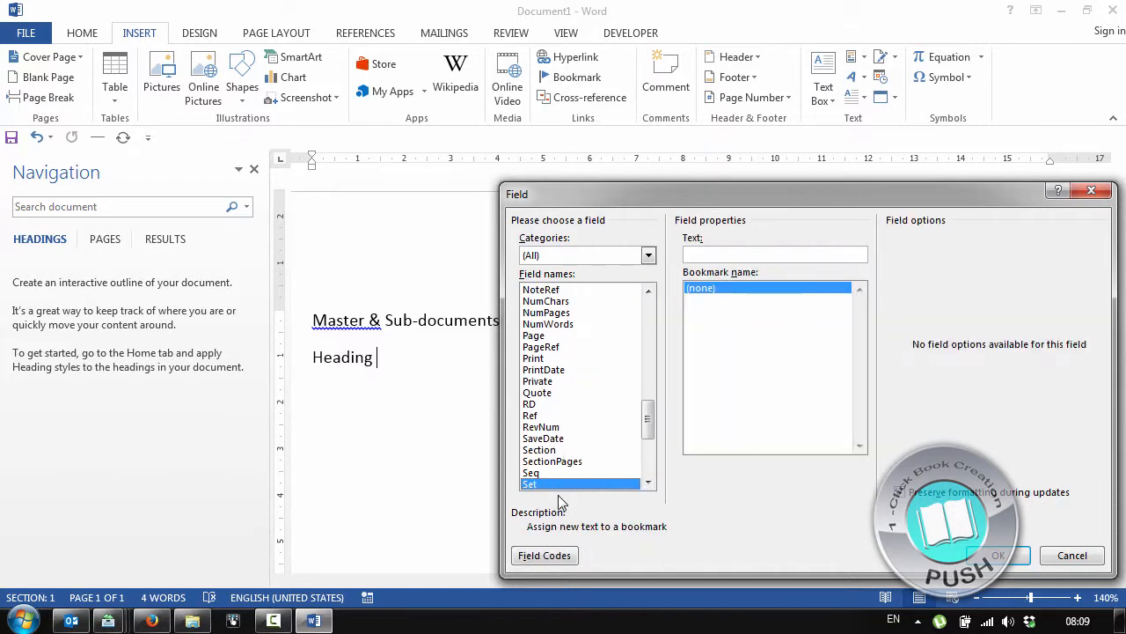
pyautogui.click(531, 472)
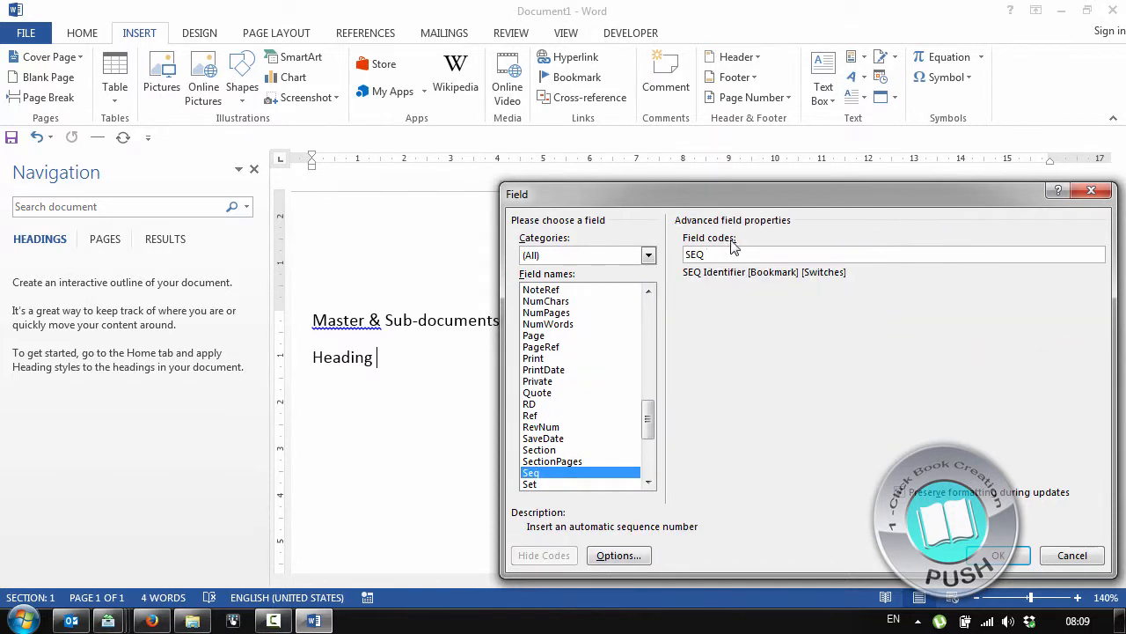
pyautogui.write('head')
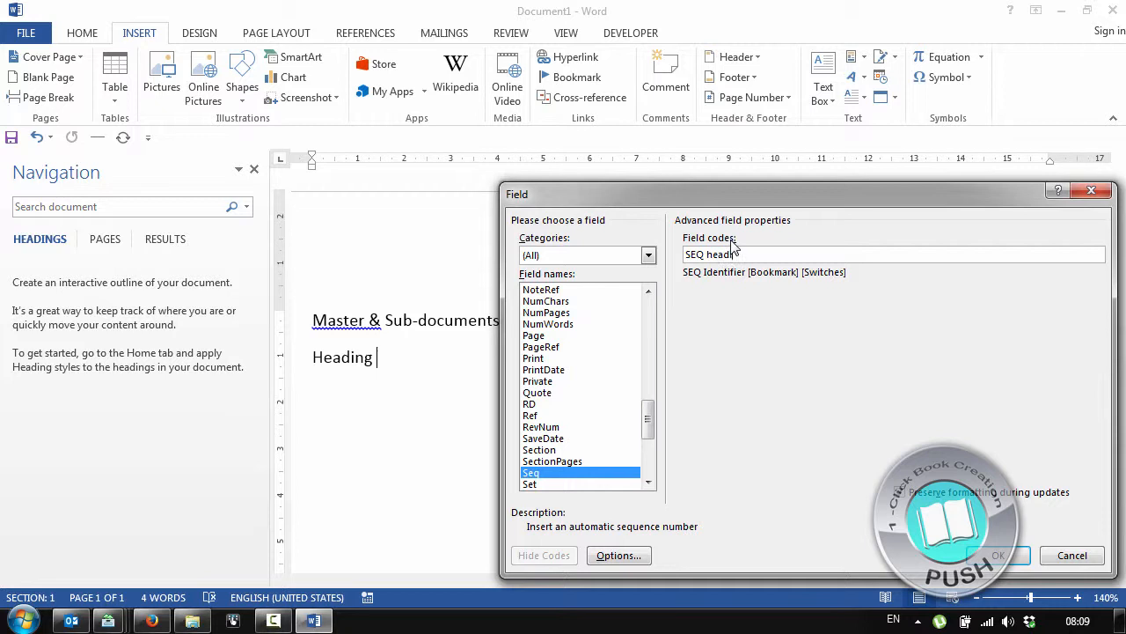
pyautogui.click(998, 555)
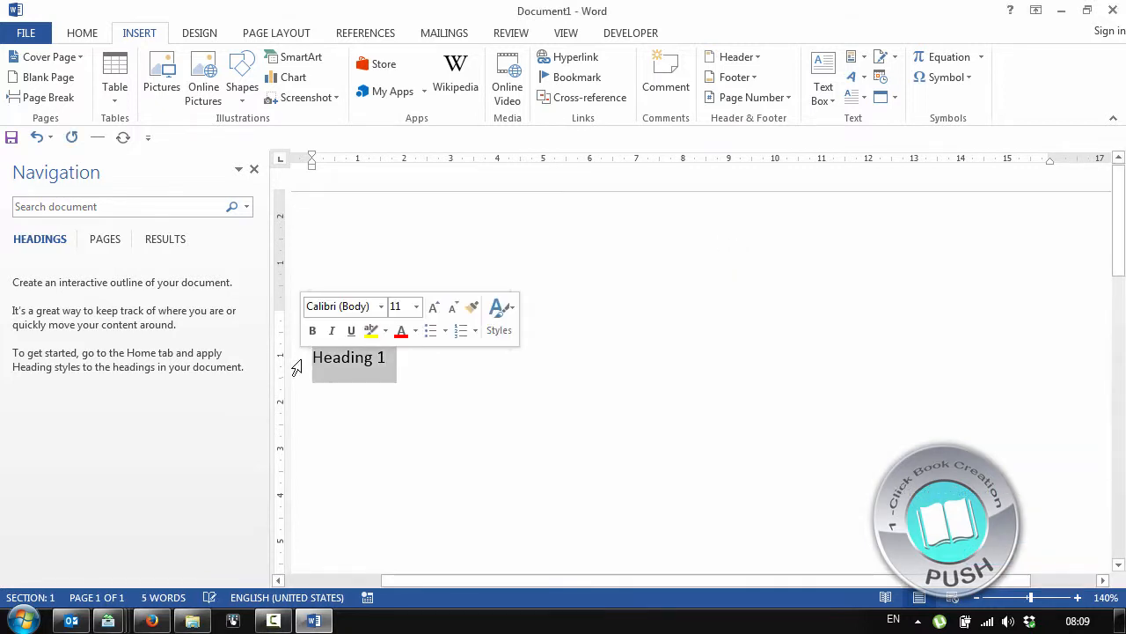
# Step: Paste repeated Heading lines, update their sequence numbers, and go to the File options to save
pyautogui.write('Master & Sub-documents')
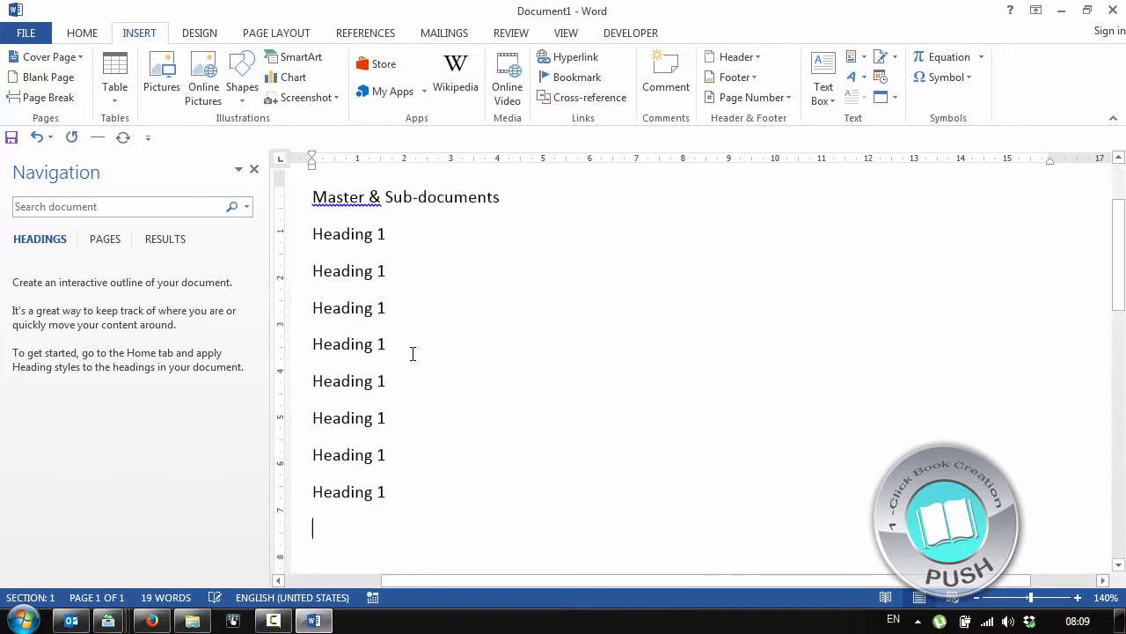
pyautogui.press('ctrl+v')
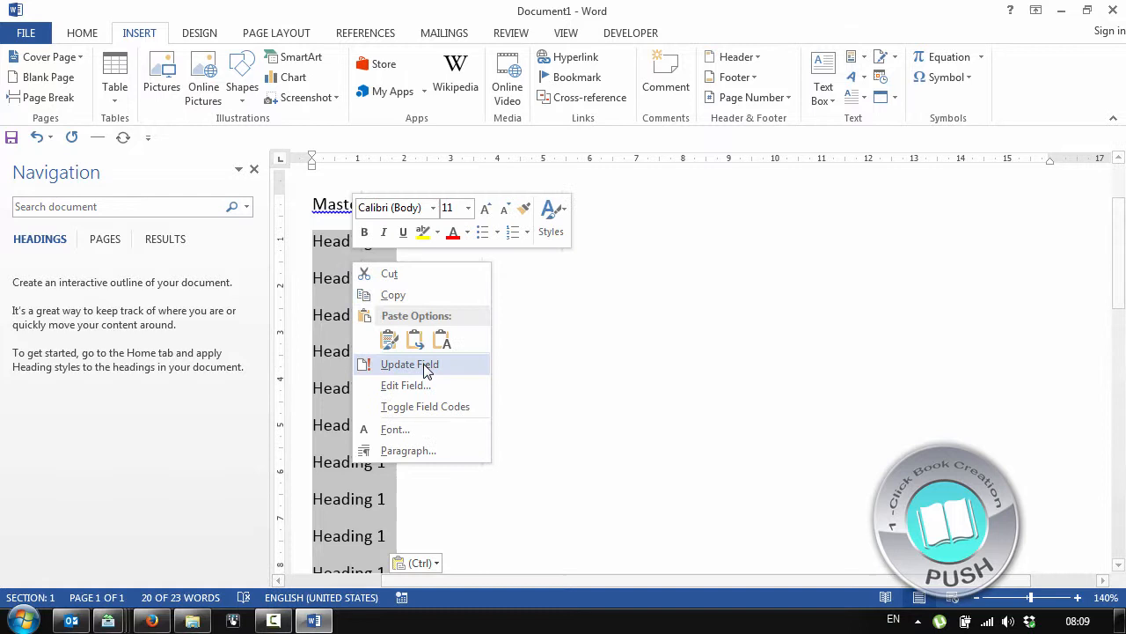
pyautogui.click(409, 363)
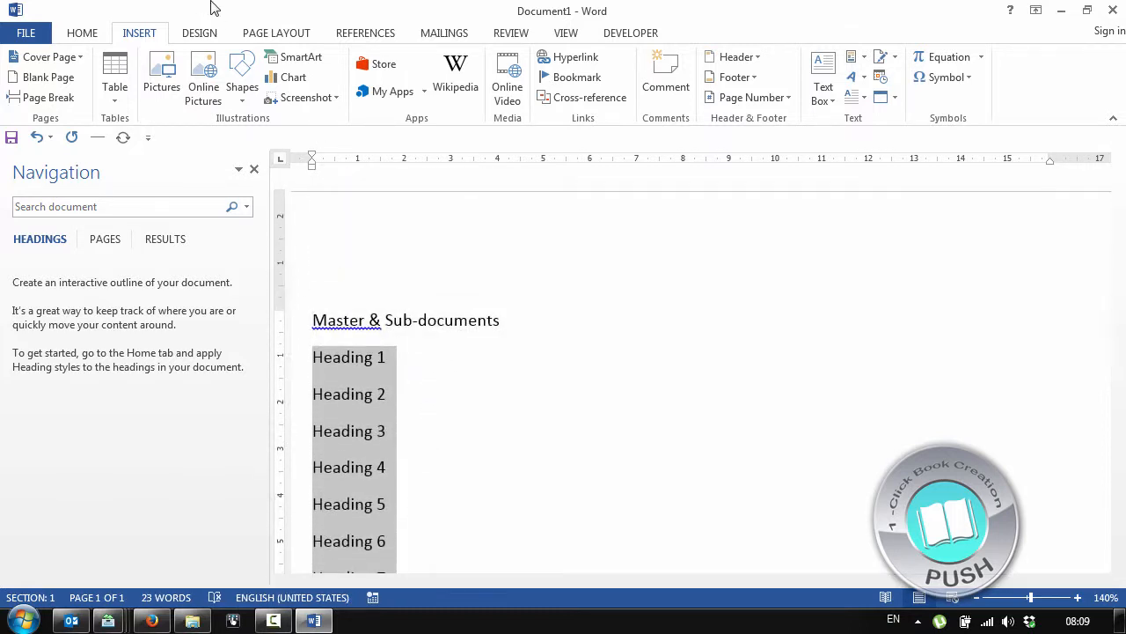
pyautogui.click(81, 31)
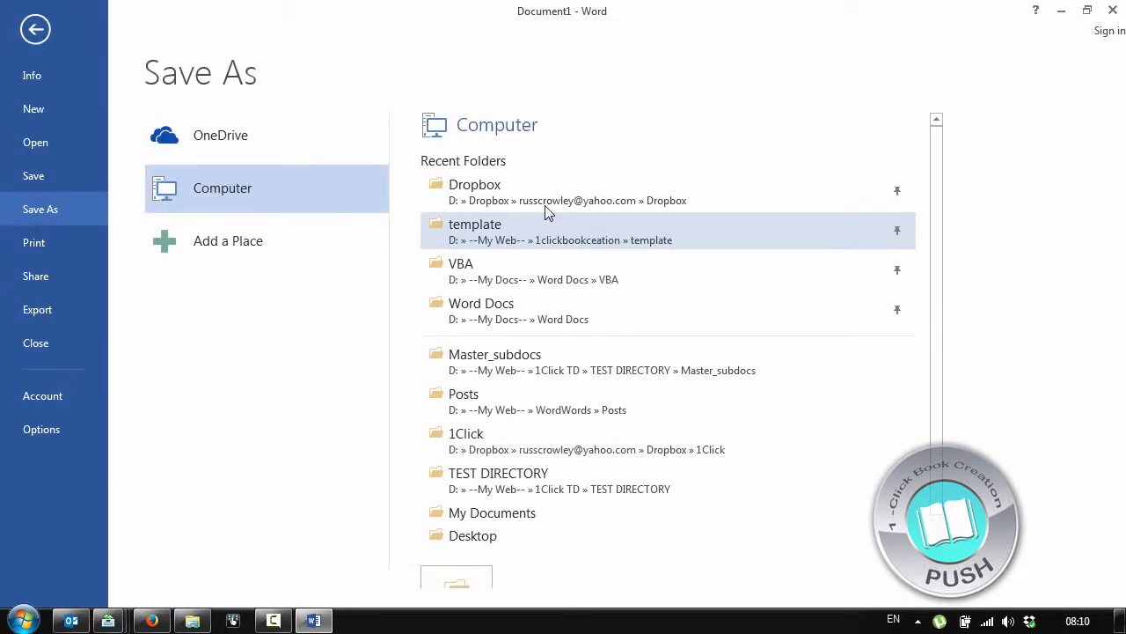
# Step: Save the document as Master.docx in a new folder named master inside TEST DIRECTORY
pyautogui.click(494, 361)
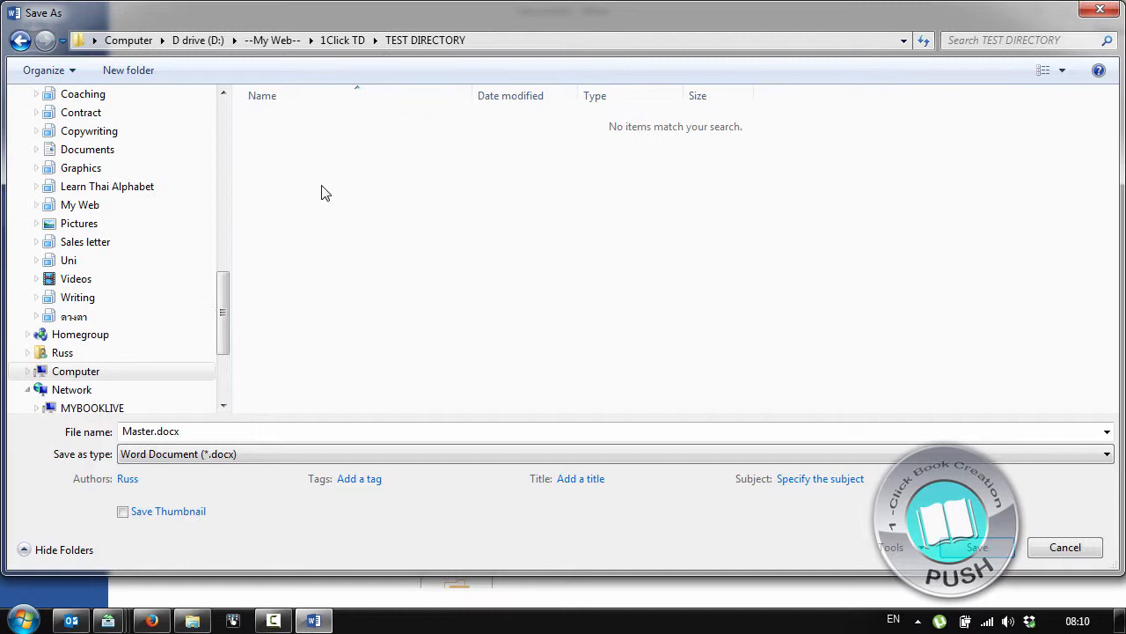
pyautogui.click(128, 70)
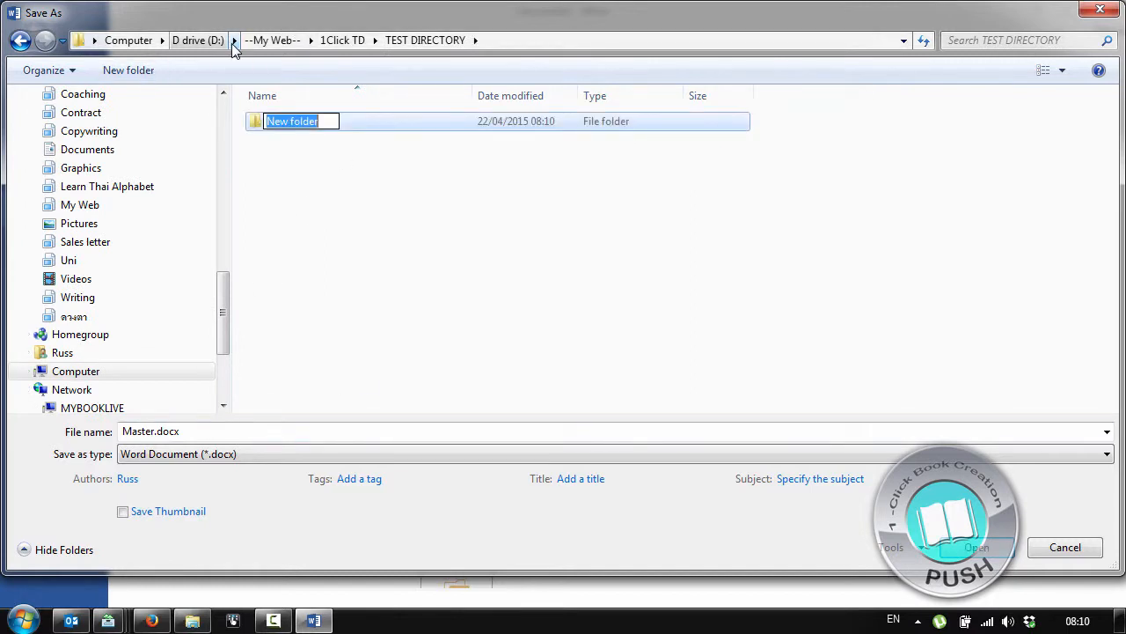
pyautogui.write('master')
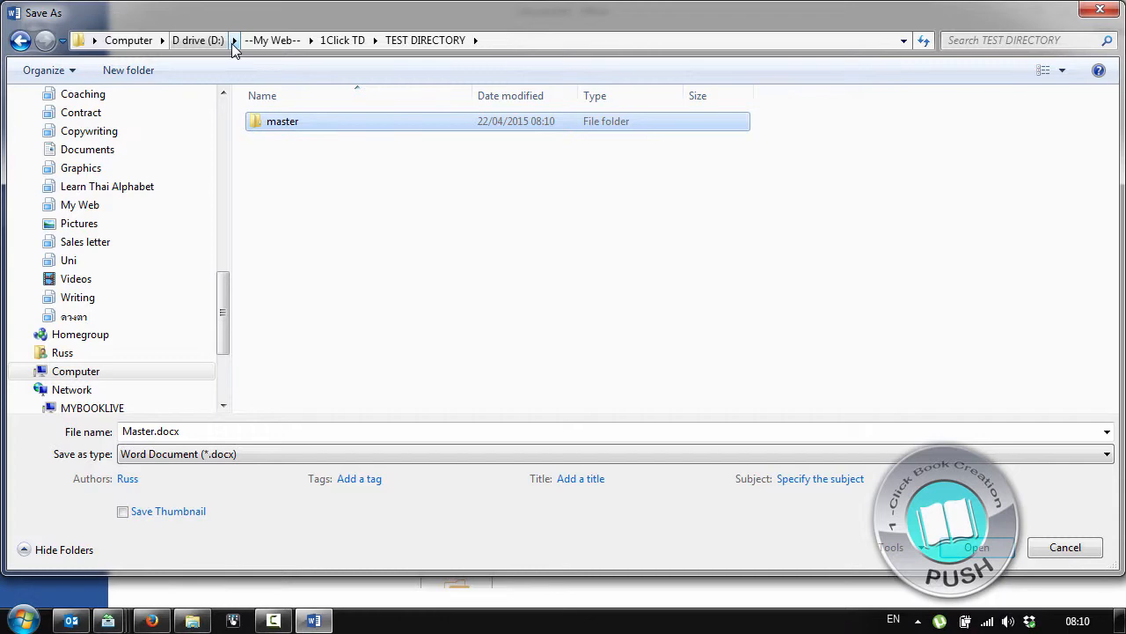
pyautogui.doubleClick(282, 120)
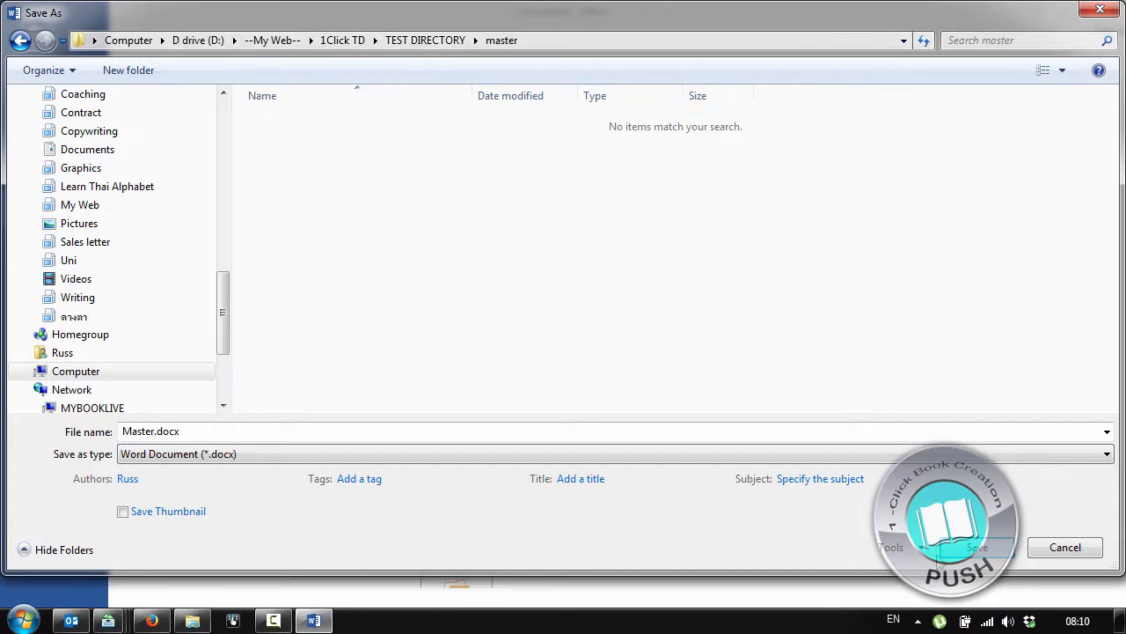
pyautogui.click(977, 546)
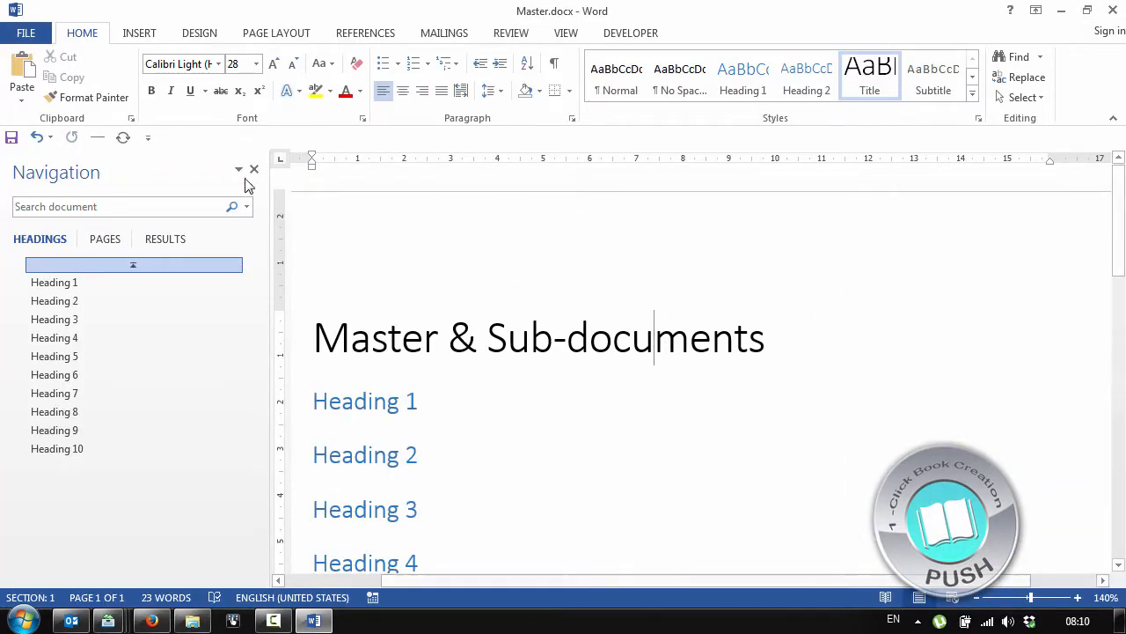
# Step: Close the Navigation pane so the page with the title and ten headings shows in full
pyautogui.click(253, 169)
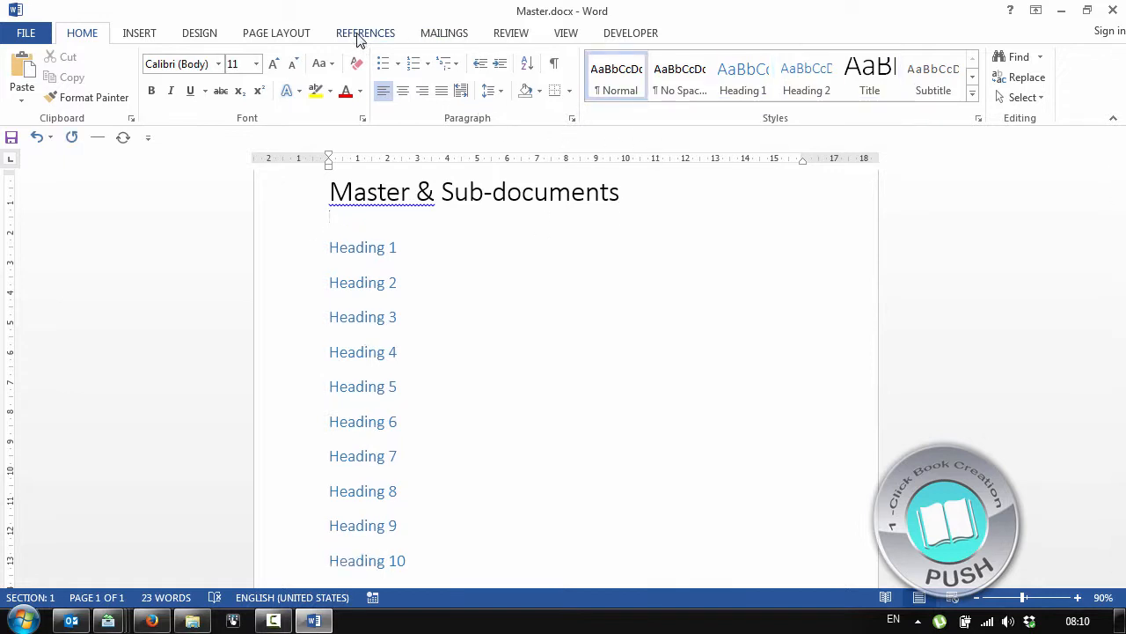
# Step: Insert an automatic table of contents listing Heading 1 through Heading 10 beneath the title
pyautogui.click(367, 32)
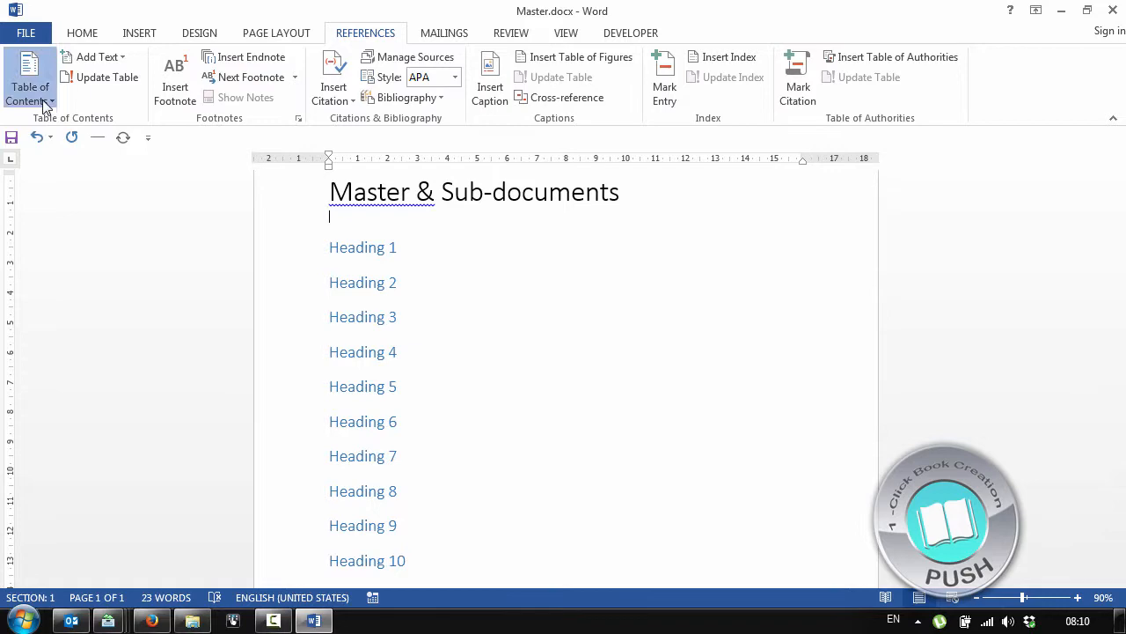
pyautogui.click(28, 79)
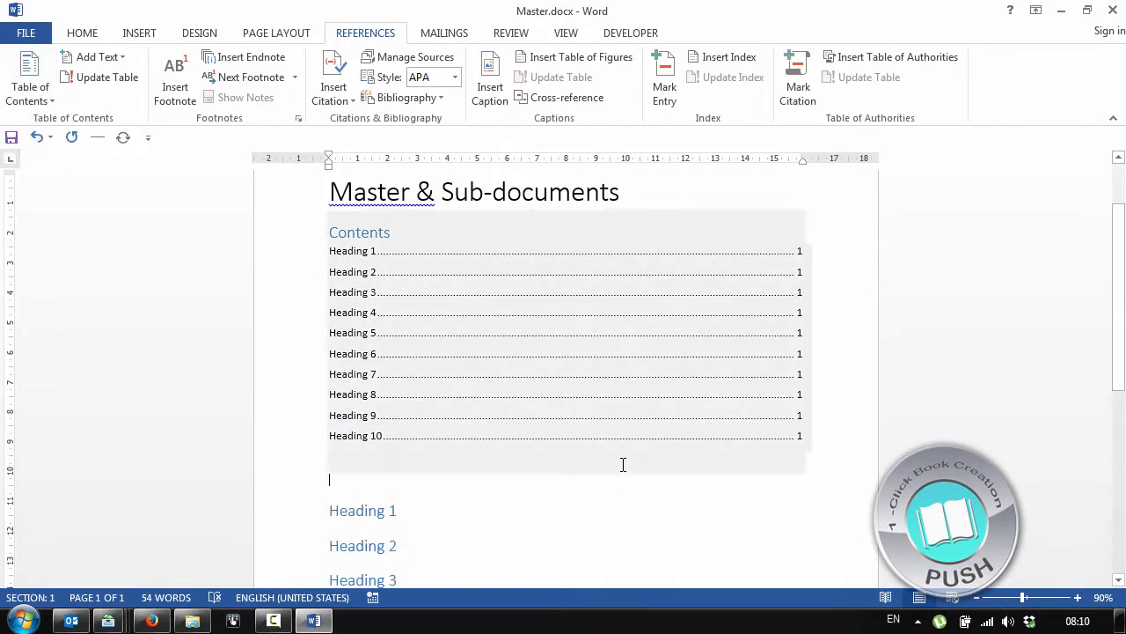
pyautogui.scroll(-3)
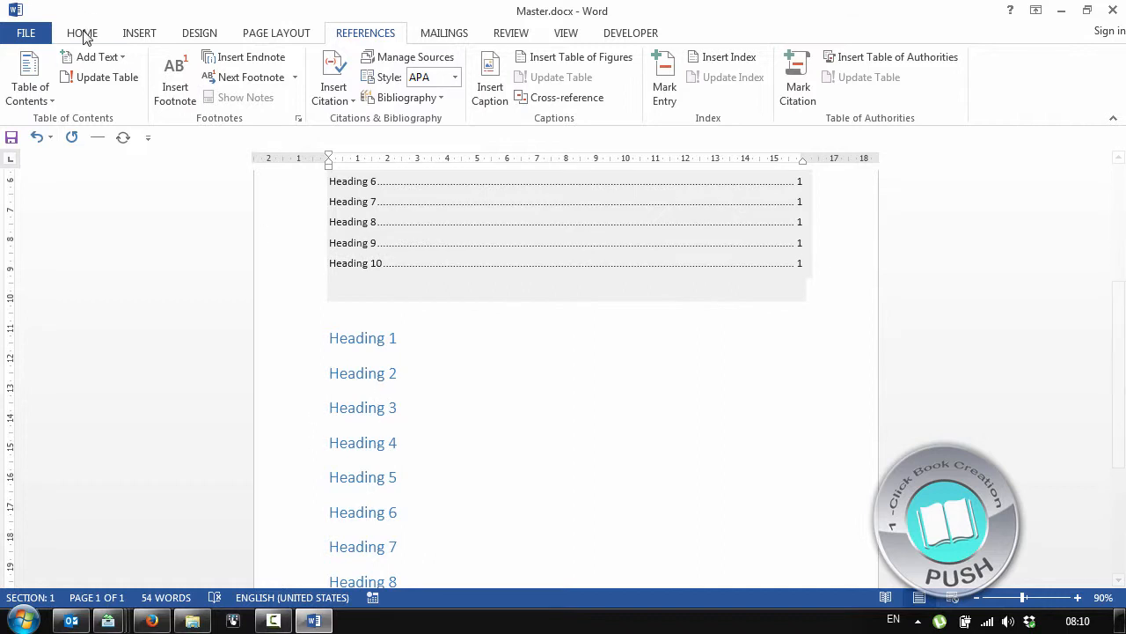
pyautogui.click(81, 32)
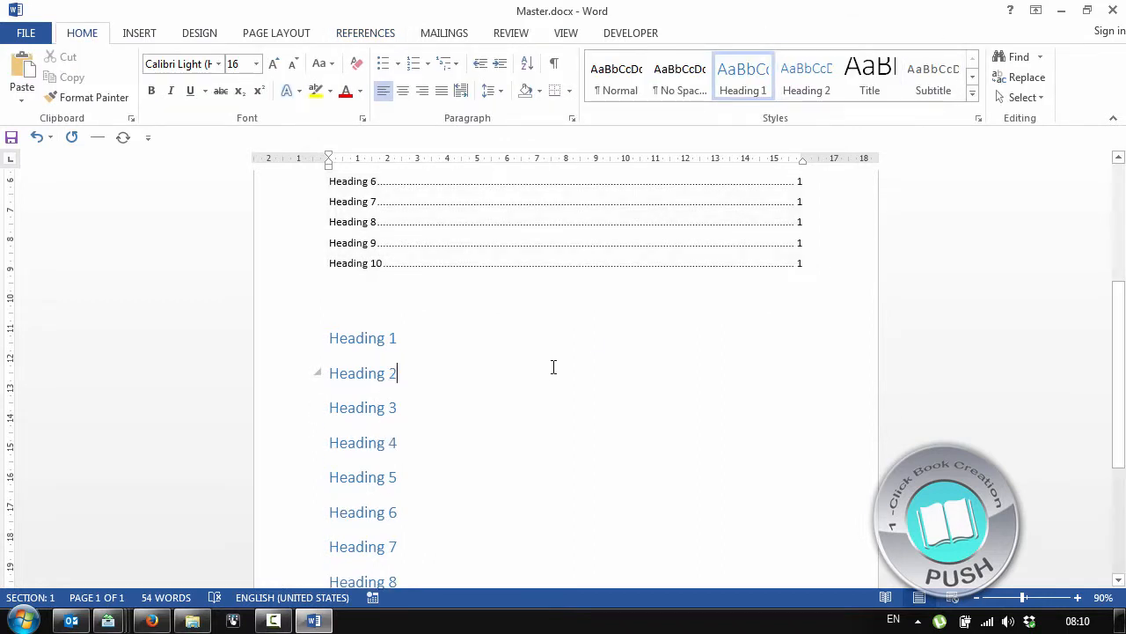
pyautogui.scroll(-3)
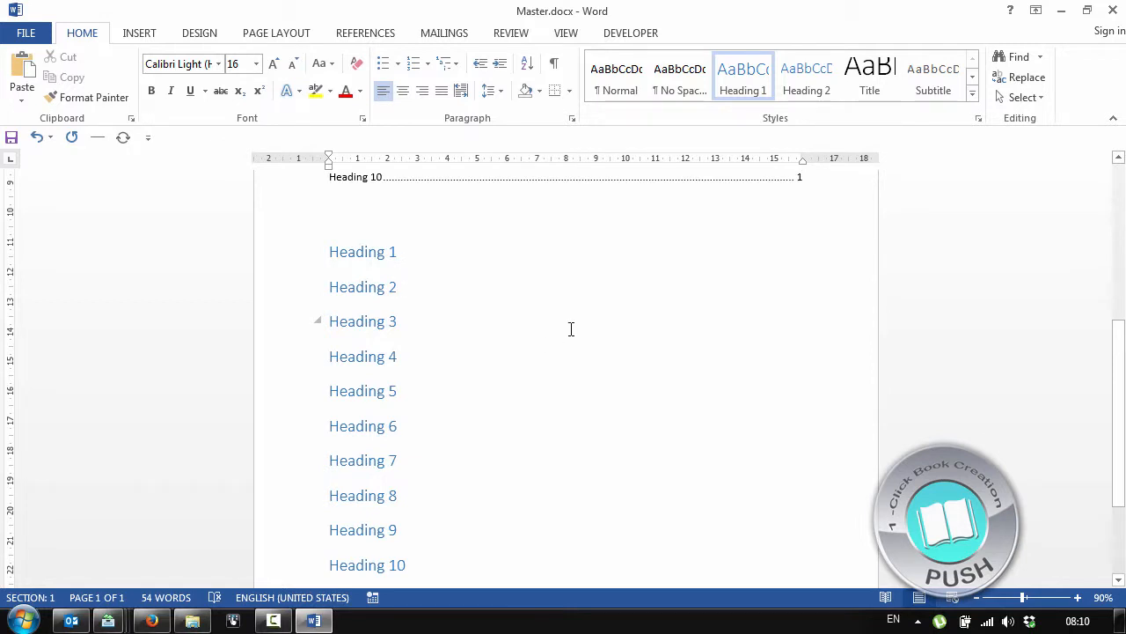
pyautogui.scroll(-3)
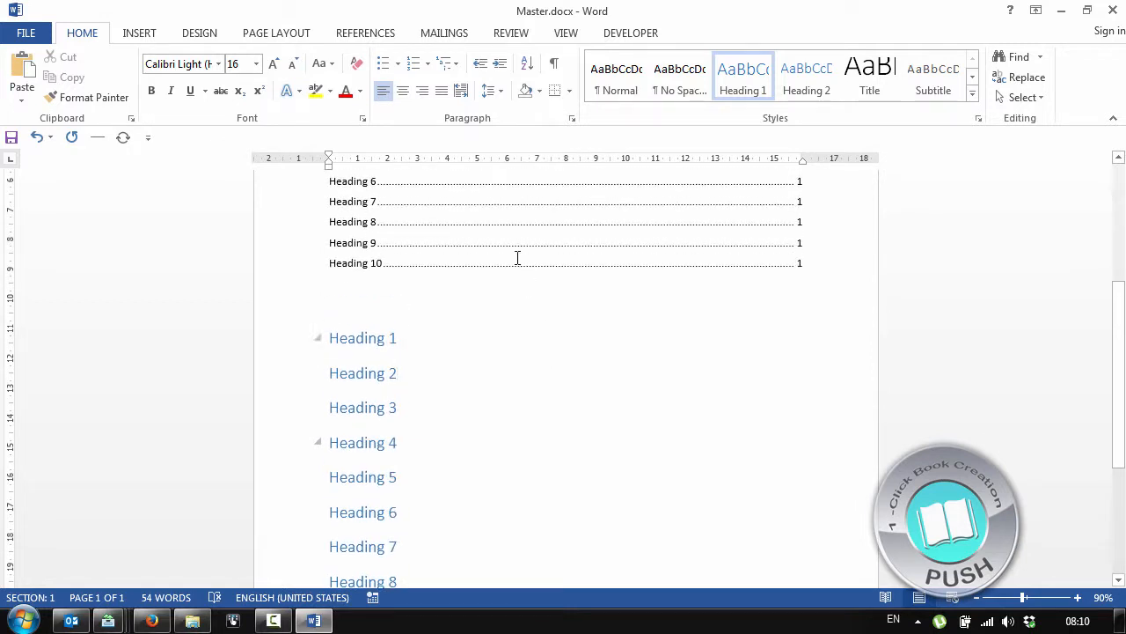
# Step: Switch to Outline view, select Heading 1–10, and create them as subdocuments via Show Document
pyautogui.click(566, 32)
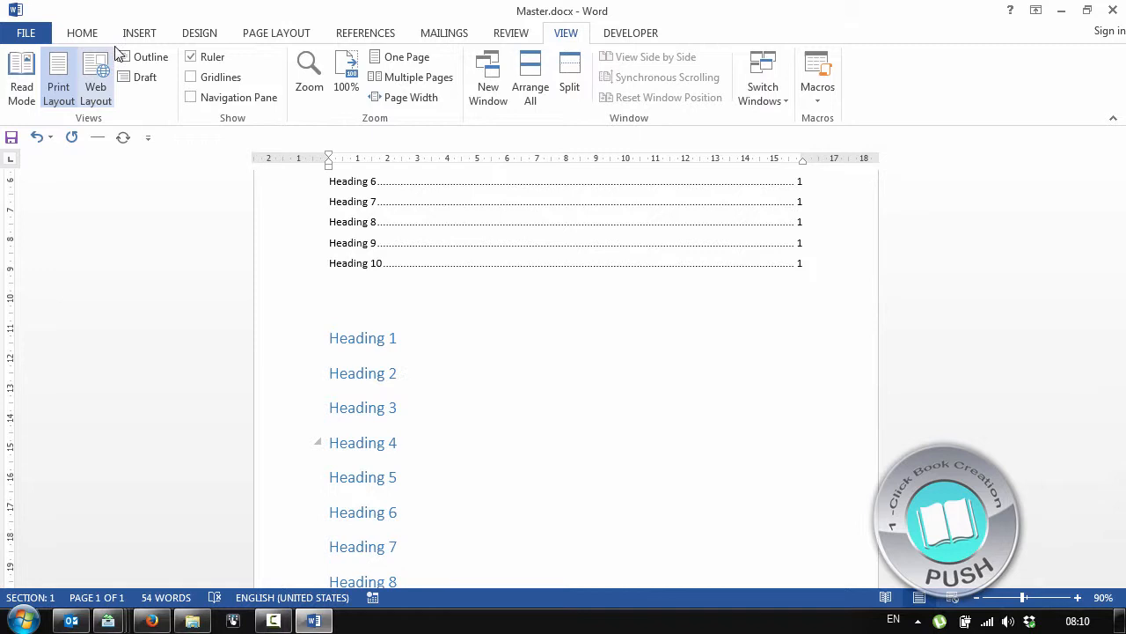
pyautogui.click(151, 57)
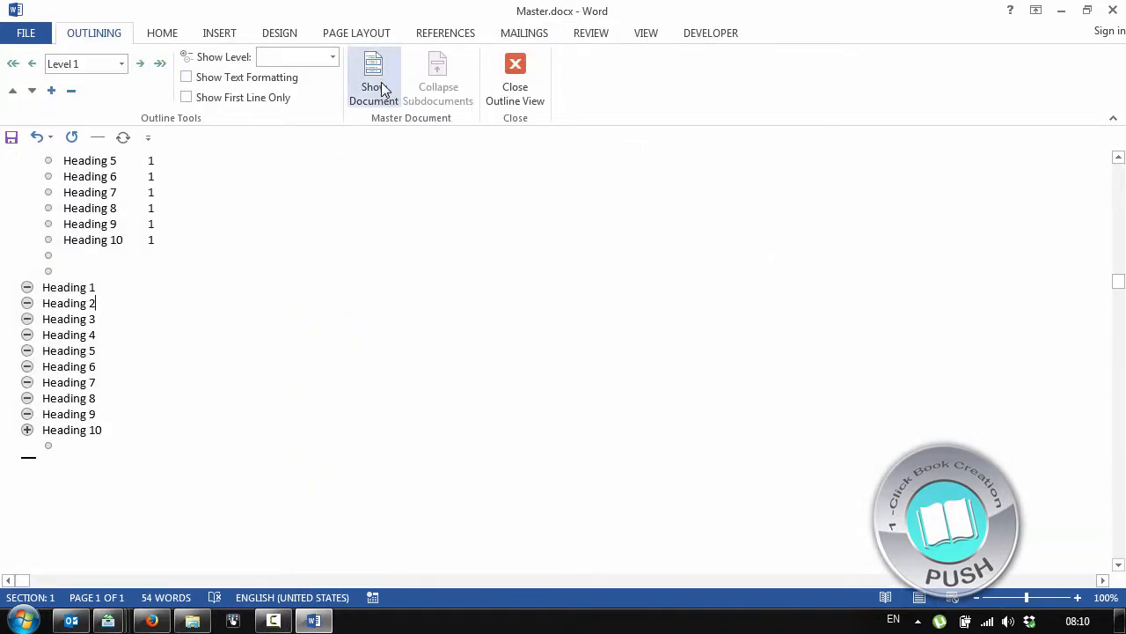
pyautogui.click(373, 80)
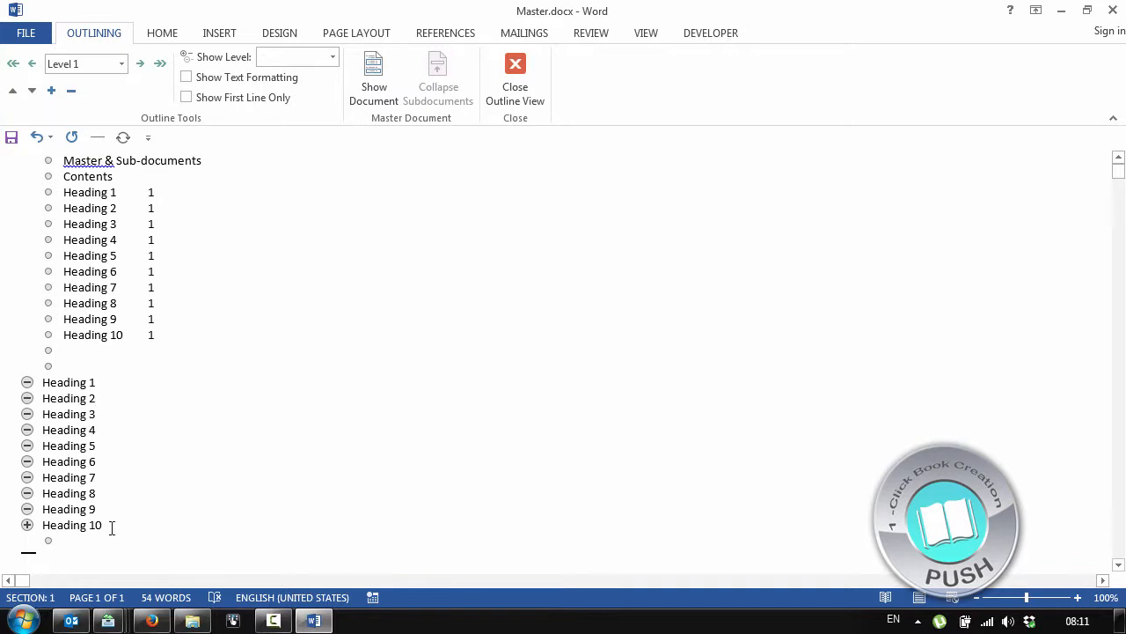
pyautogui.moveTo(43, 382); pyautogui.dragTo(102, 525)
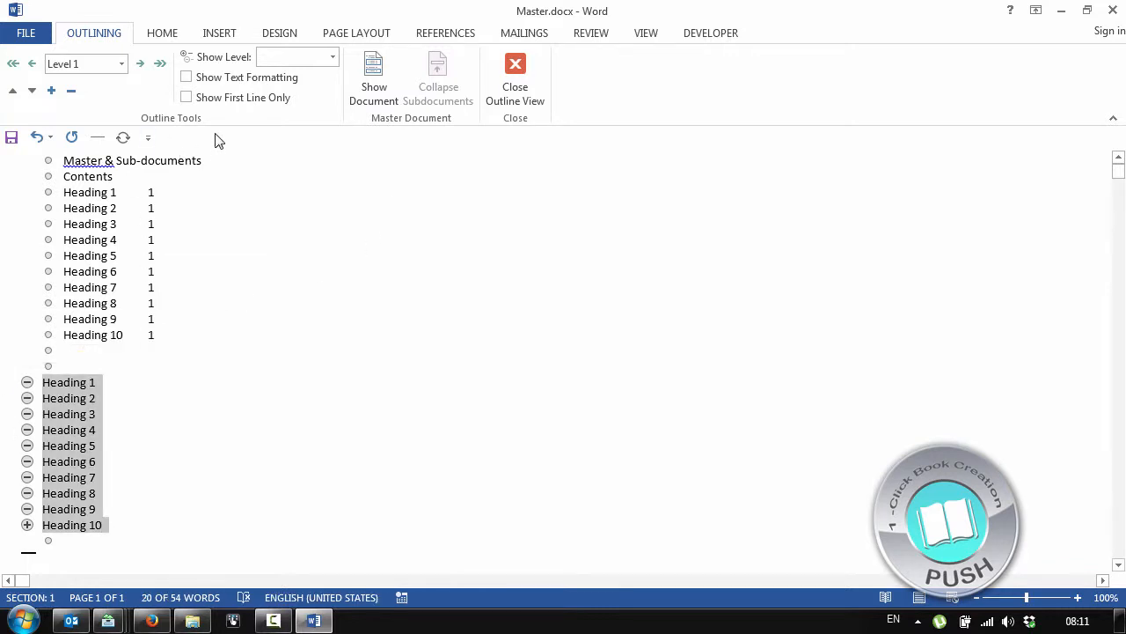
pyautogui.moveTo(390, 124)
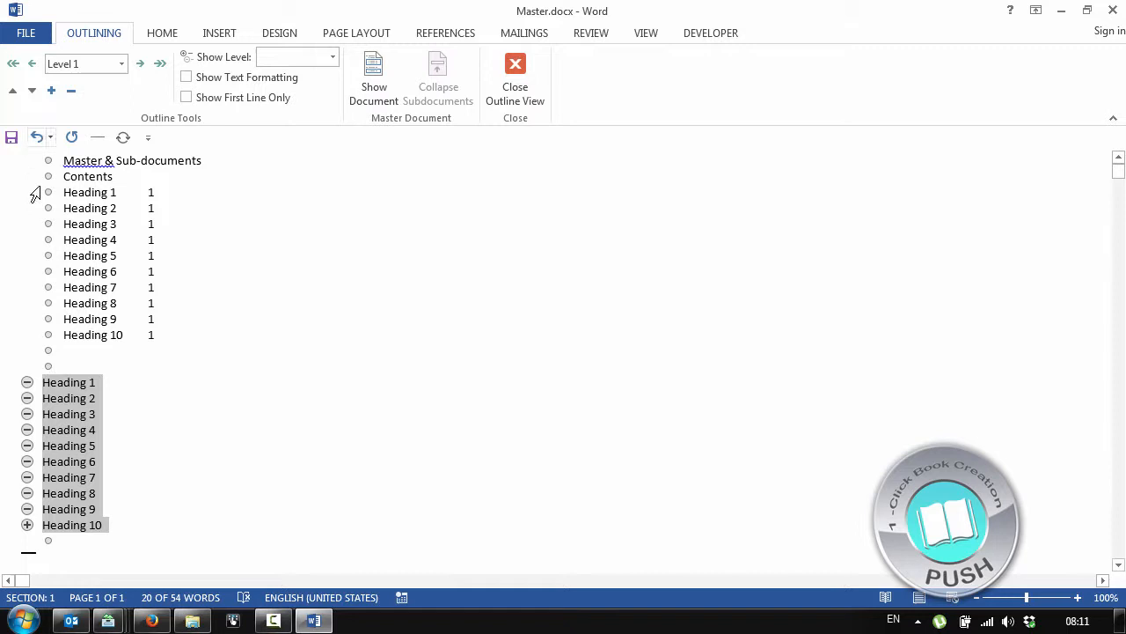
pyautogui.click(373, 80)
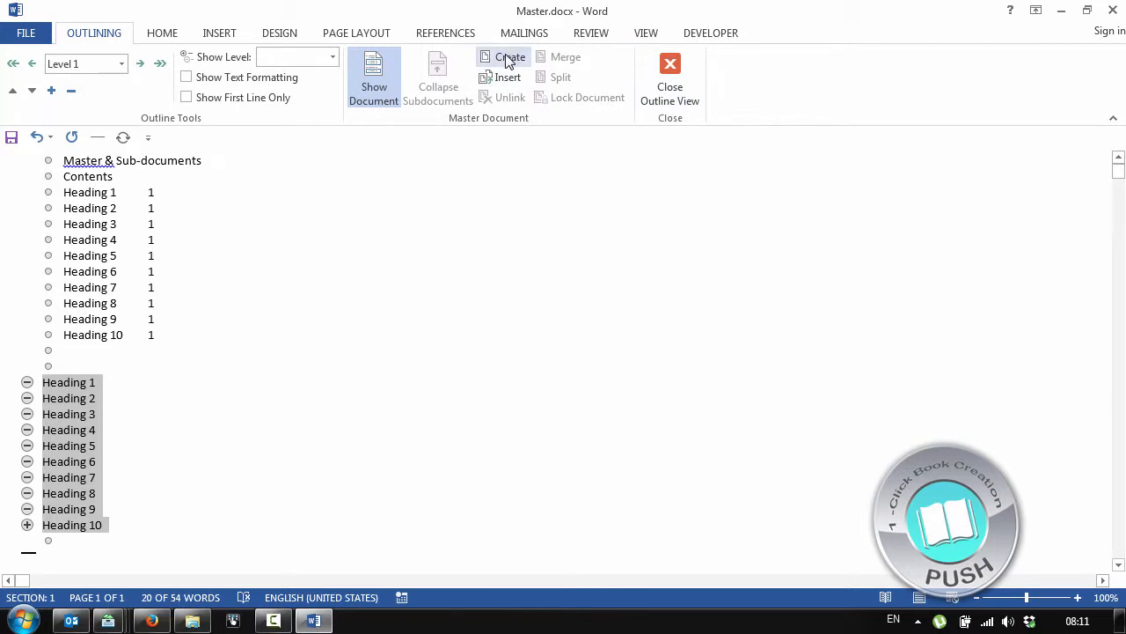
pyautogui.moveTo(510, 61)
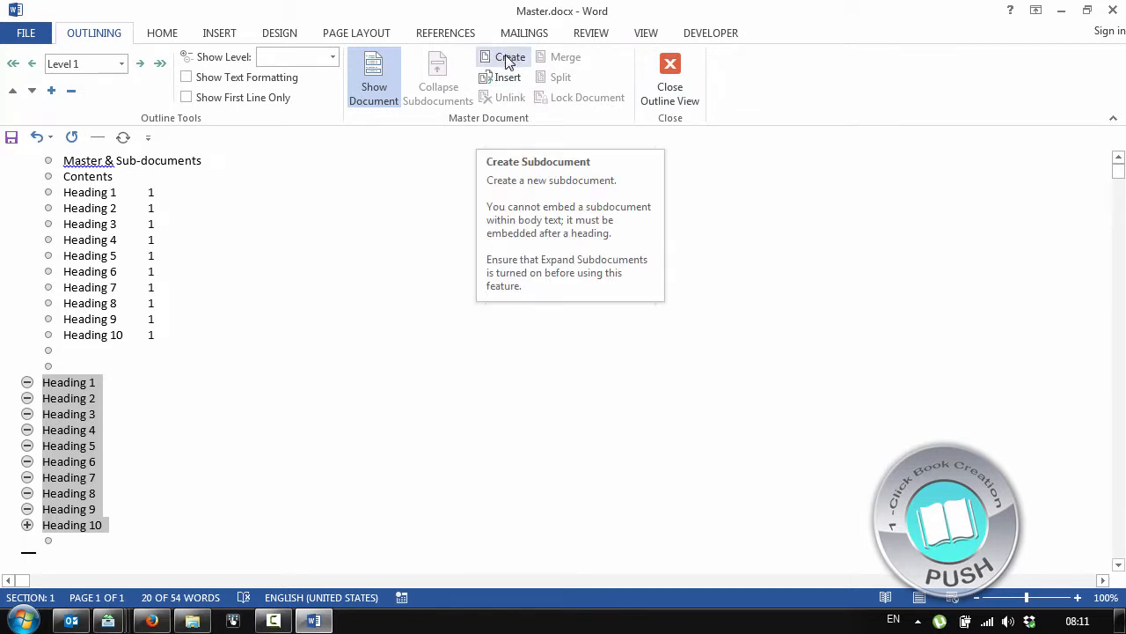
pyautogui.moveTo(91, 538)
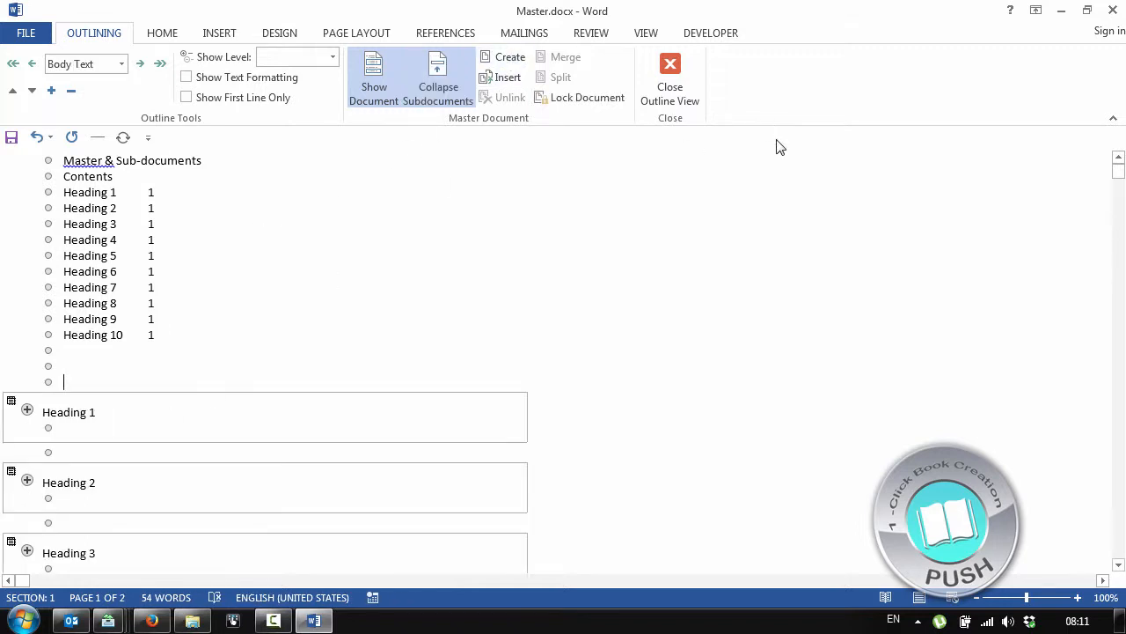
# Step: Return to Print Layout and show formatting marks to check each subdocument's continuous section breaks
pyautogui.click(668, 79)
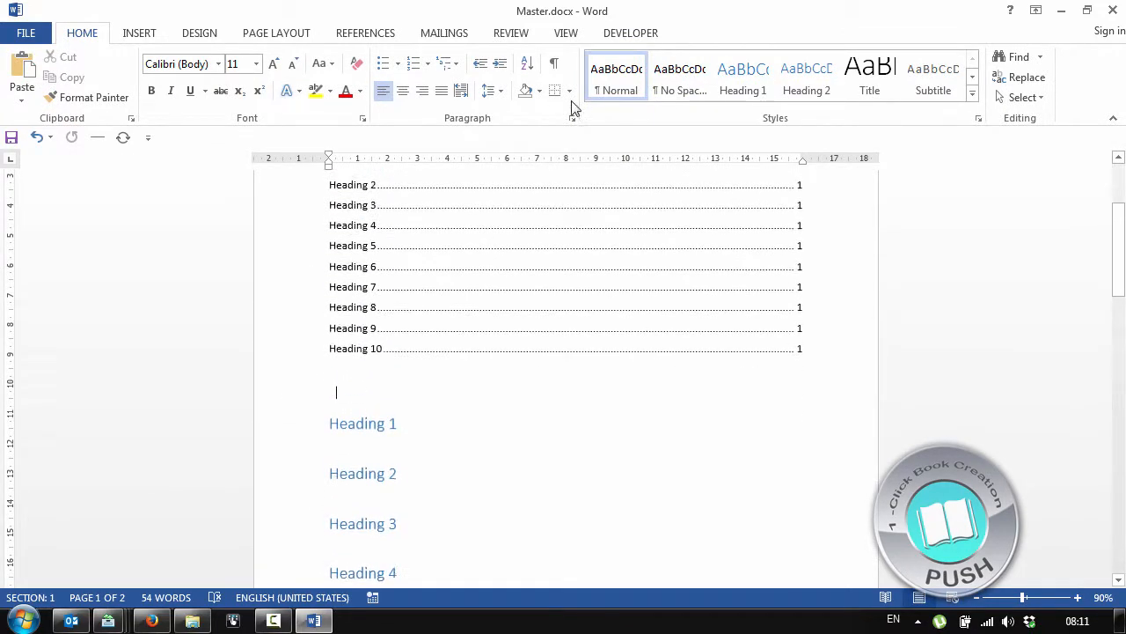
pyautogui.scroll(-3)
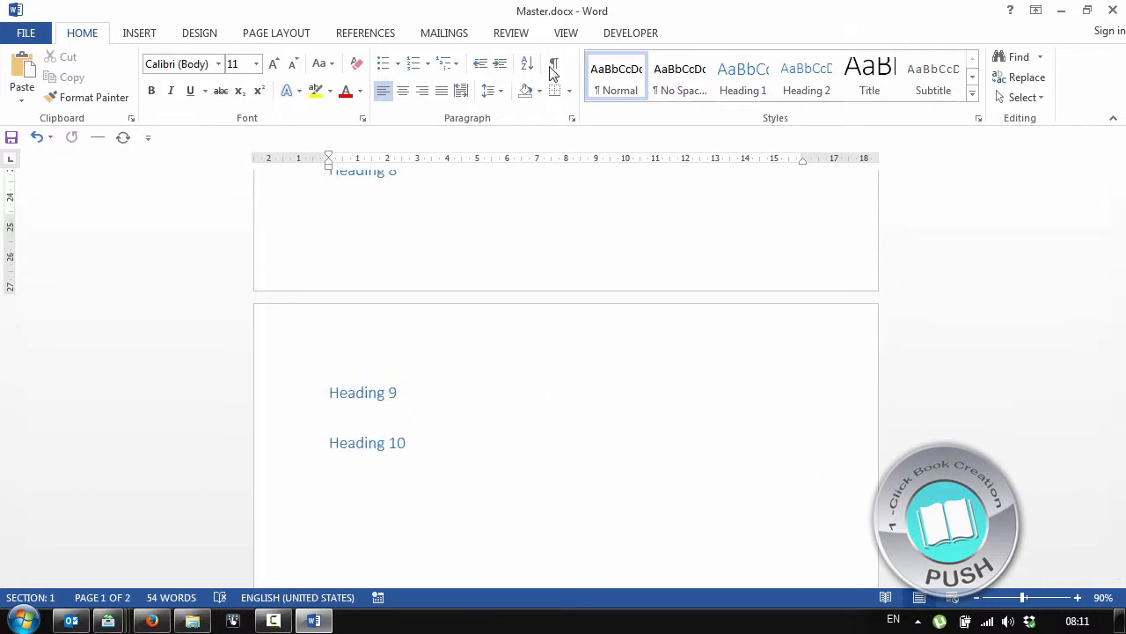
pyautogui.click(554, 63)
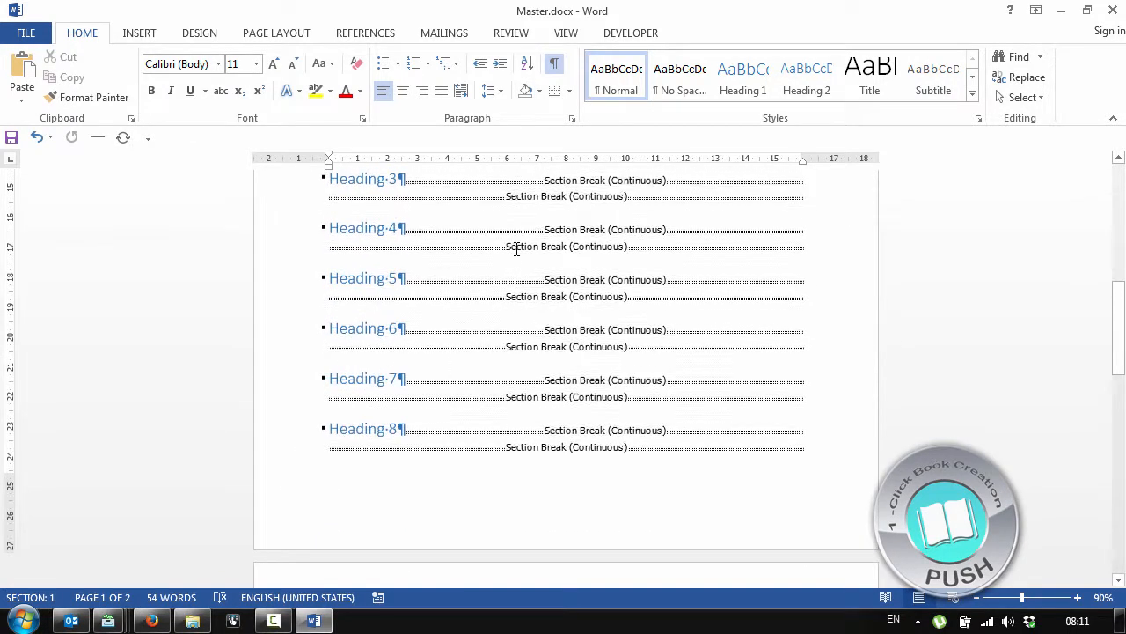
pyautogui.scroll(3)
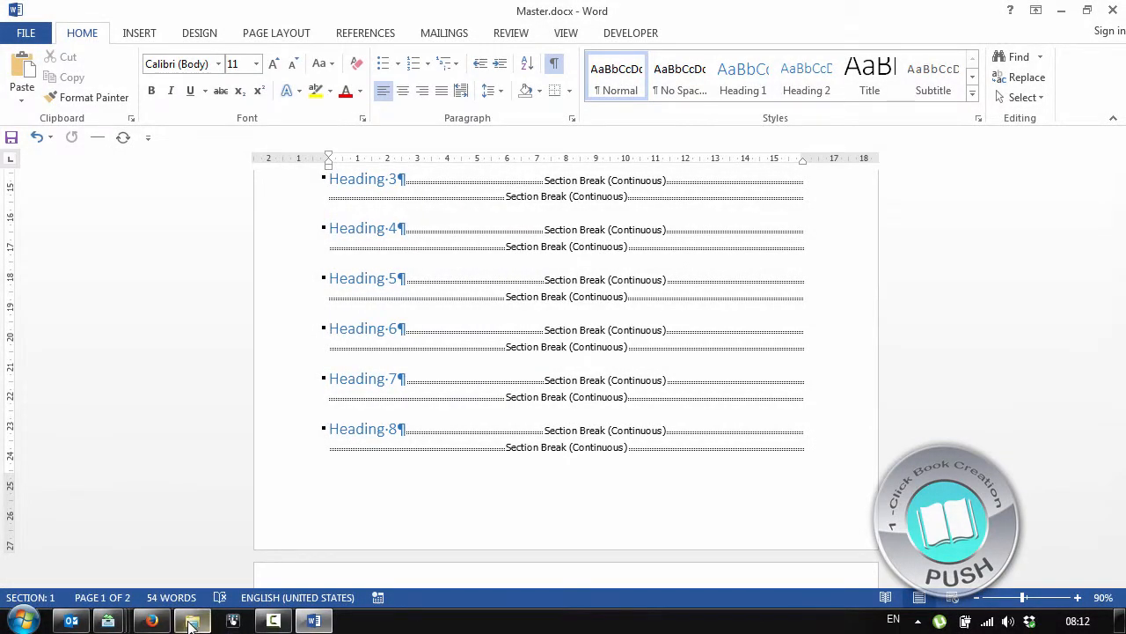
# Step: Open Heading 5.docx from the master folder in Windows Explorer
pyautogui.click(192, 619)
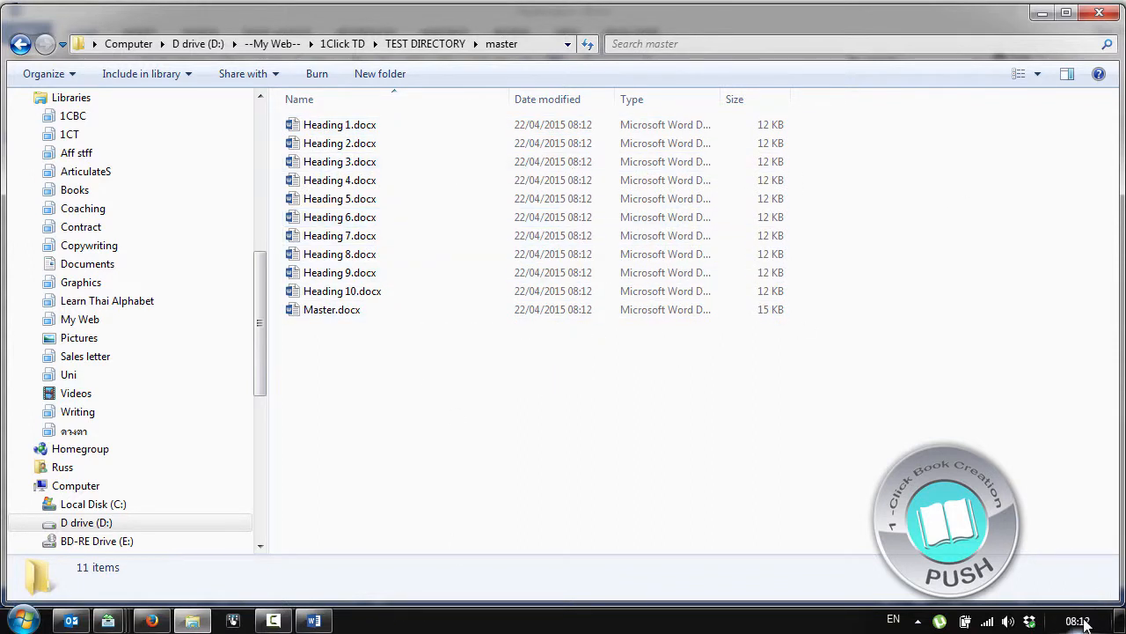
pyautogui.moveTo(340, 179)
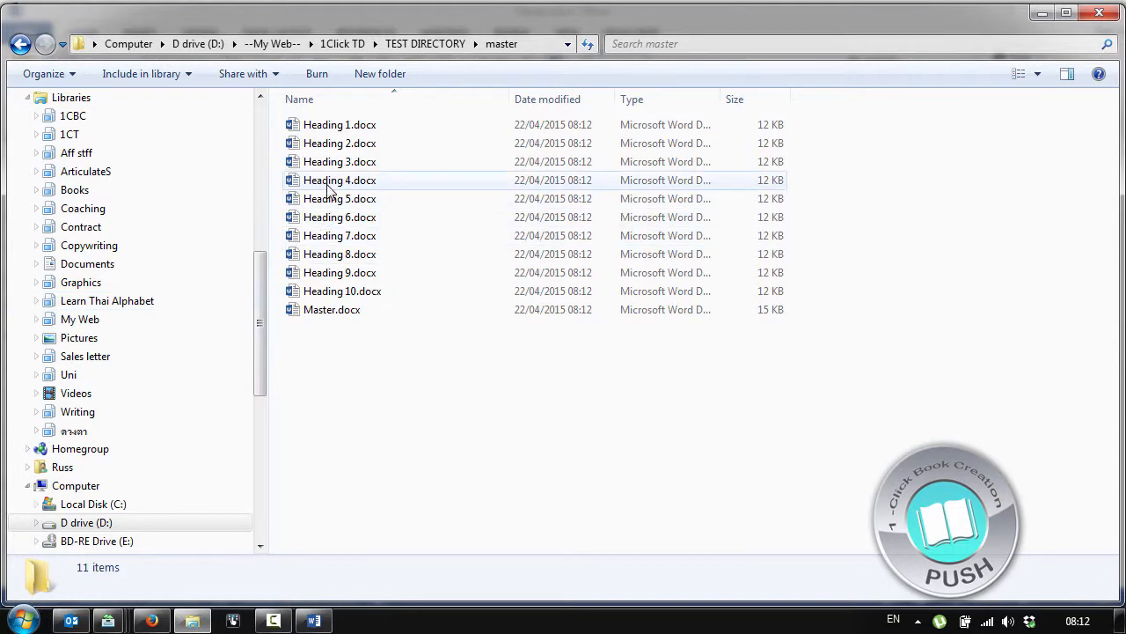
pyautogui.doubleClick(340, 197)
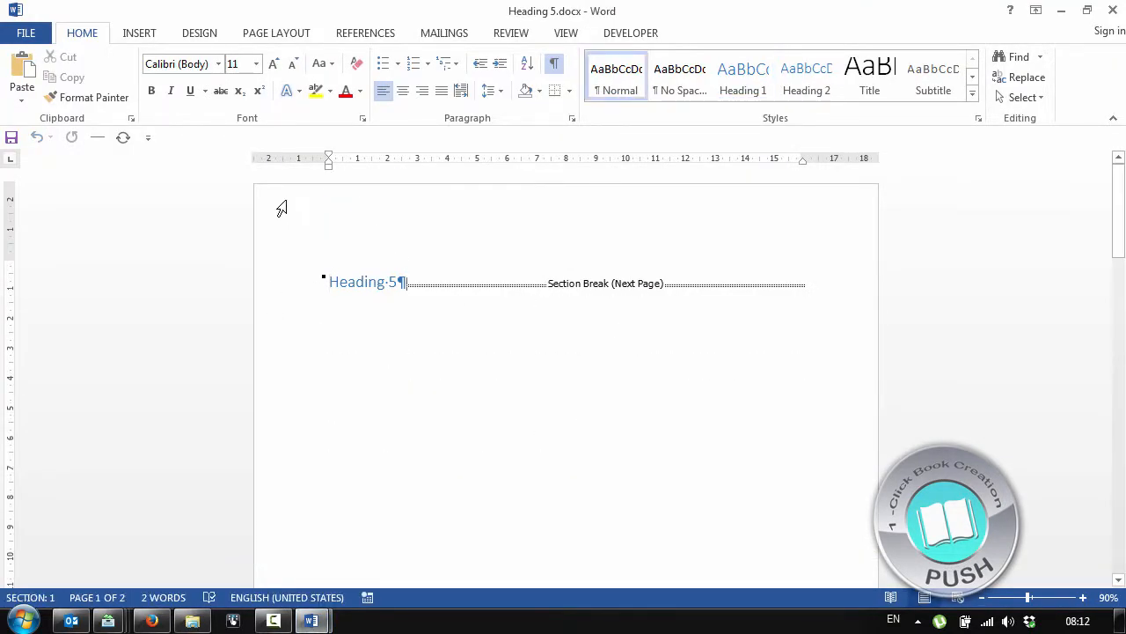
# Step: Add the line 'This is the text for document 5.' beneath Heading 5 in its subdocument
pyautogui.press('enter')
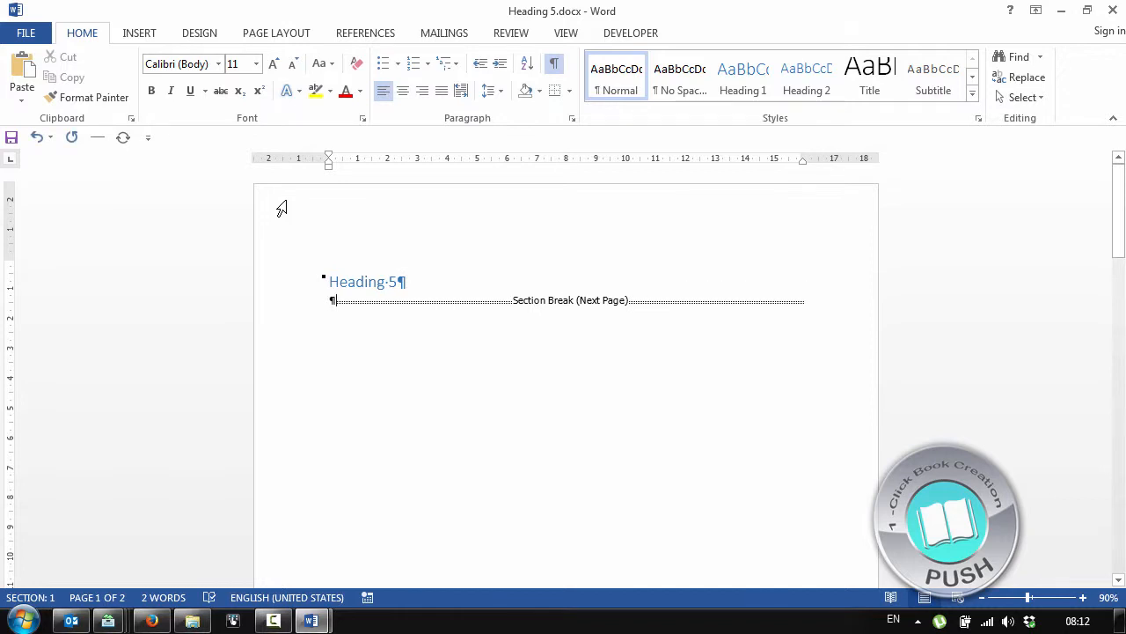
pyautogui.press('enter')
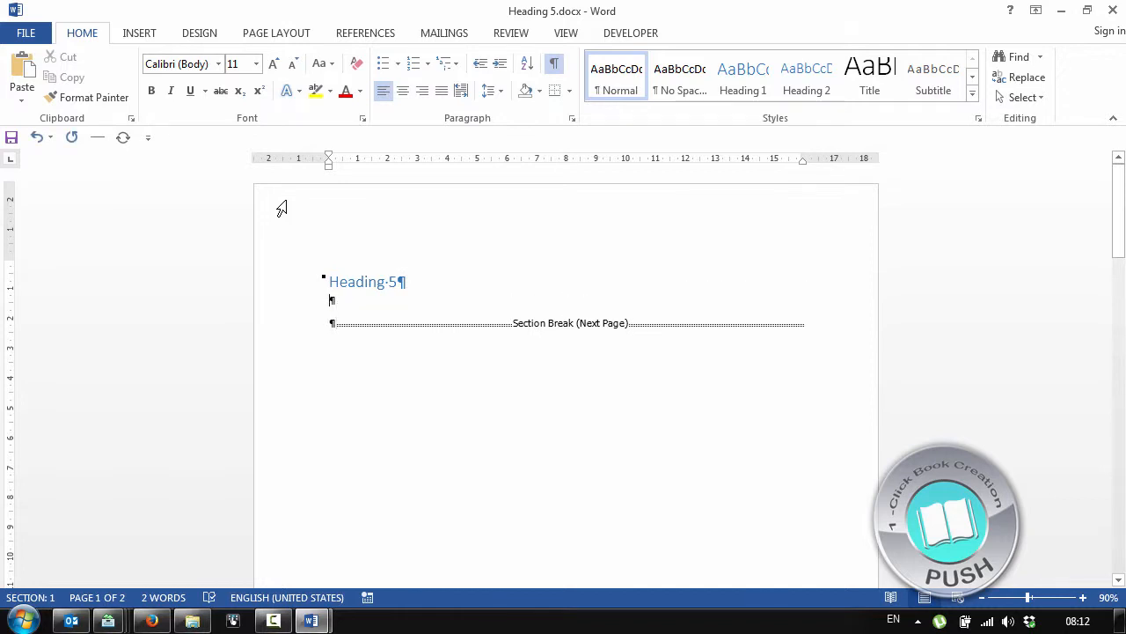
pyautogui.write('This is')
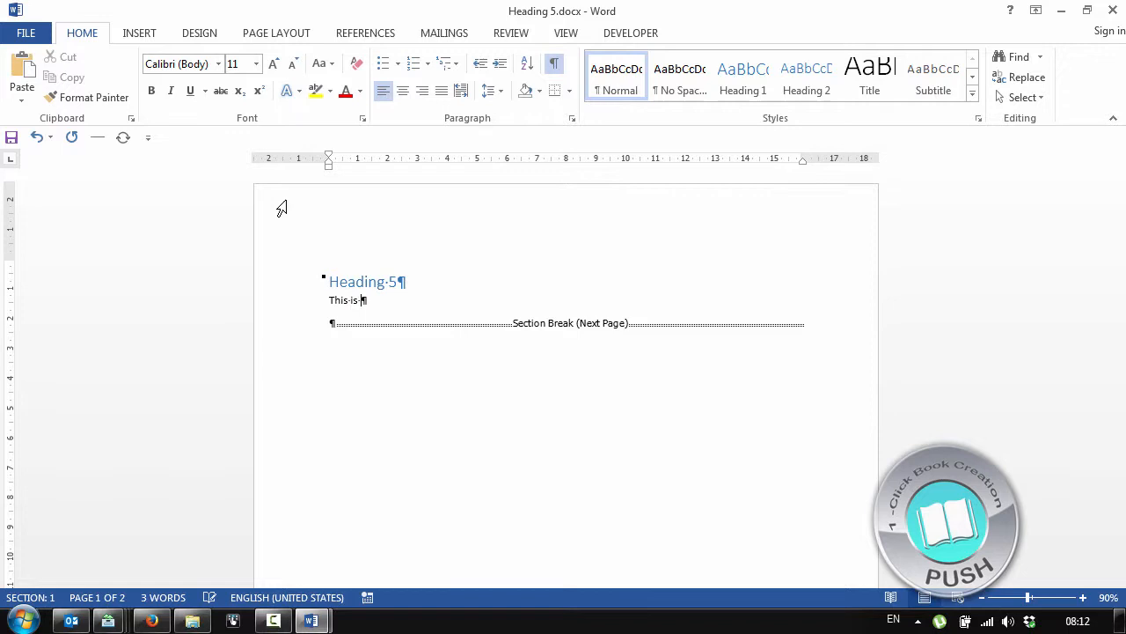
pyautogui.write('the text for document 5.')
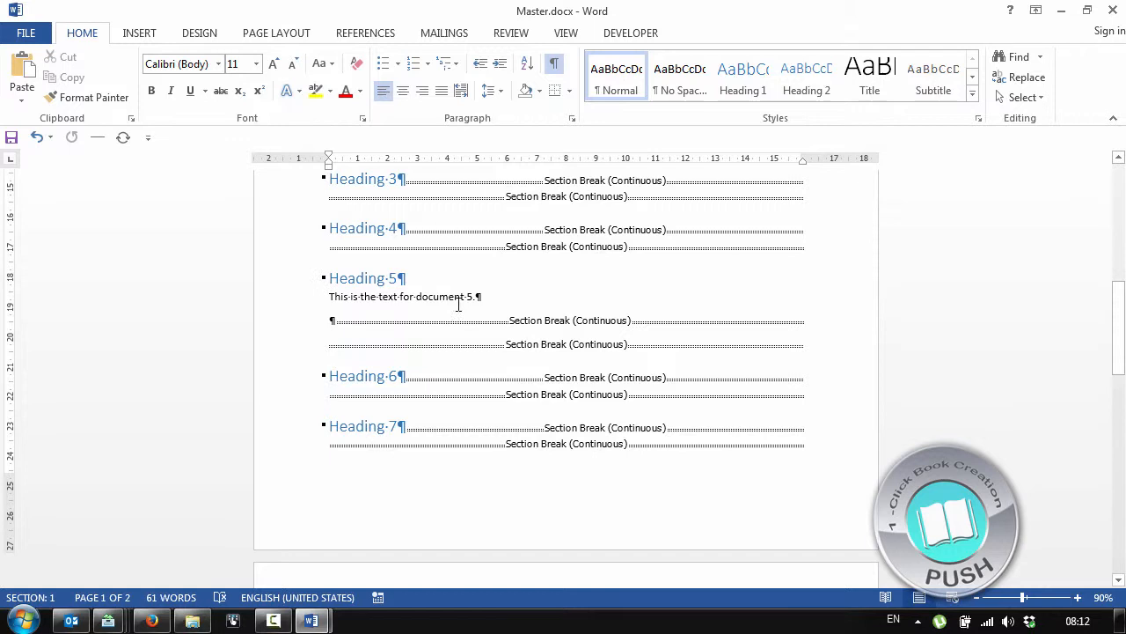
pyautogui.moveTo(465, 271)
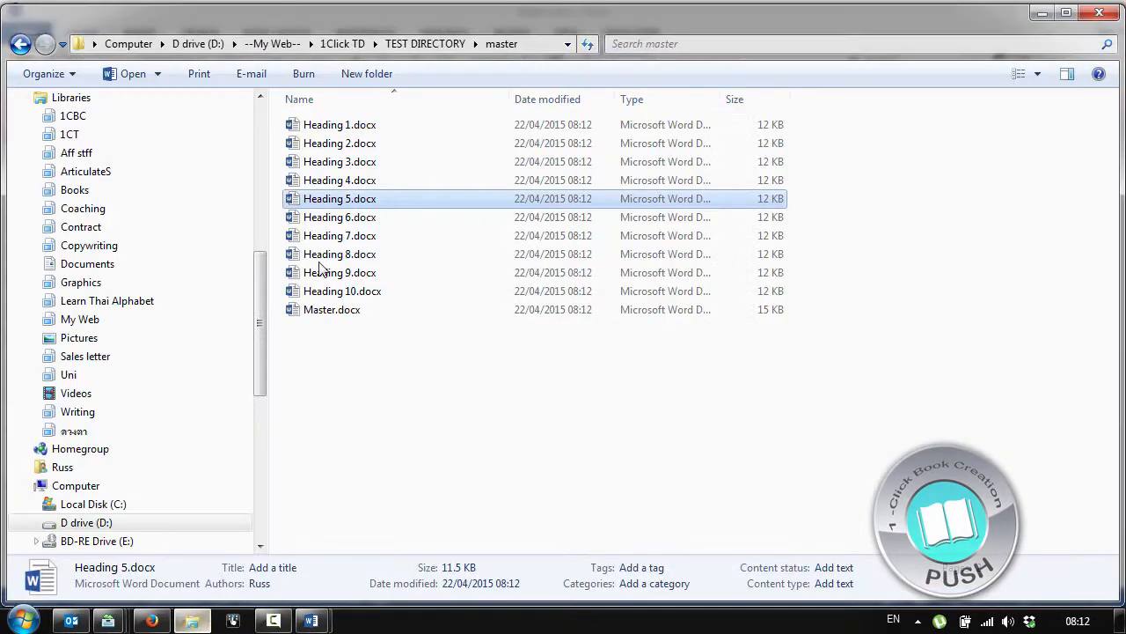
# Step: Open a Heading subdocument from Explorer to add its body text line
pyautogui.doubleClick(340, 162)
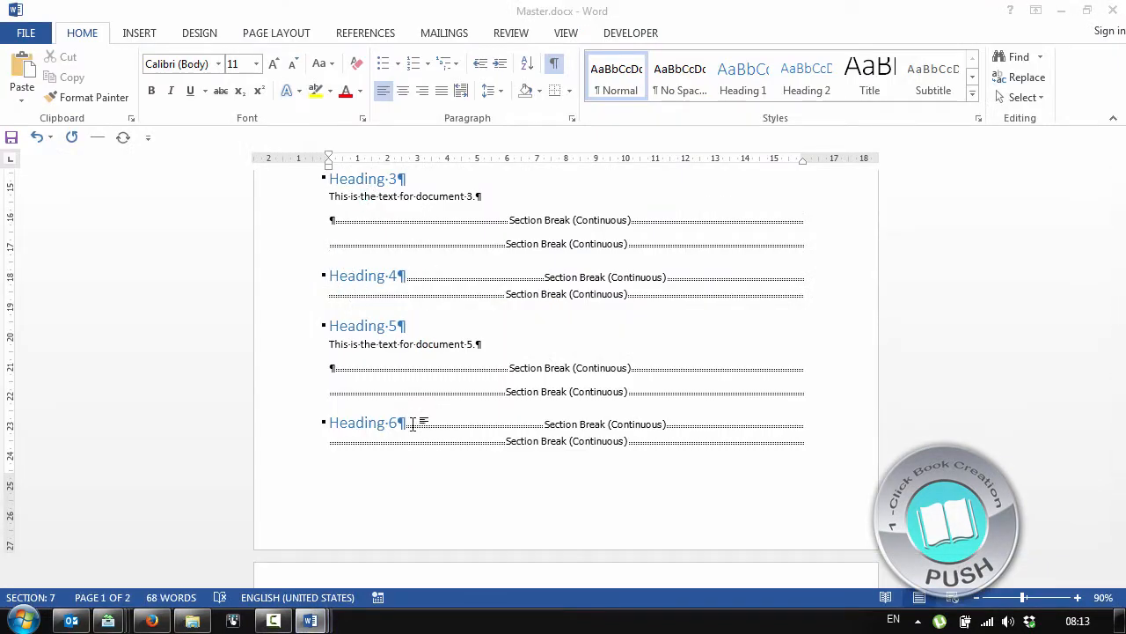
pyautogui.moveTo(309, 620)
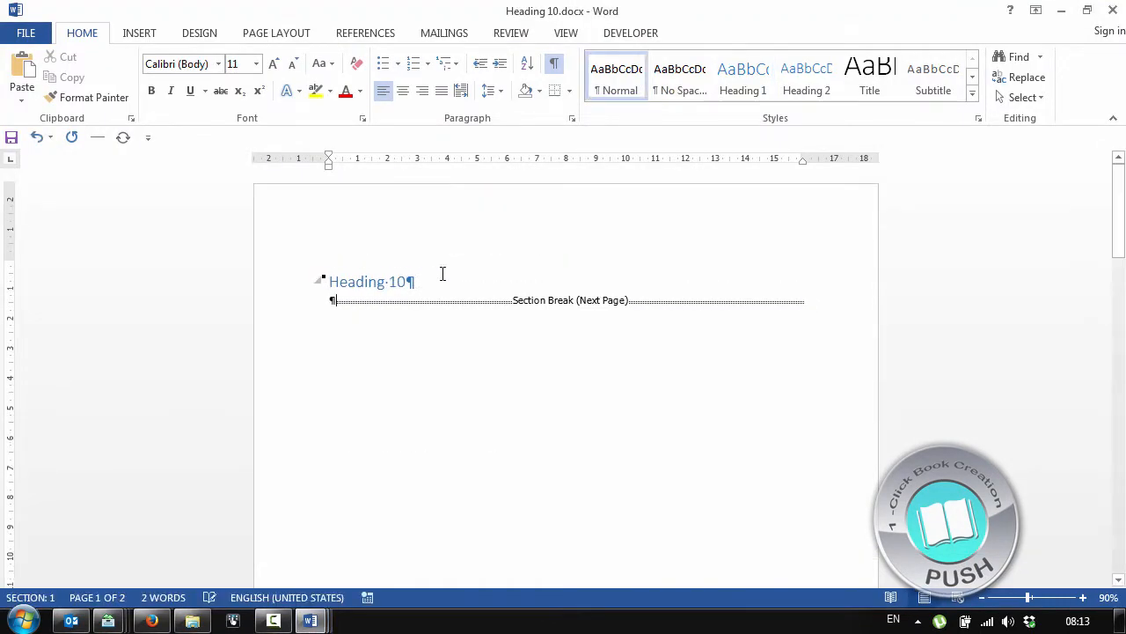
# Step: Add 'This is the text for document 10.' under Heading 10 and start inserting a picture from the computer
pyautogui.write('This is the text for document 10.')
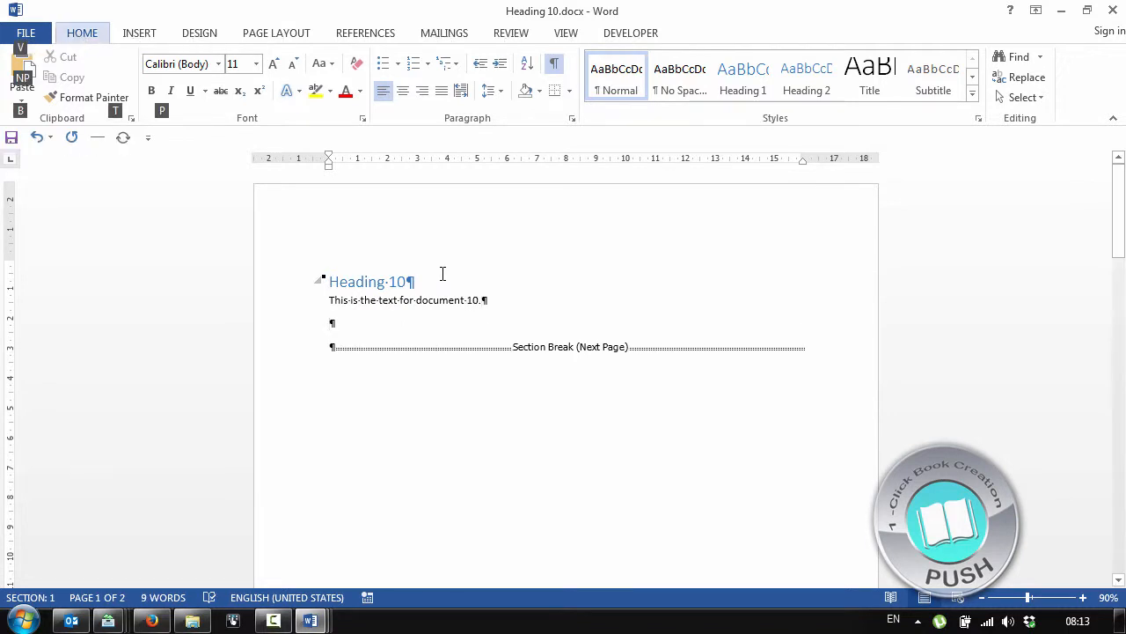
pyautogui.click(139, 32)
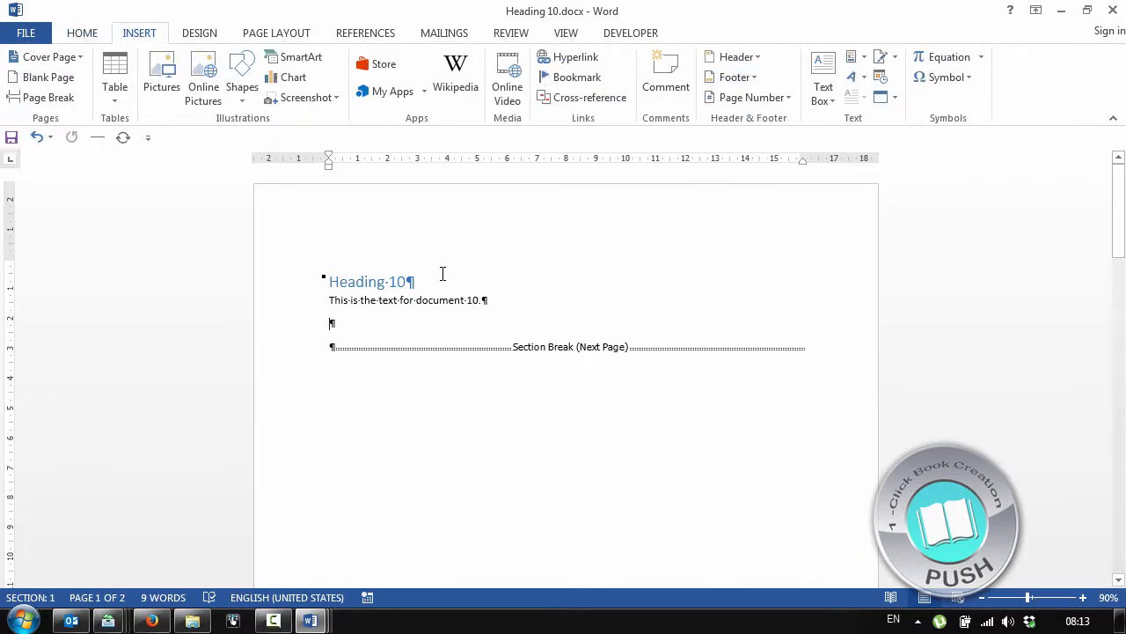
pyautogui.press('alt')
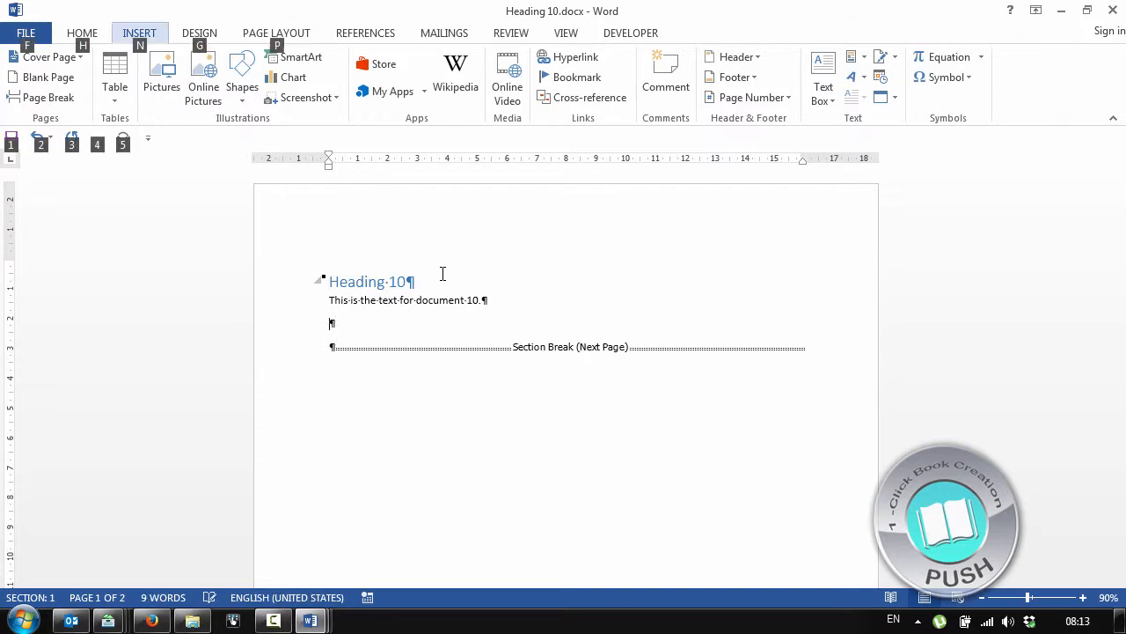
pyautogui.click(162, 74)
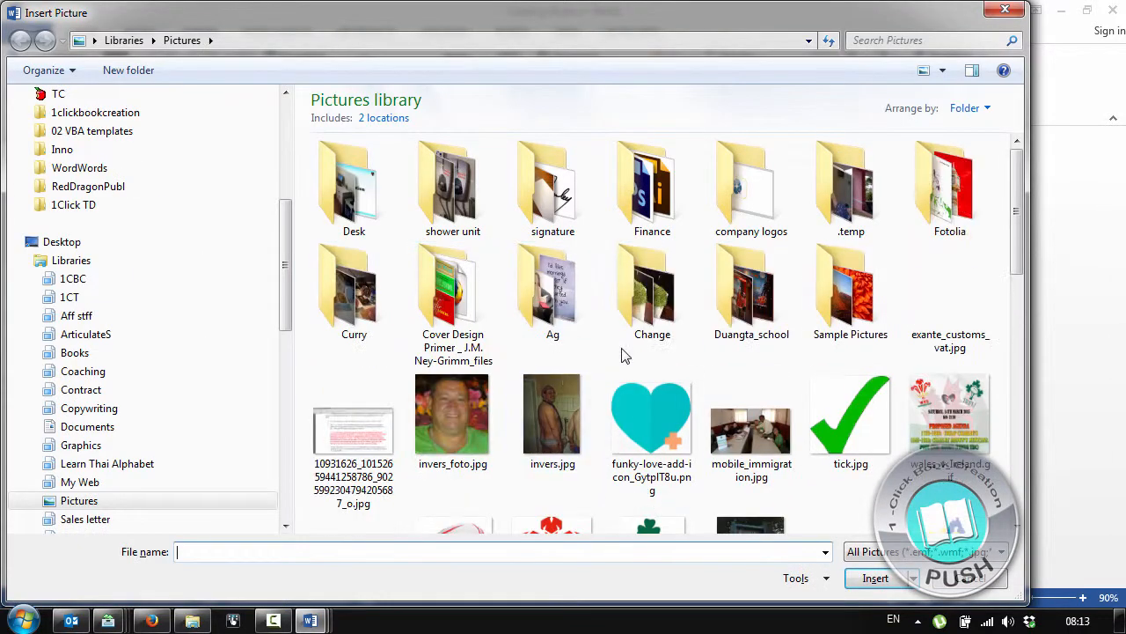
# Step: Pick tick.jpg in the Insert Picture dialog to place the green tick below the text
pyautogui.scroll(-3)
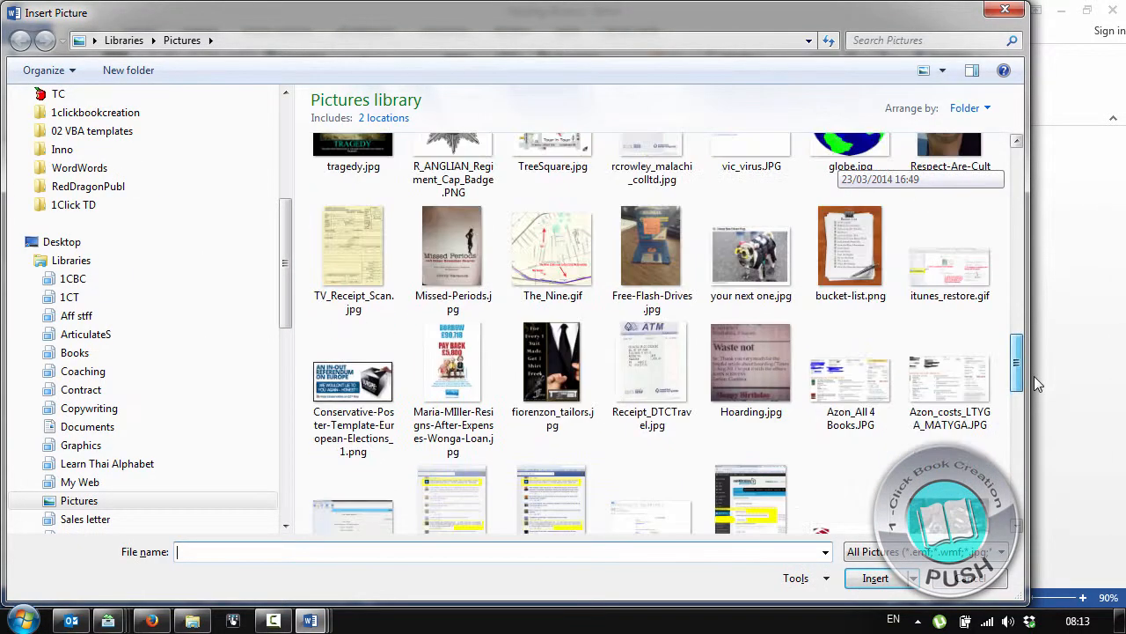
pyautogui.scroll(-3)
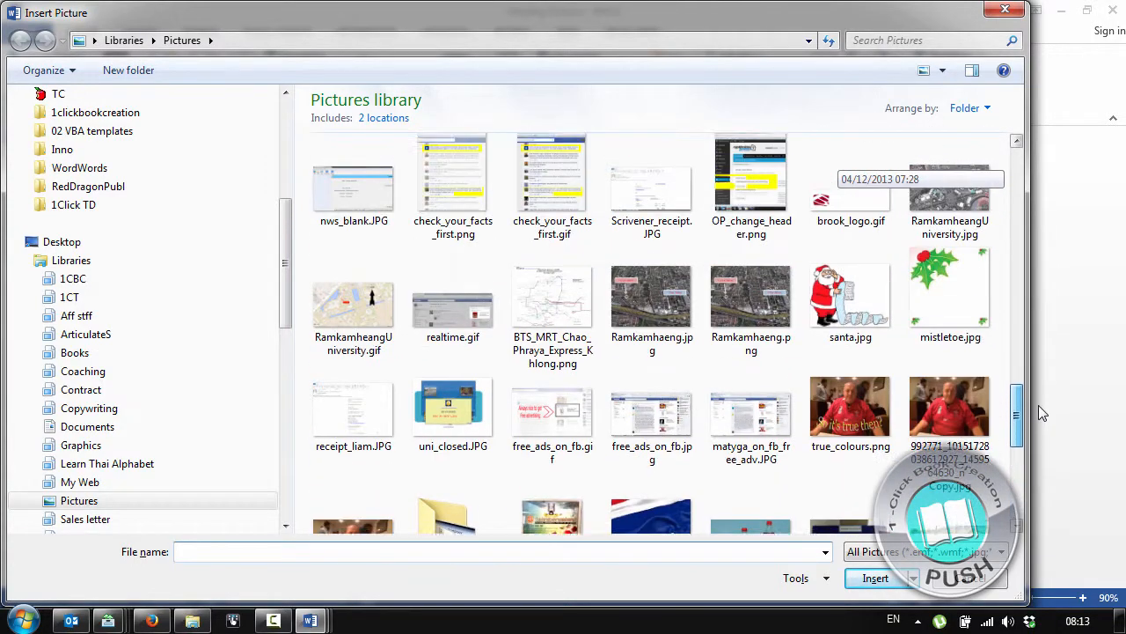
pyautogui.scroll(-3)
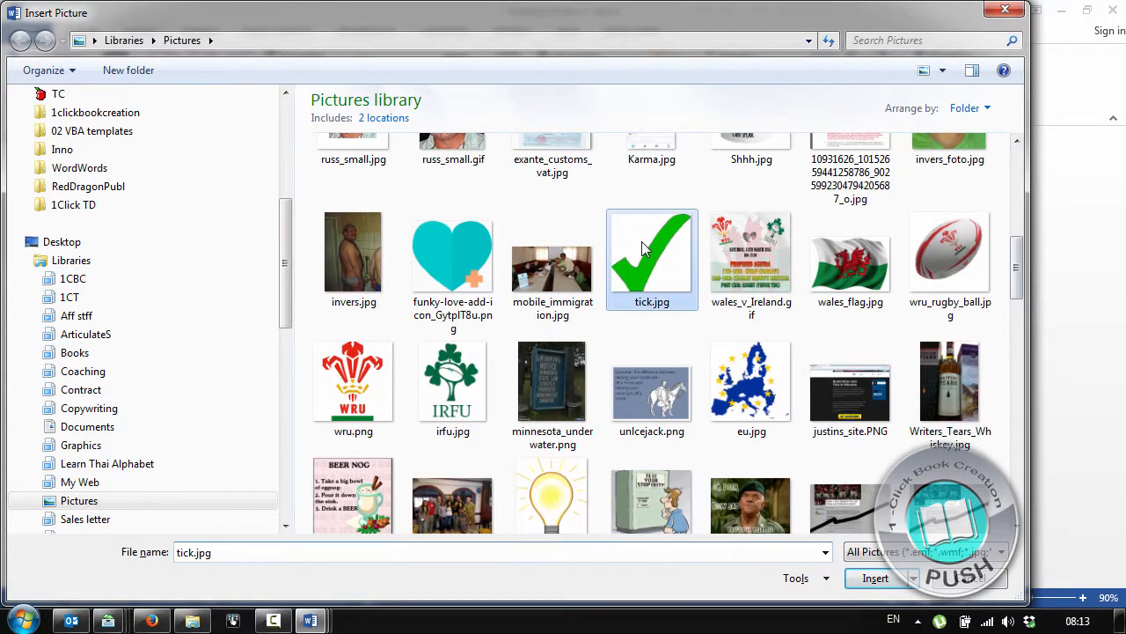
pyautogui.click(875, 577)
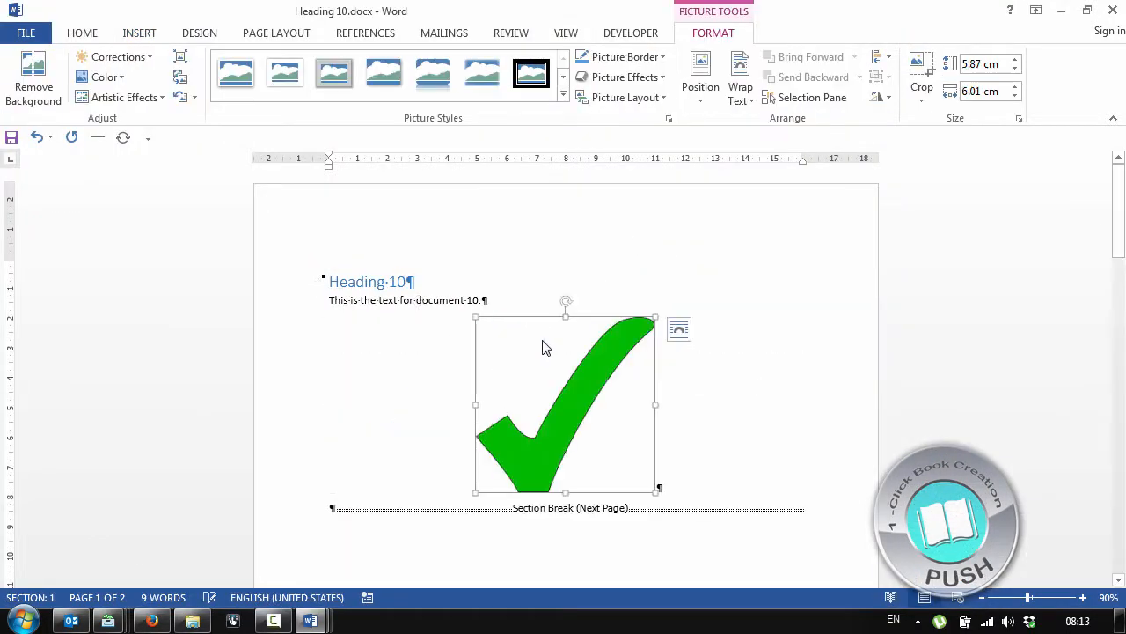
# Step: Close Heading 10.docx and return to Master.docx
pyautogui.click(398, 306)
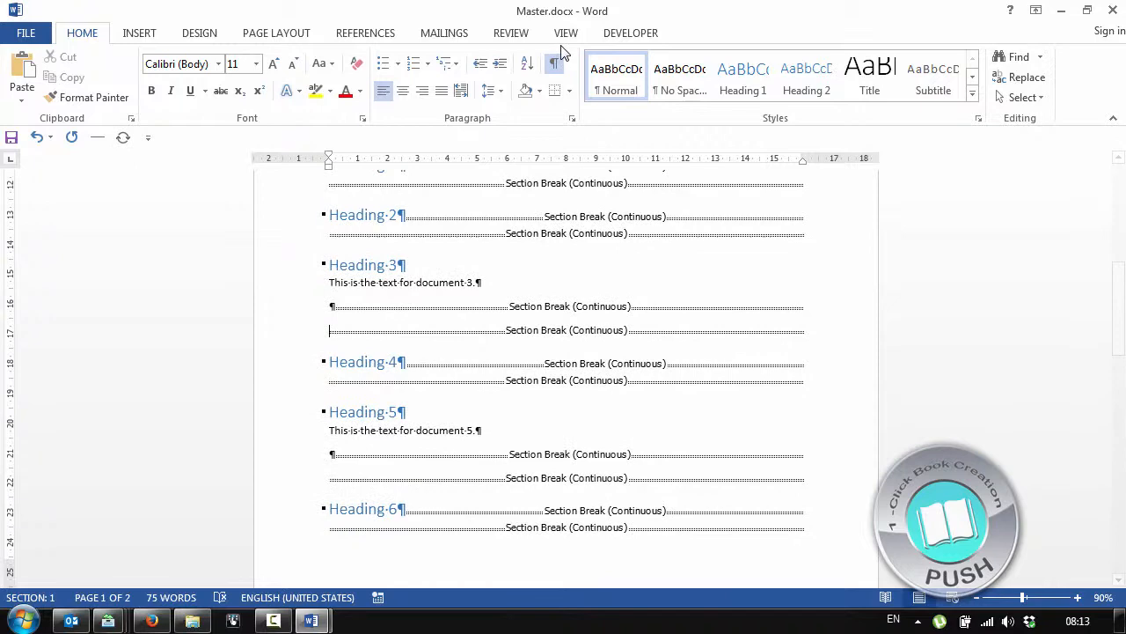
# Step: Switch Master.docx to Outline view, save it, and collapse subdocuments into links
pyautogui.click(567, 32)
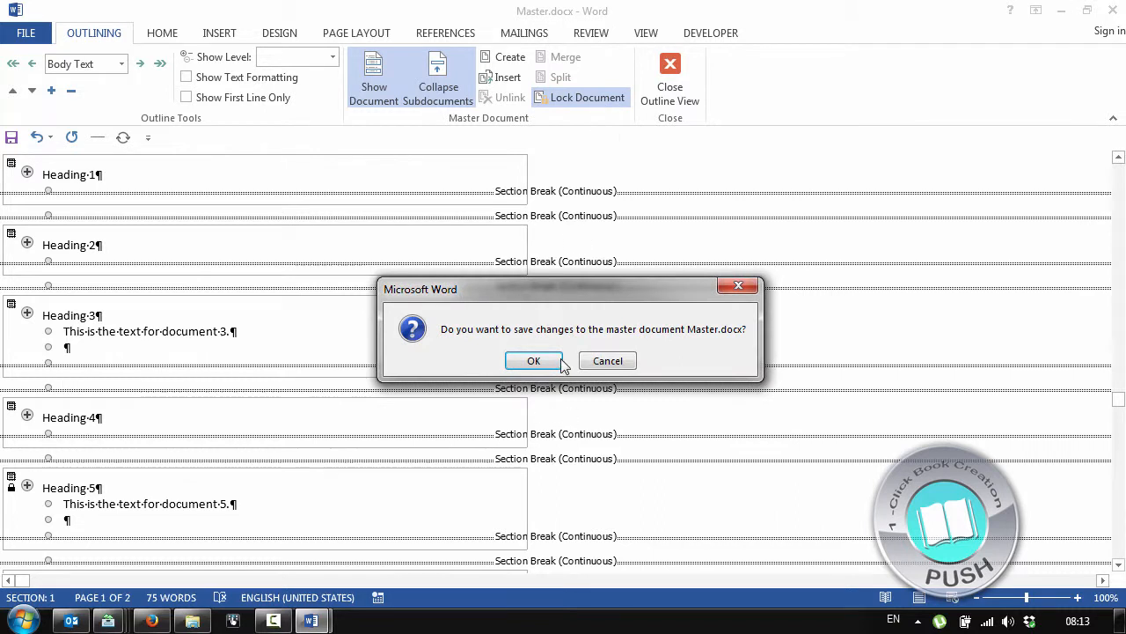
pyautogui.click(534, 359)
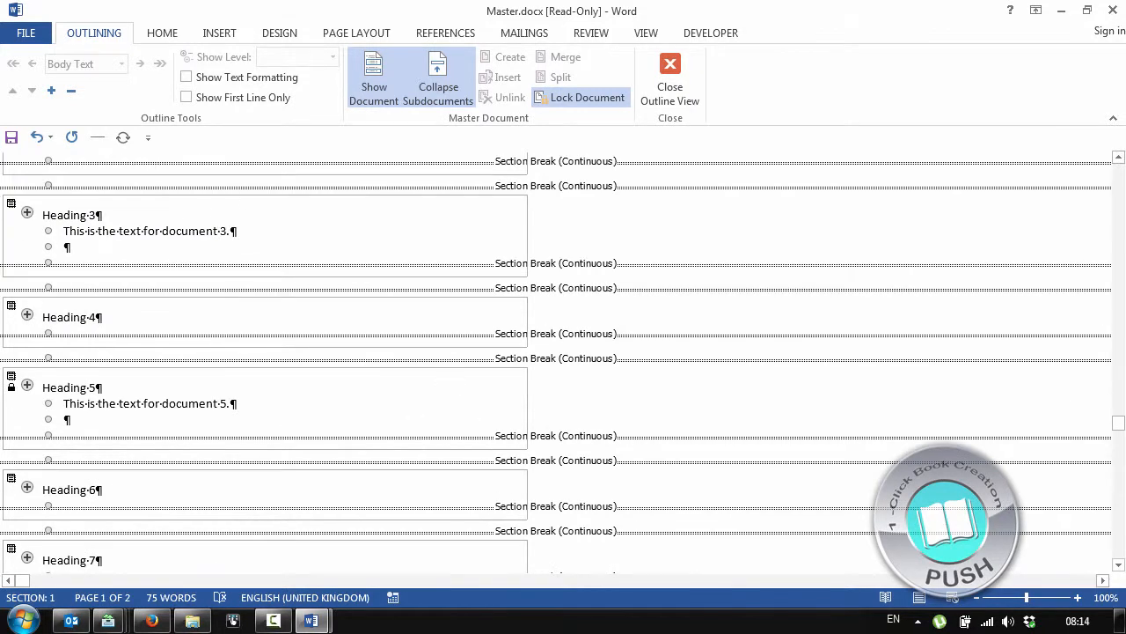
pyautogui.moveTo(414, 461)
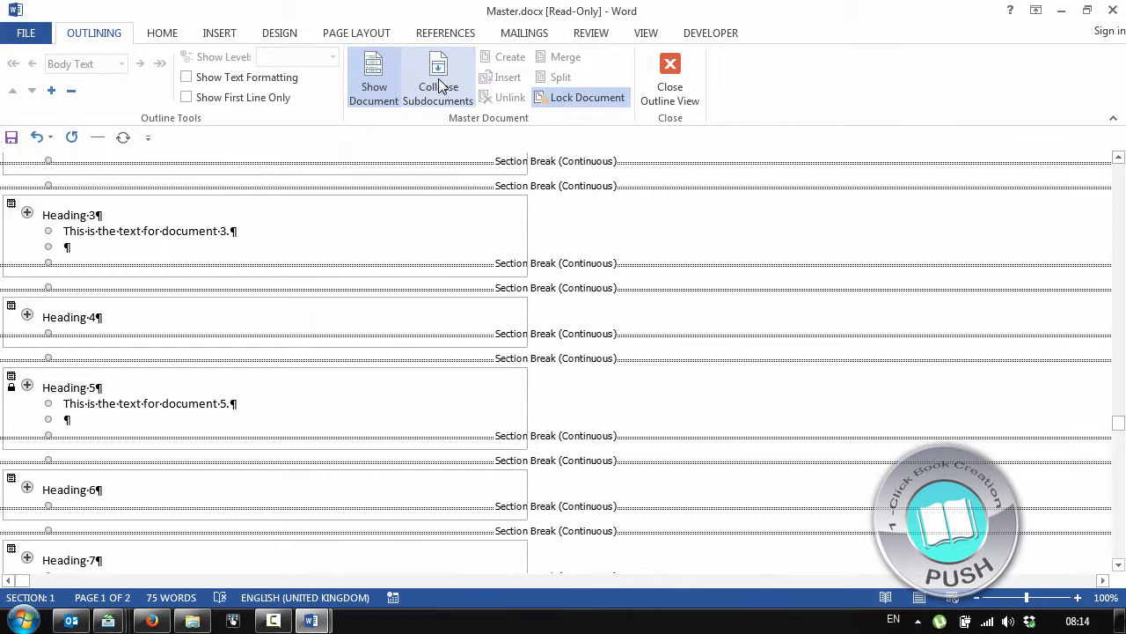
pyautogui.click(437, 77)
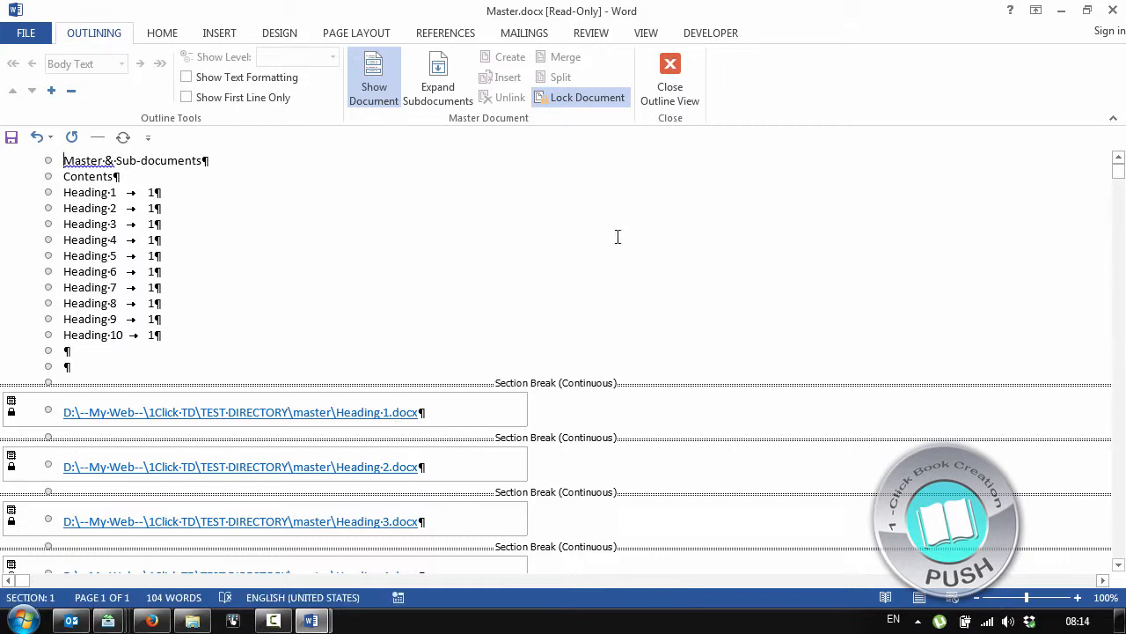
pyautogui.moveTo(670, 70)
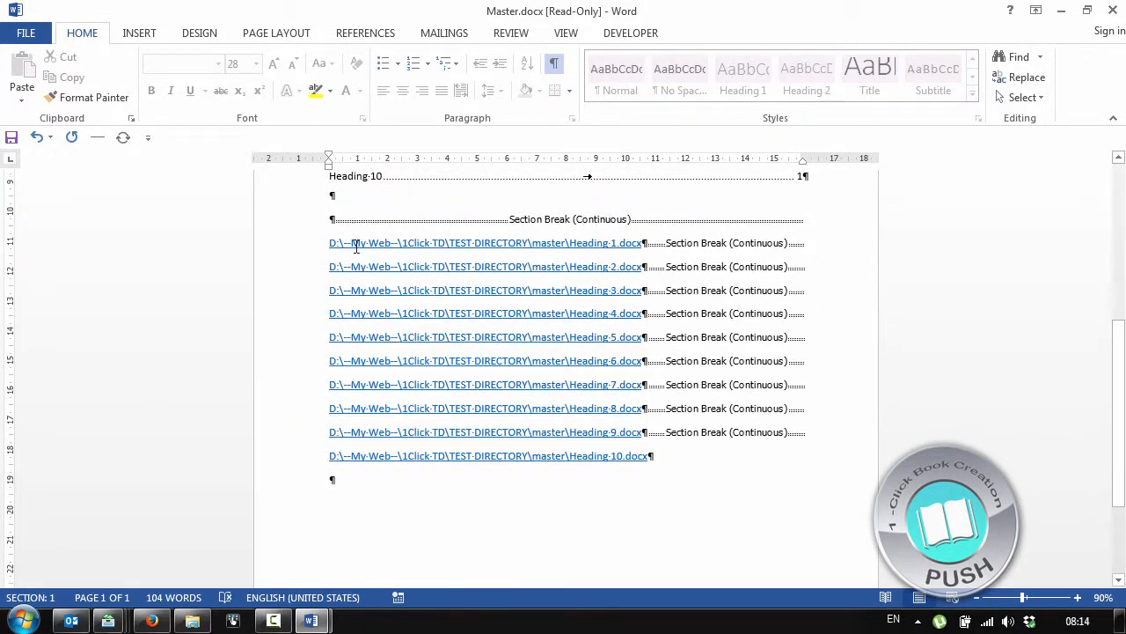
pyautogui.moveTo(563, 314)
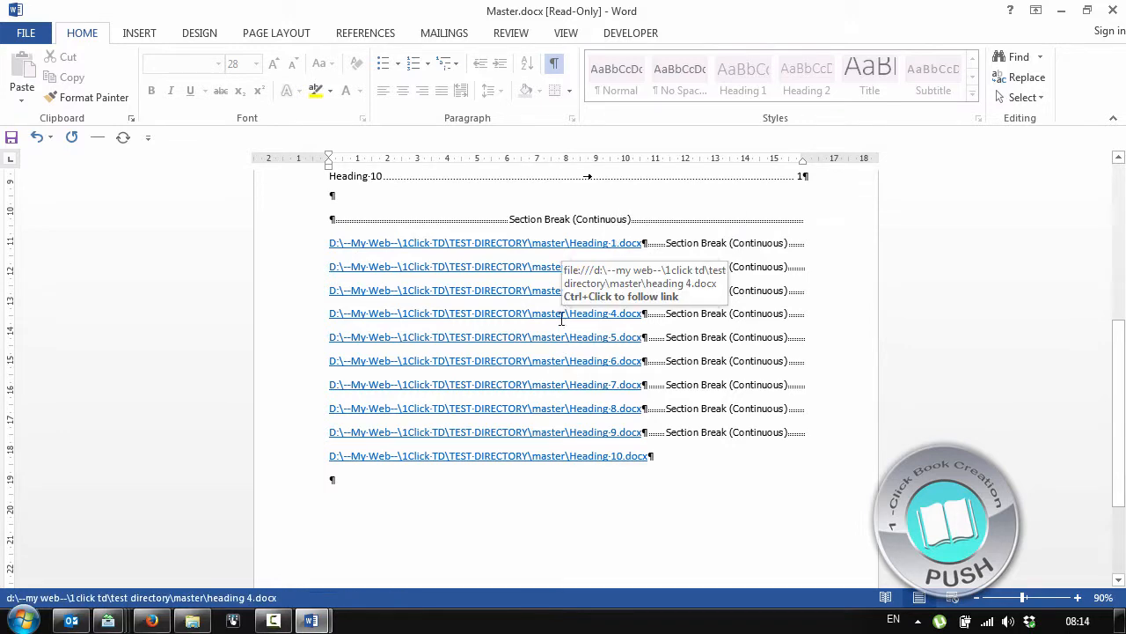
pyautogui.moveTo(546, 413)
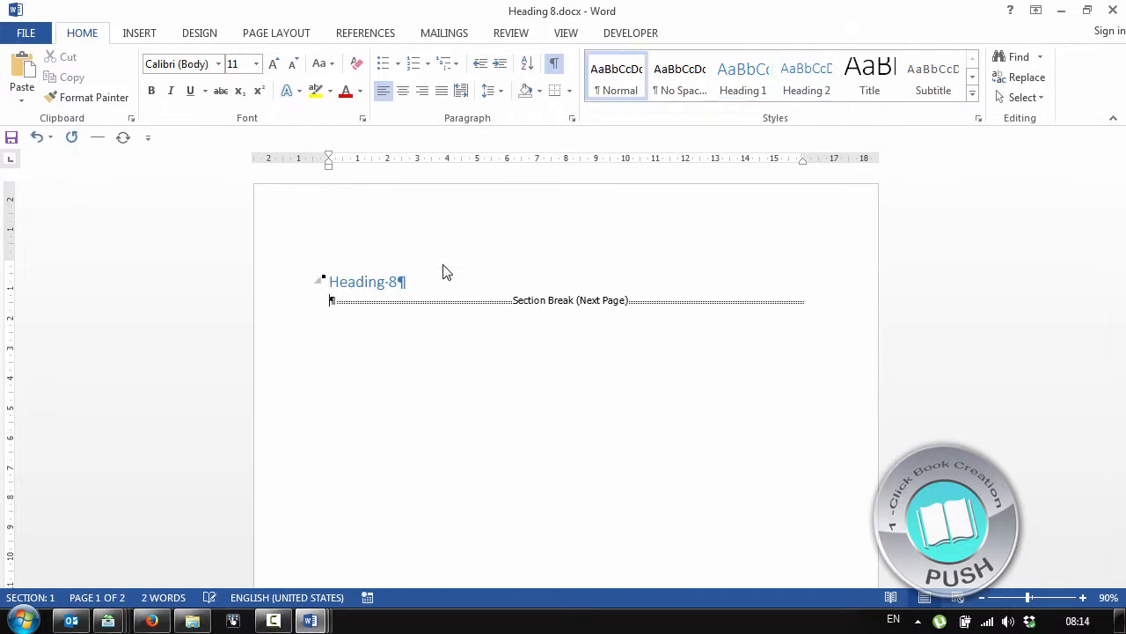
# Step: Add 'This is the text for document 8.' in Heading 8.docx and return the master to Outline view
pyautogui.write('This is the text for document')
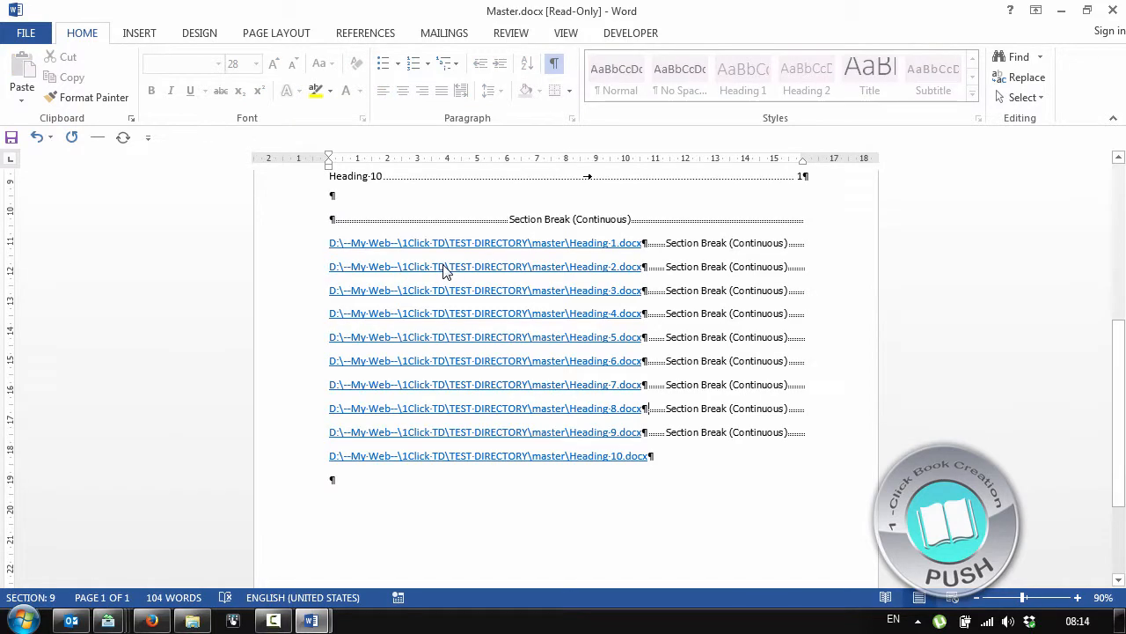
pyautogui.click(567, 32)
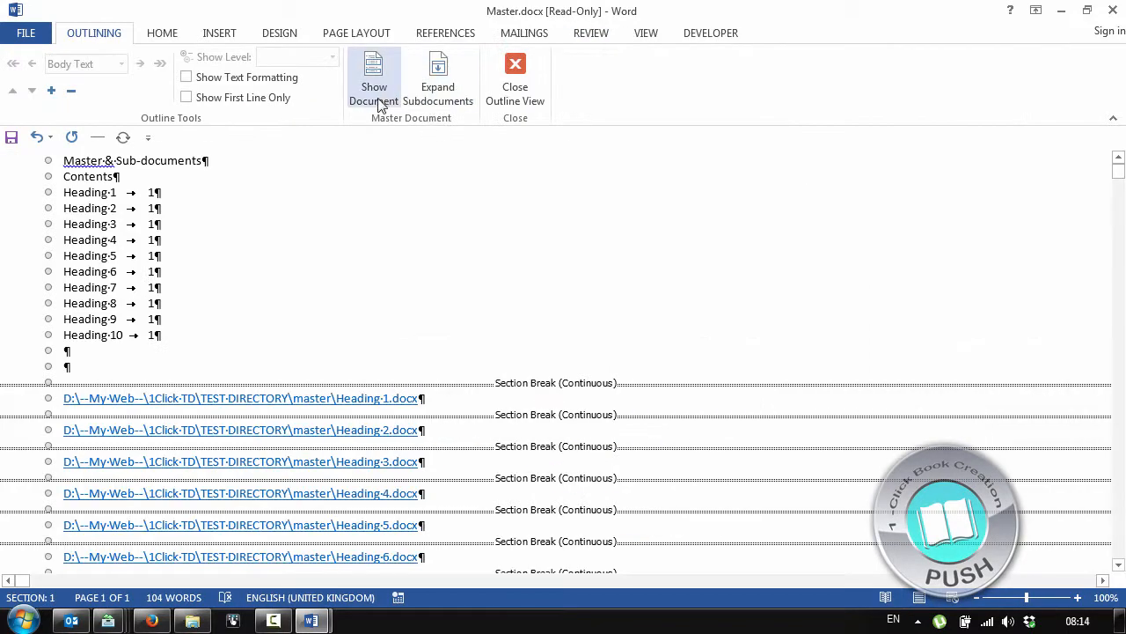
# Step: Expand the subdocuments and refresh the table of contents so Headings 7–10 fall on page 2
pyautogui.click(436, 79)
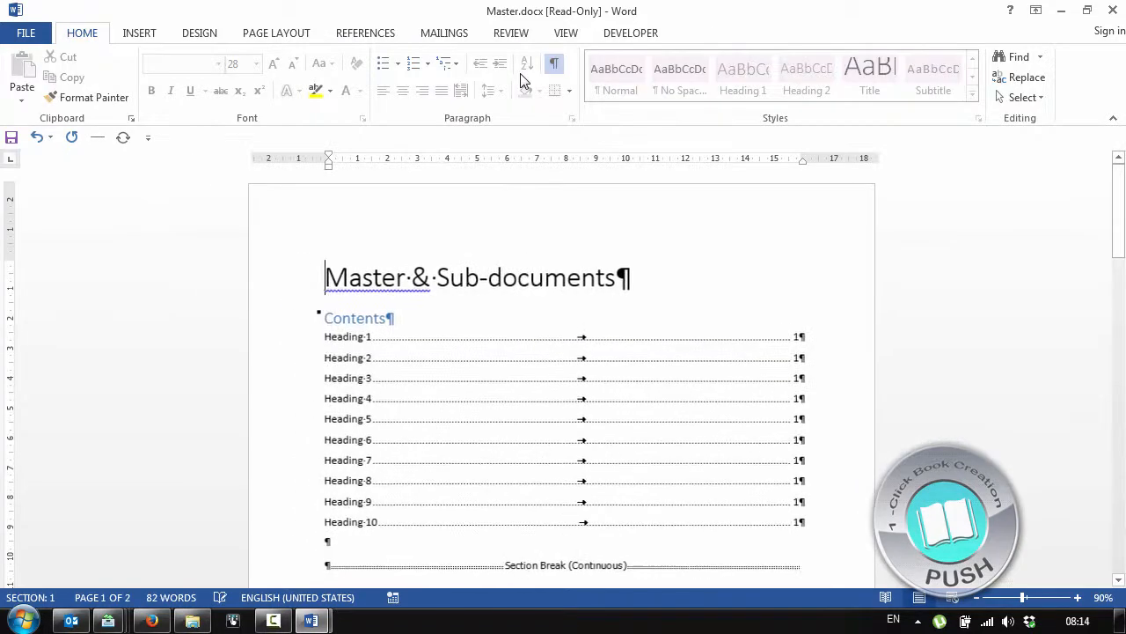
pyautogui.scroll(-3)
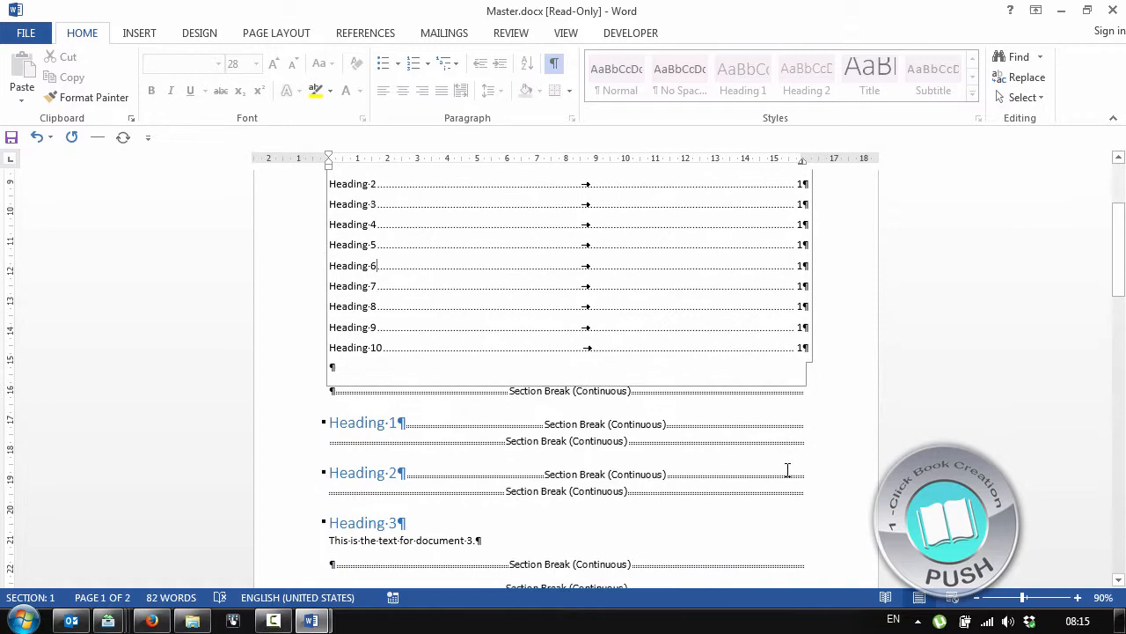
pyautogui.scroll(-3)
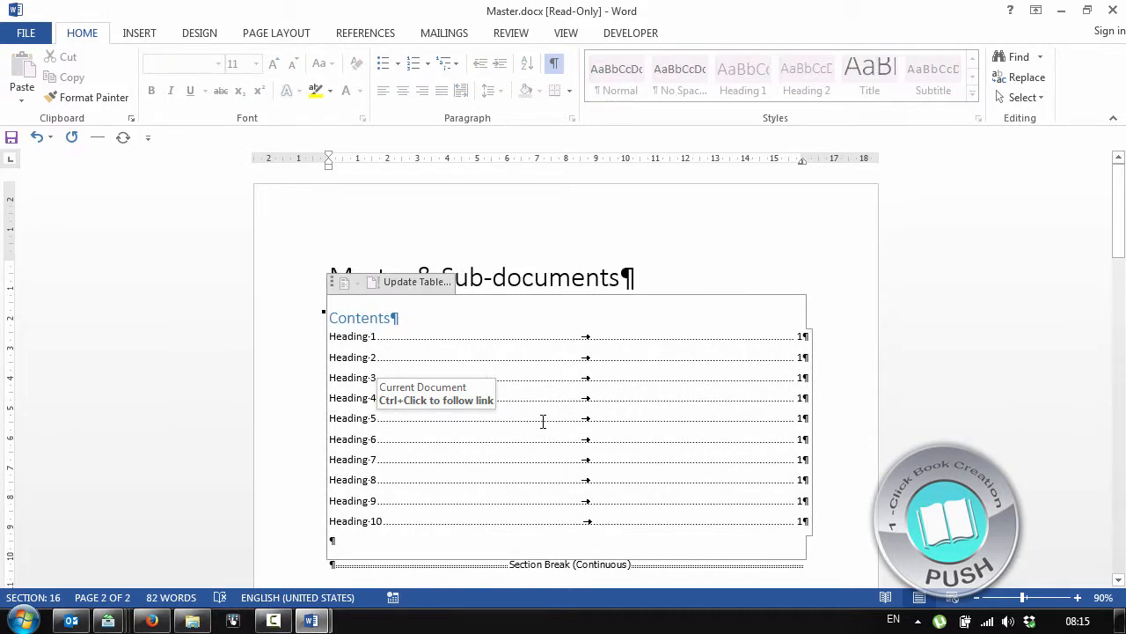
pyautogui.press('f9')
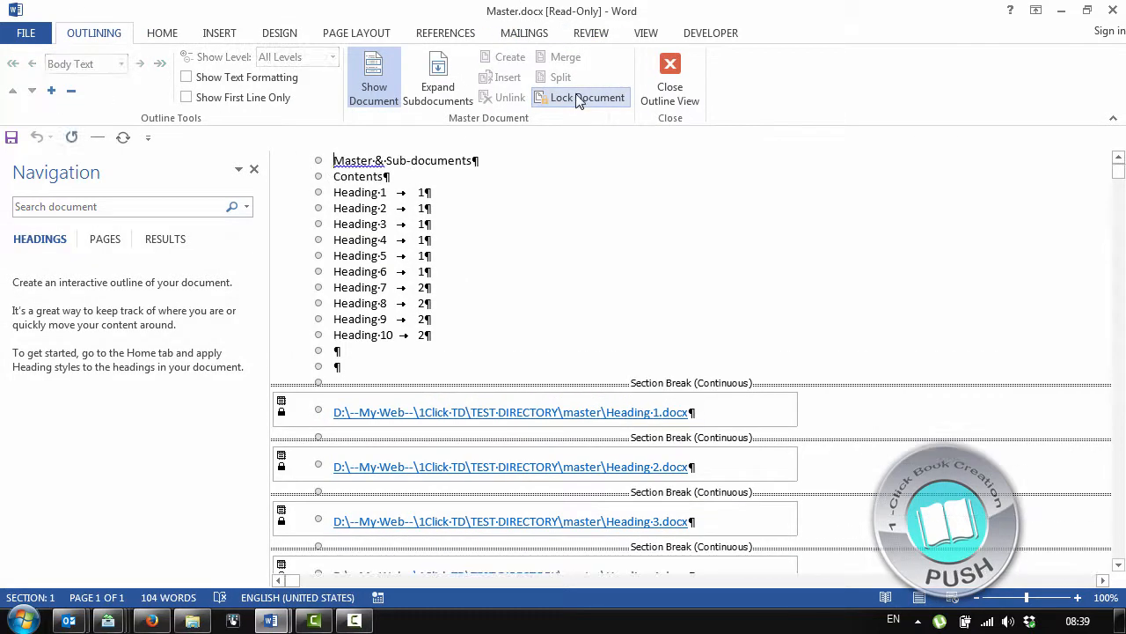
# Step: Expand all subdocuments, leave Outline view, and select the Heading 10 paragraph
pyautogui.click(581, 97)
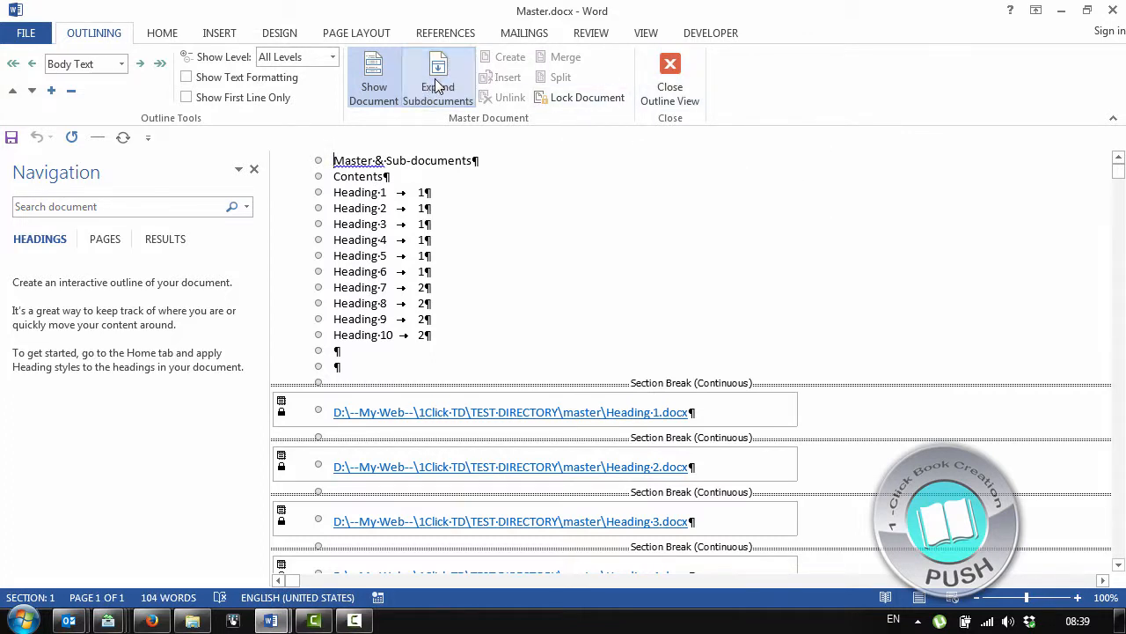
pyautogui.click(438, 77)
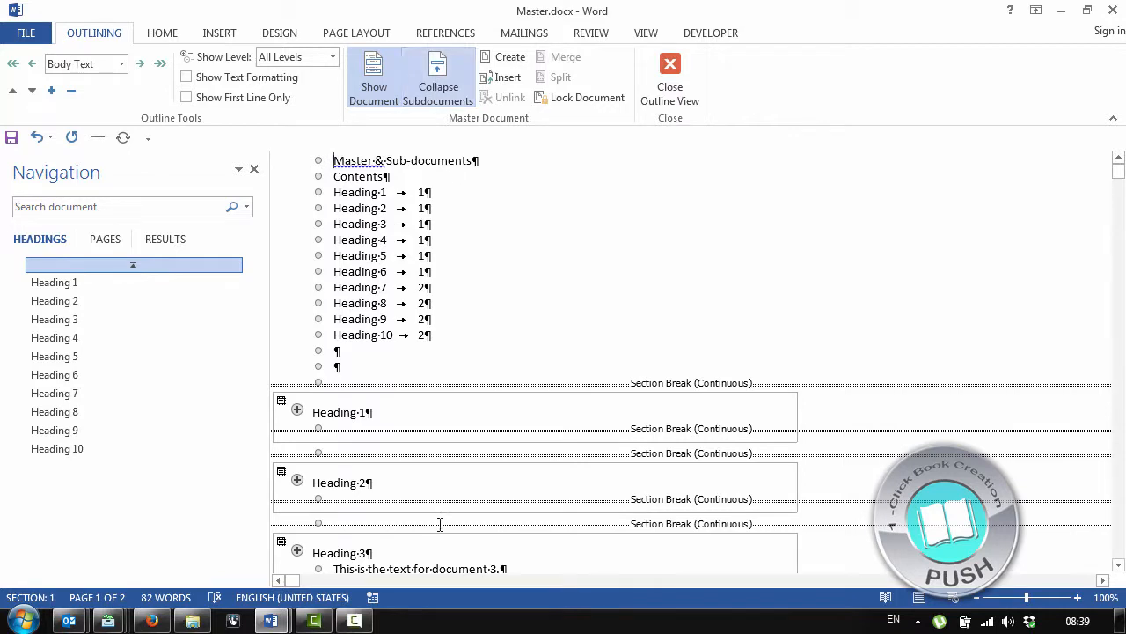
pyautogui.click(669, 79)
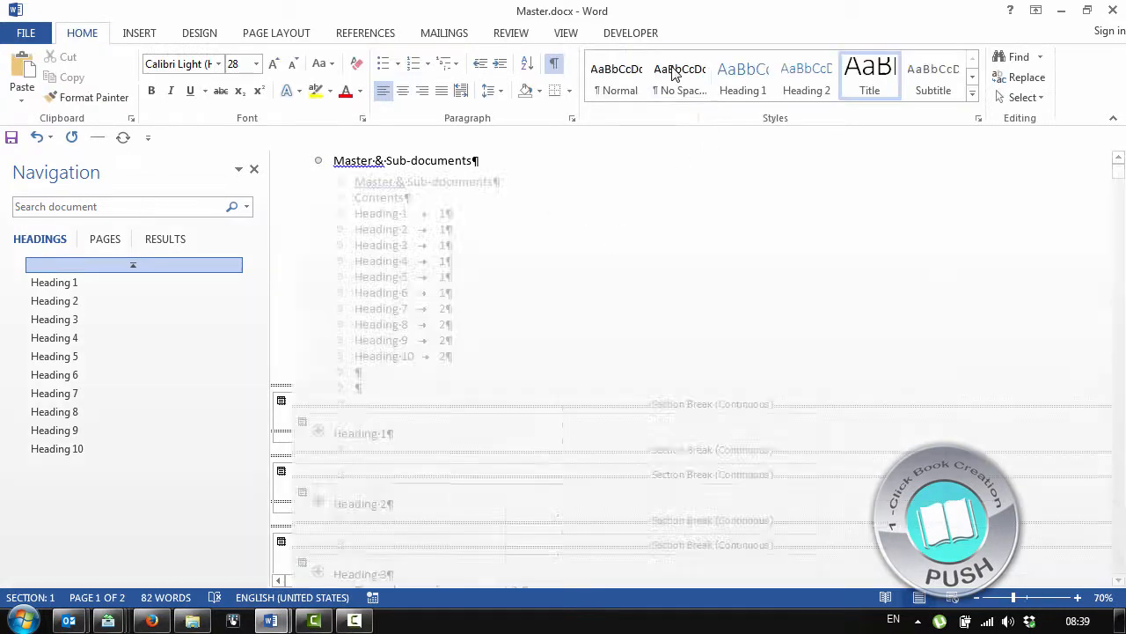
pyautogui.click(56, 449)
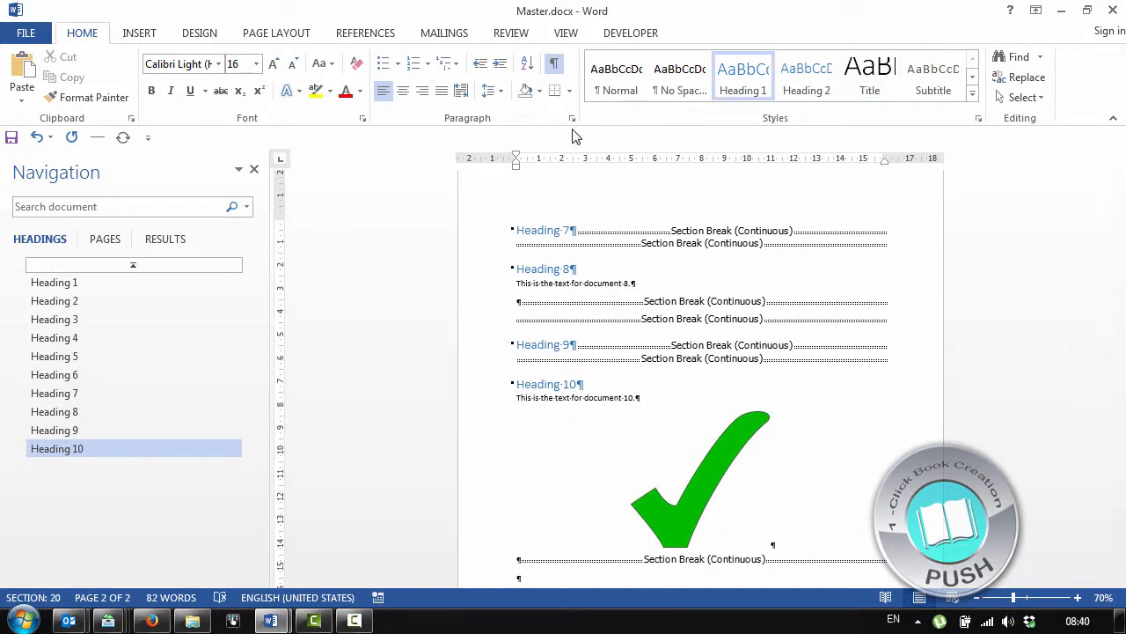
# Step: Set Page break before on the heading, update TOC page numbers only, and hide formatting marks
pyautogui.click(574, 116)
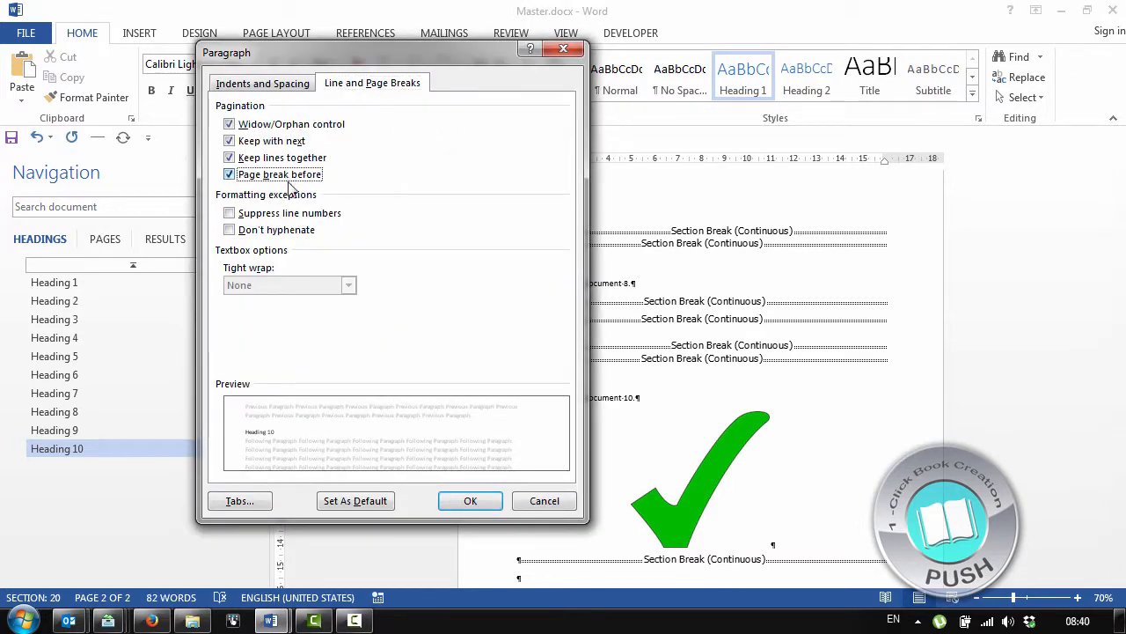
pyautogui.click(470, 500)
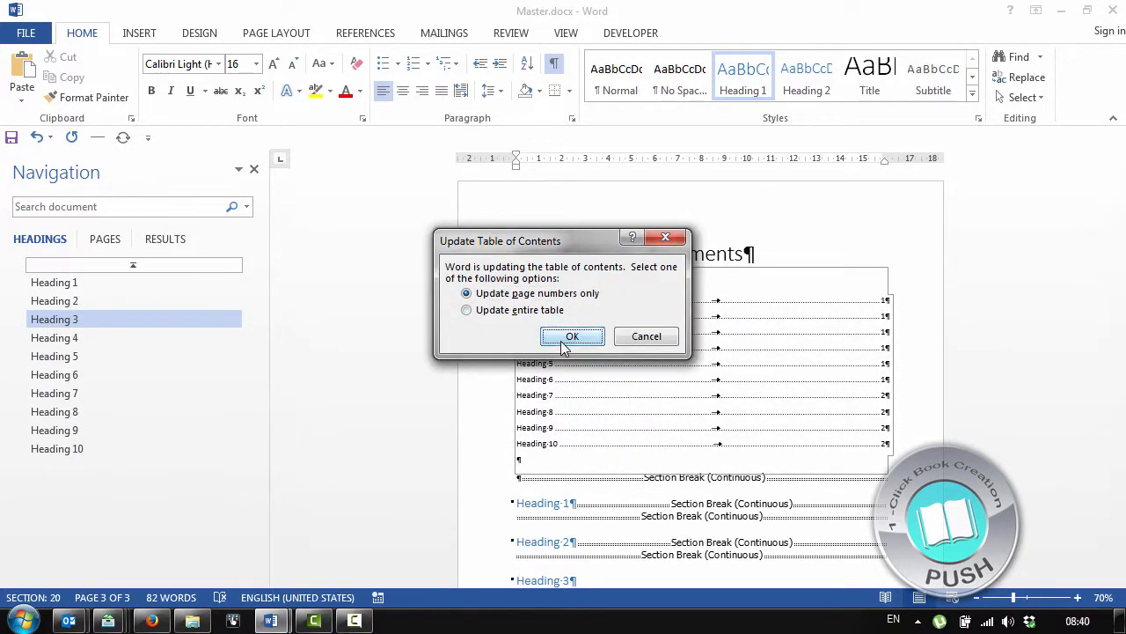
pyautogui.click(572, 336)
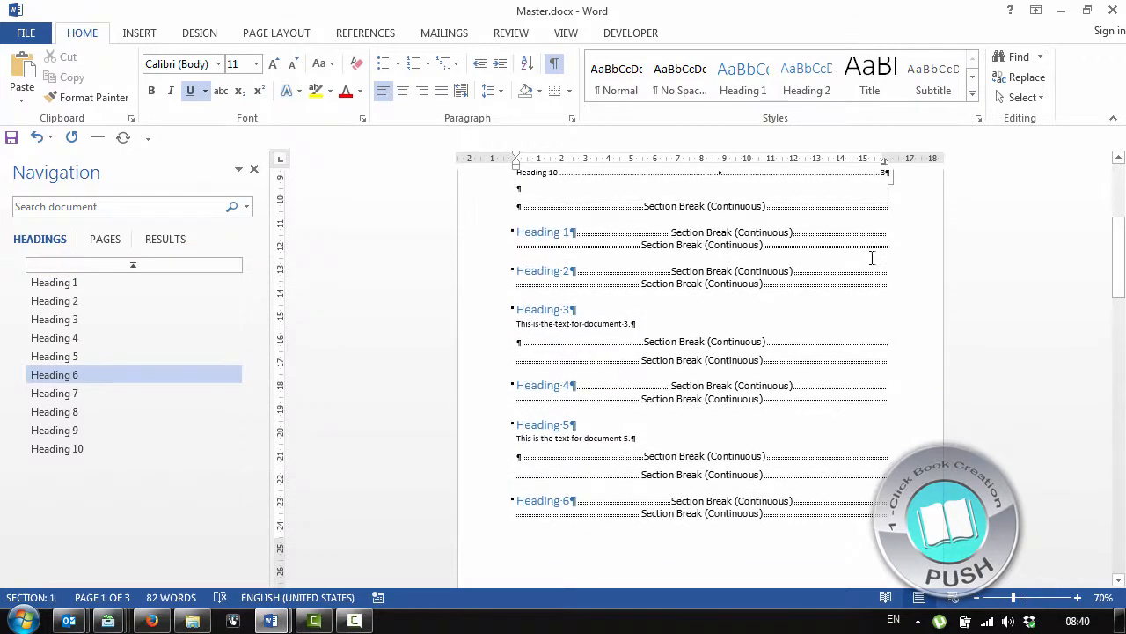
pyautogui.click(554, 63)
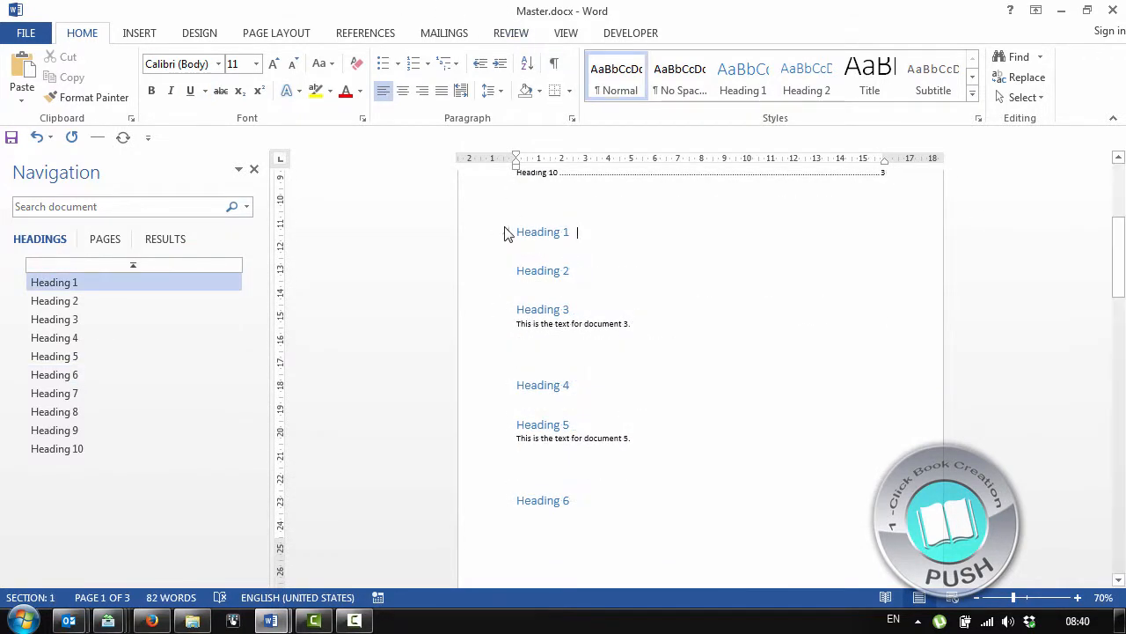
# Step: Modify the Heading 1 style with Page break before so the contents lists pages 3 to 12, then show Outline view
pyautogui.rightClick(743, 74)
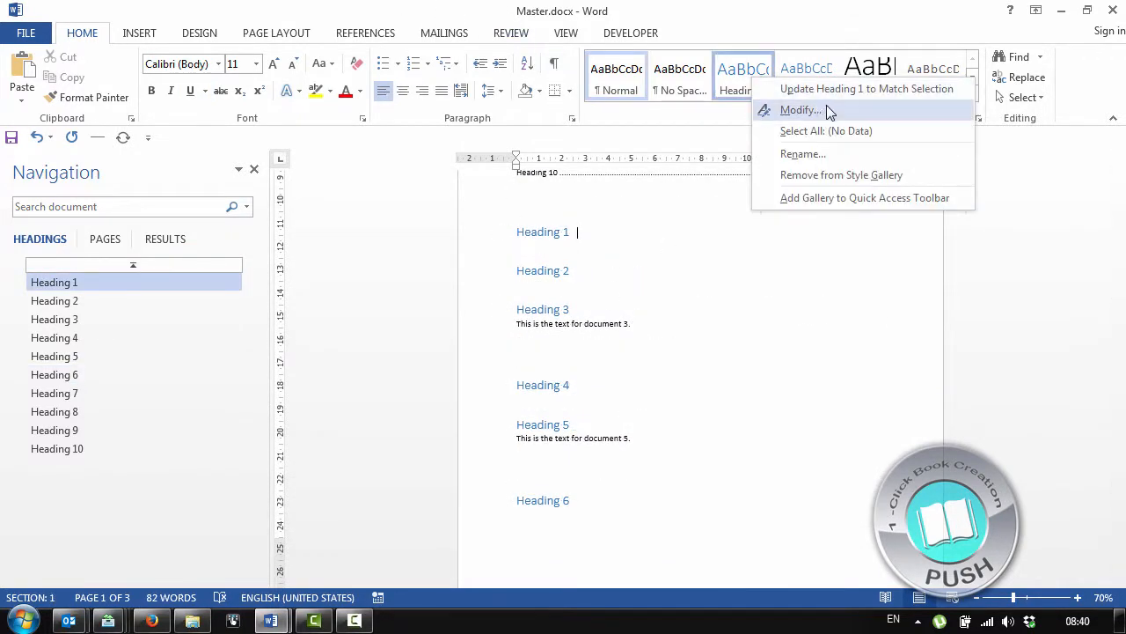
pyautogui.click(799, 109)
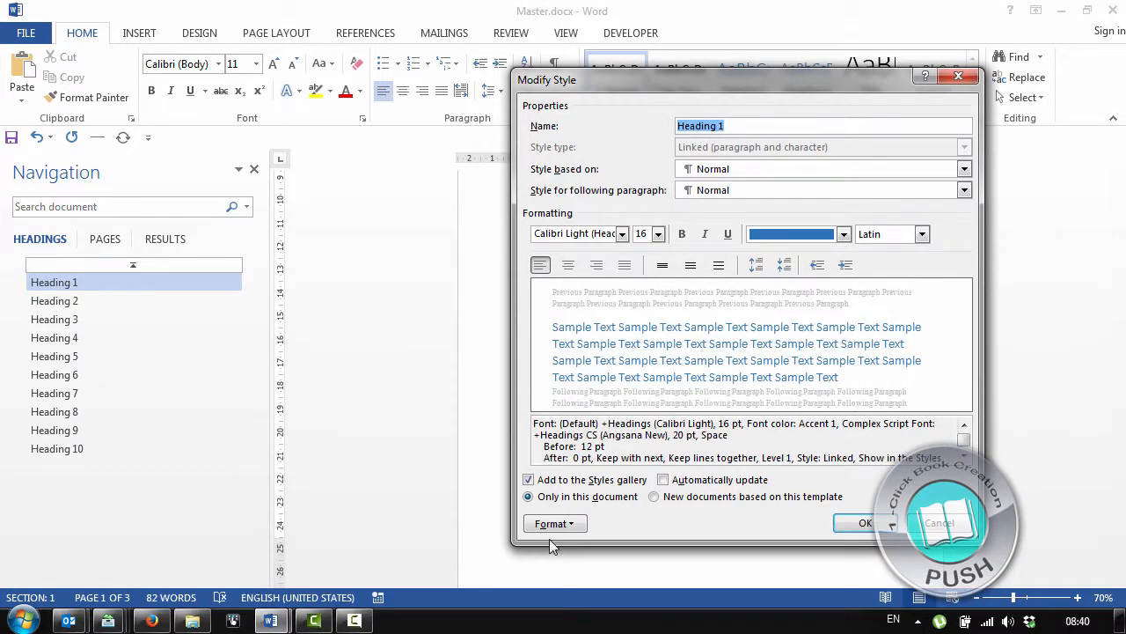
pyautogui.click(554, 522)
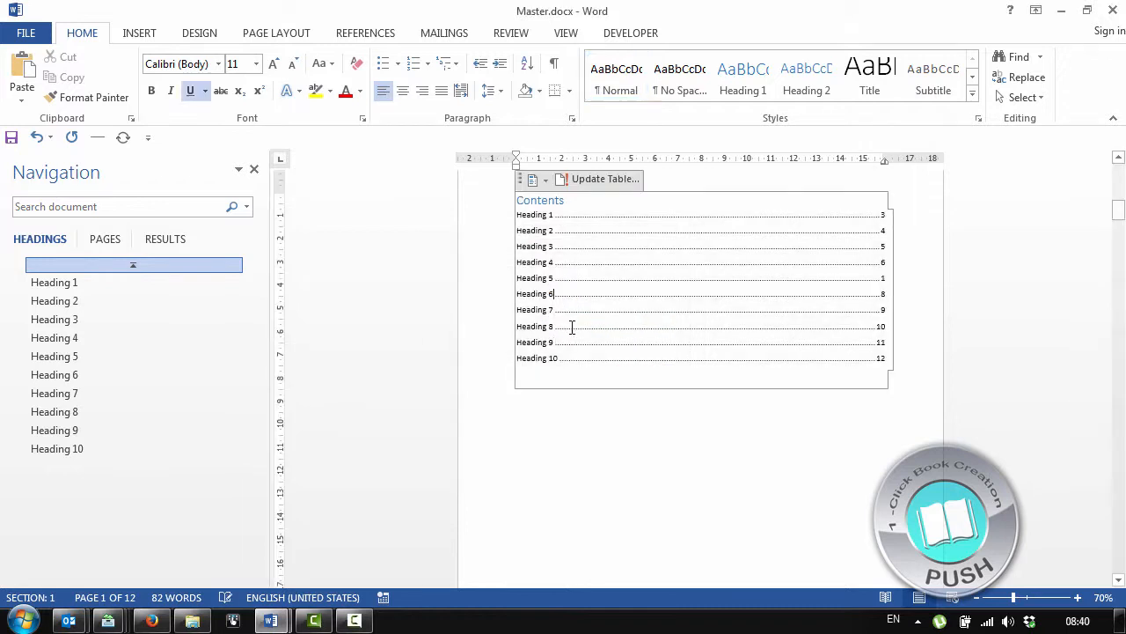
pyautogui.click(53, 299)
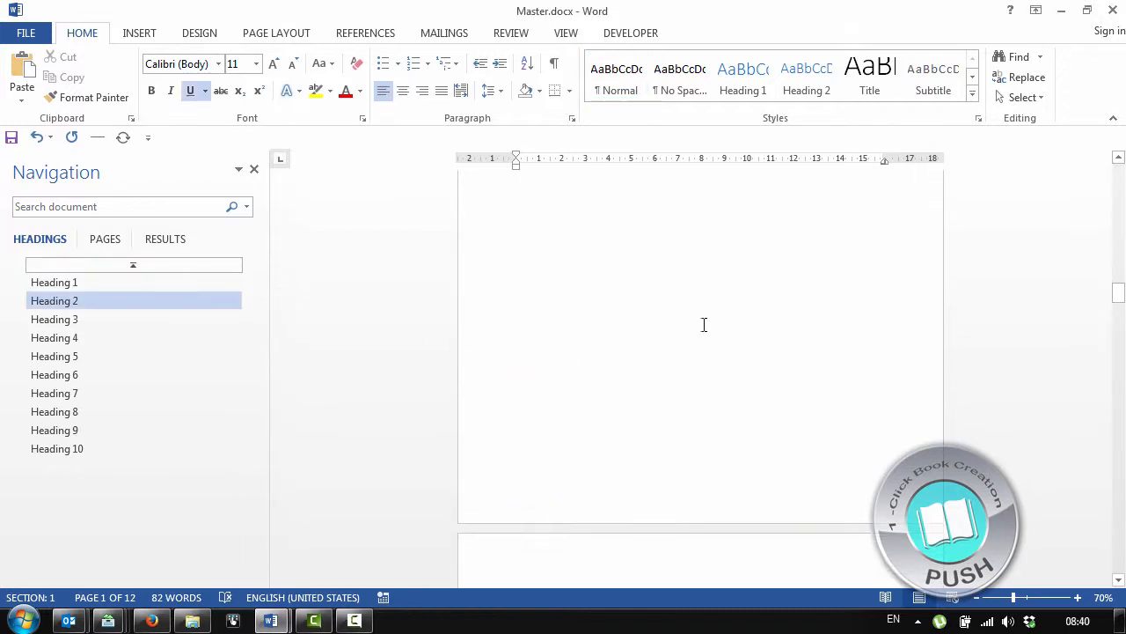
pyautogui.click(567, 32)
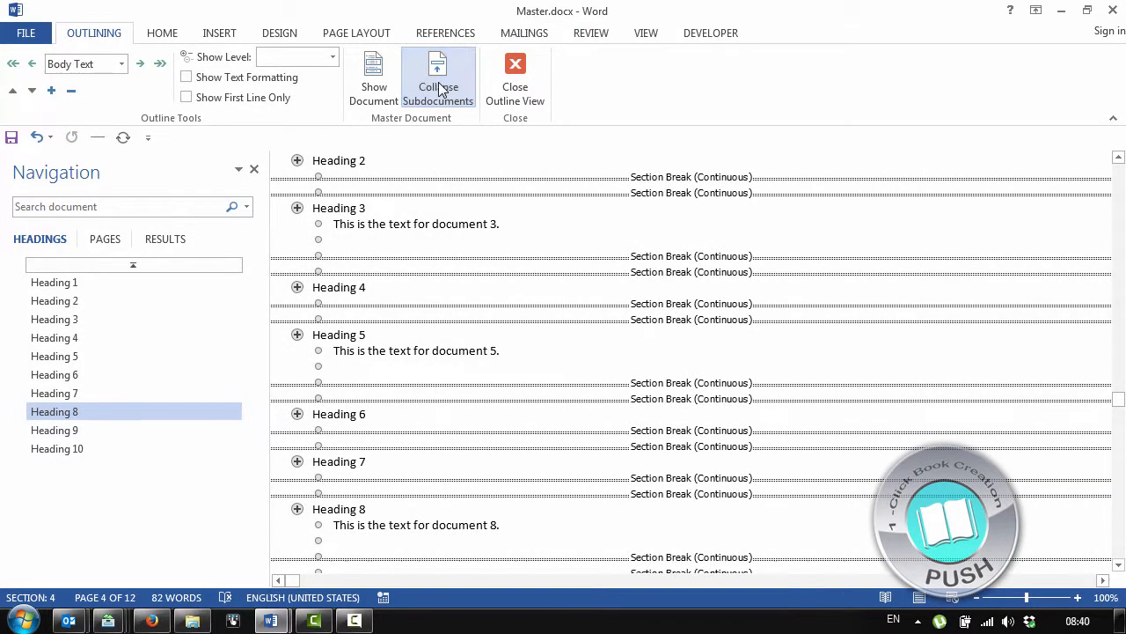
# Step: Collapse the subdocuments into links, leave Outline view, and follow the Heading 5.docx hyperlink
pyautogui.click(437, 79)
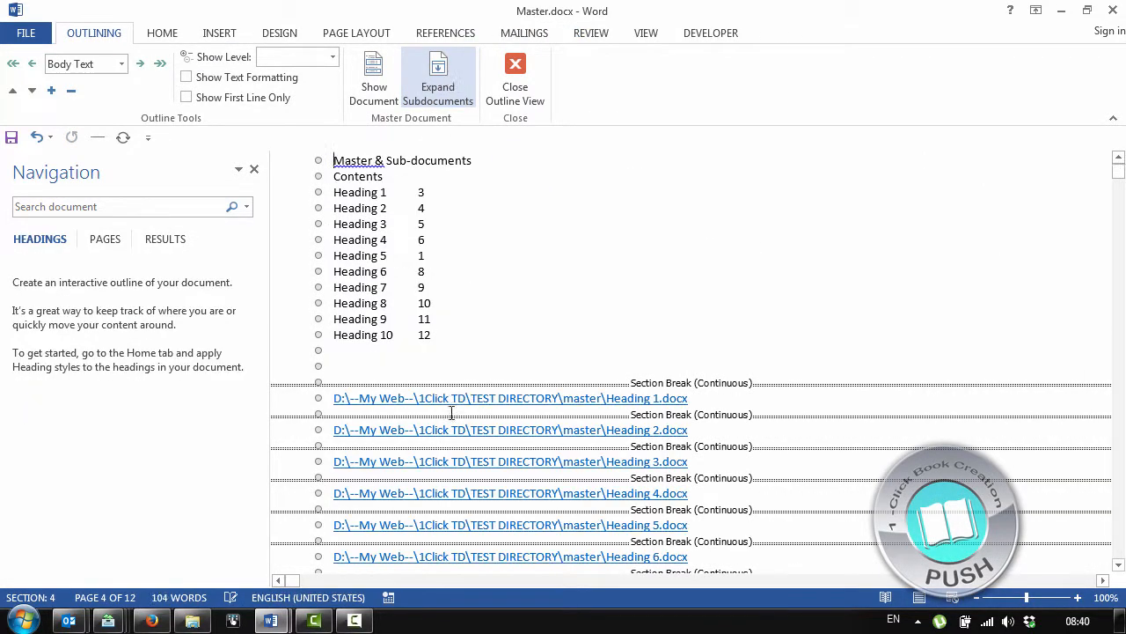
pyautogui.click(514, 79)
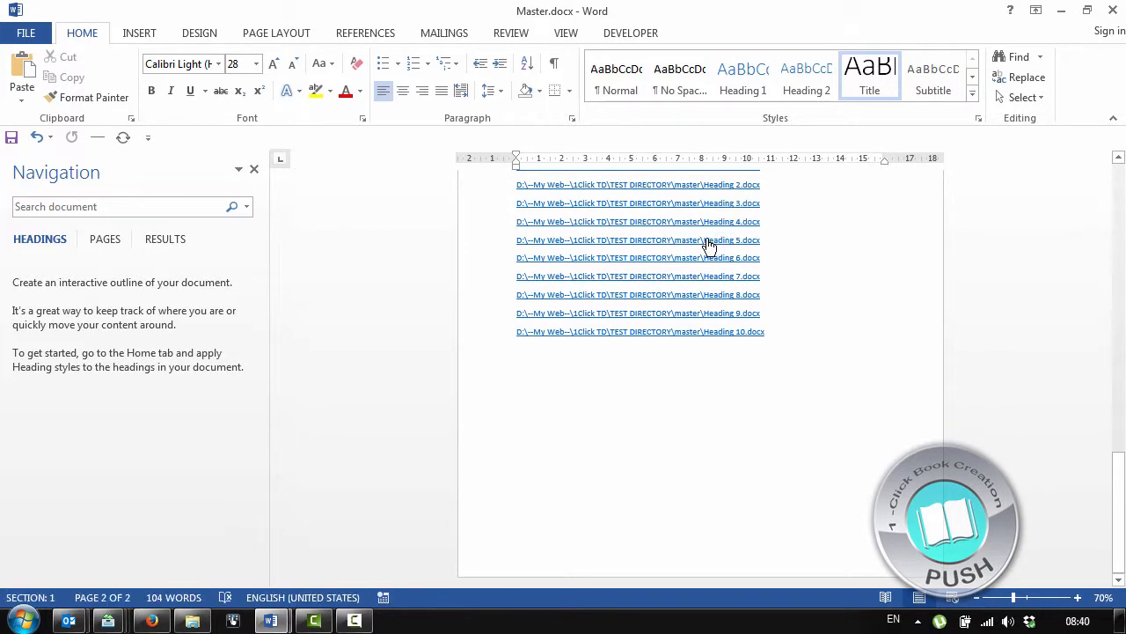
pyautogui.click(637, 239)
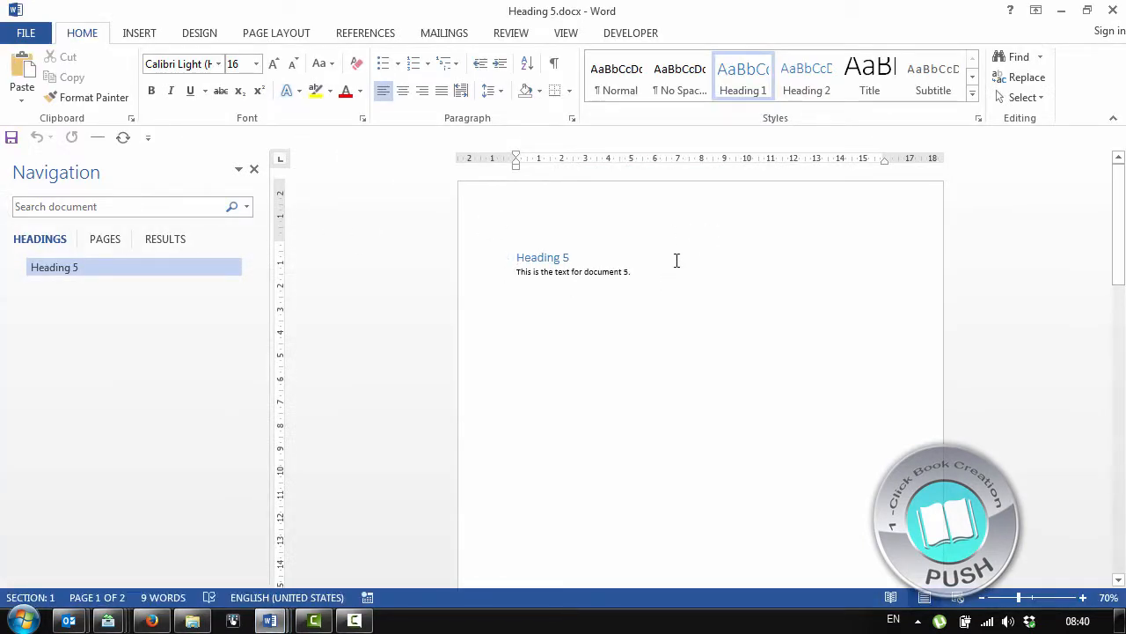
# Step: Scroll through Master.docx past the title page to the contents list and subdocument links
pyautogui.scroll(-3)
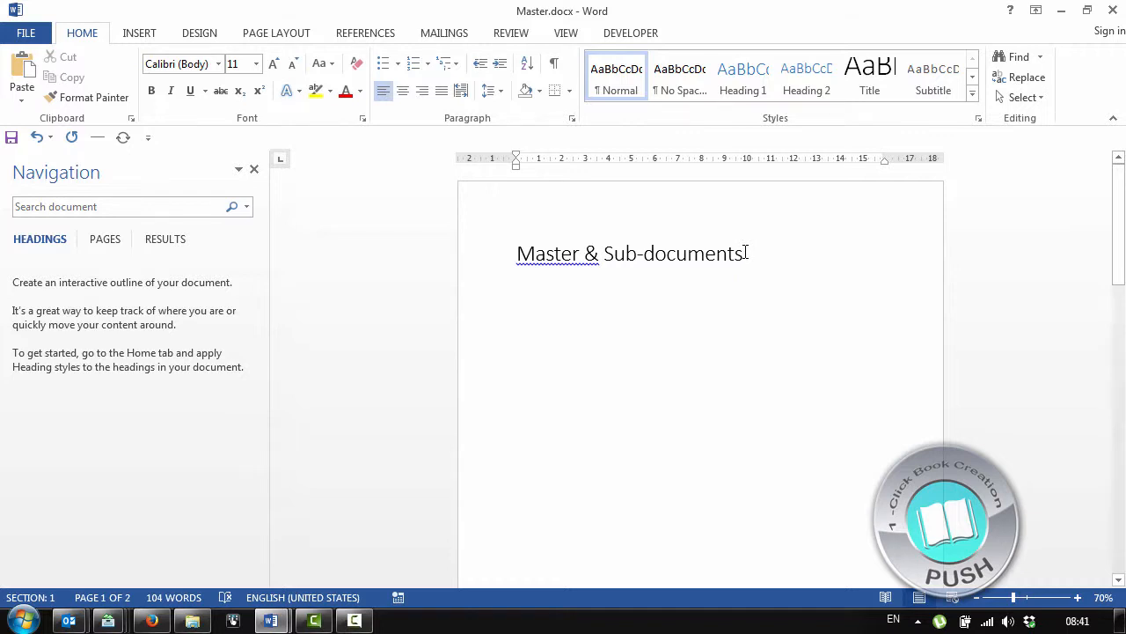
pyautogui.scroll(-3)
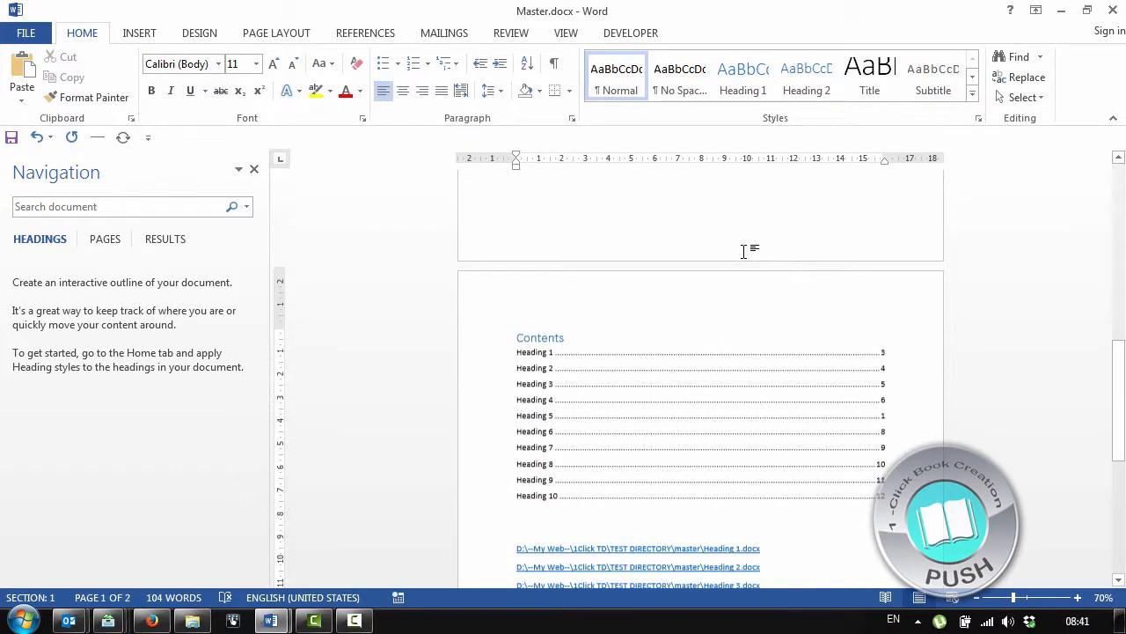